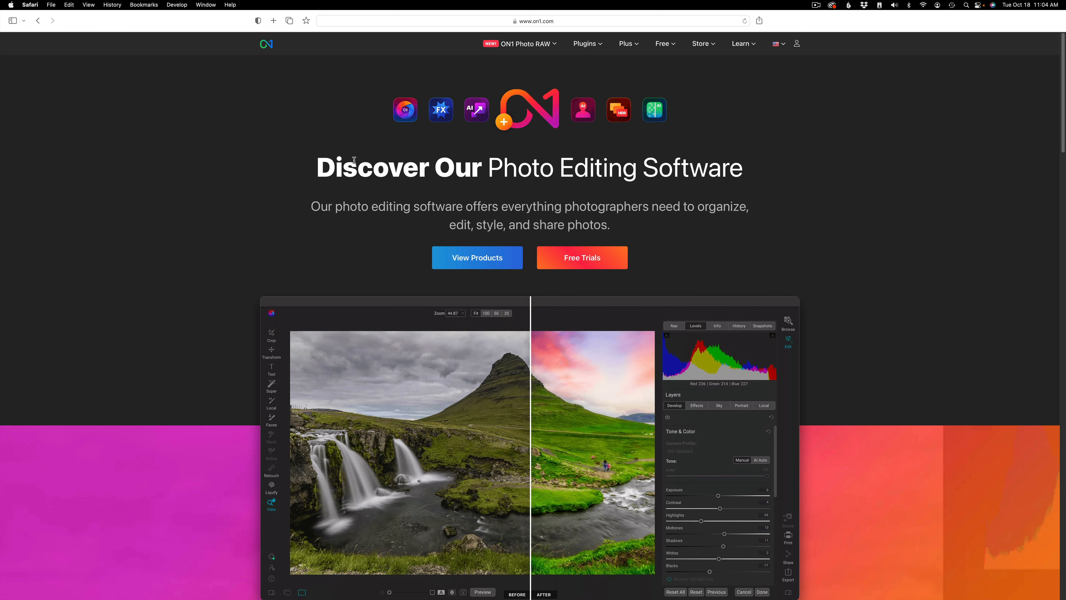
- Browse the ON1 website and go to the Free Trials page
scroll(down, 3)
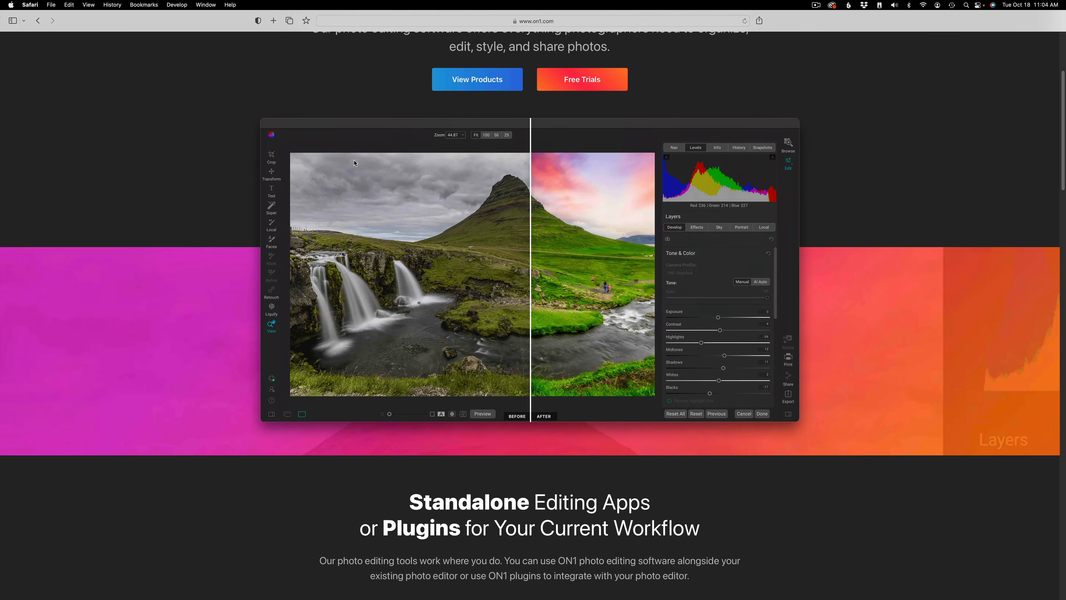
scroll(down, 3)
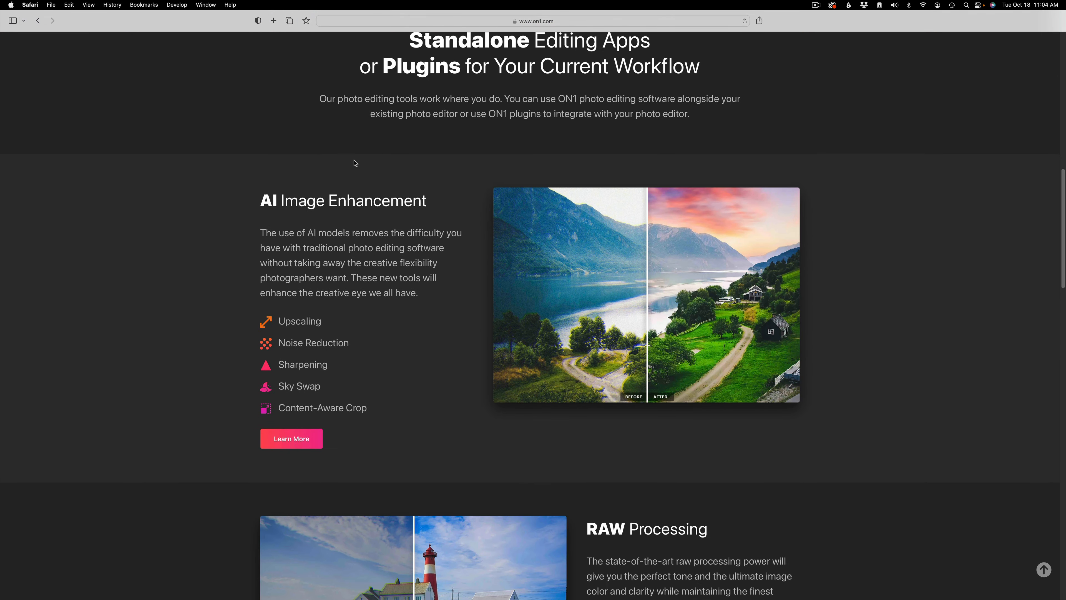
scroll(down, 3)
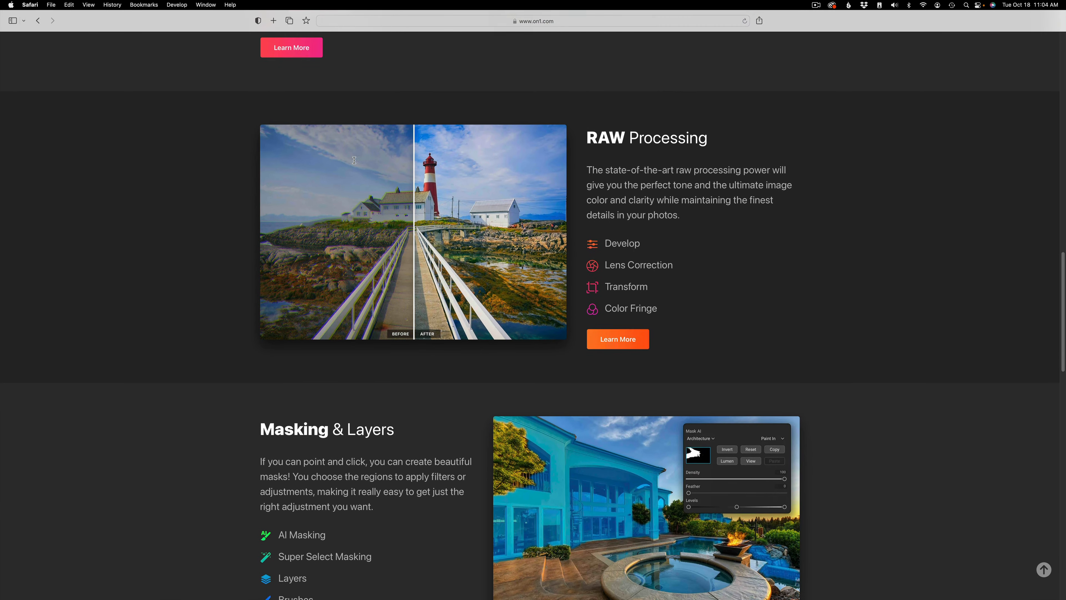
scroll(down, 3)
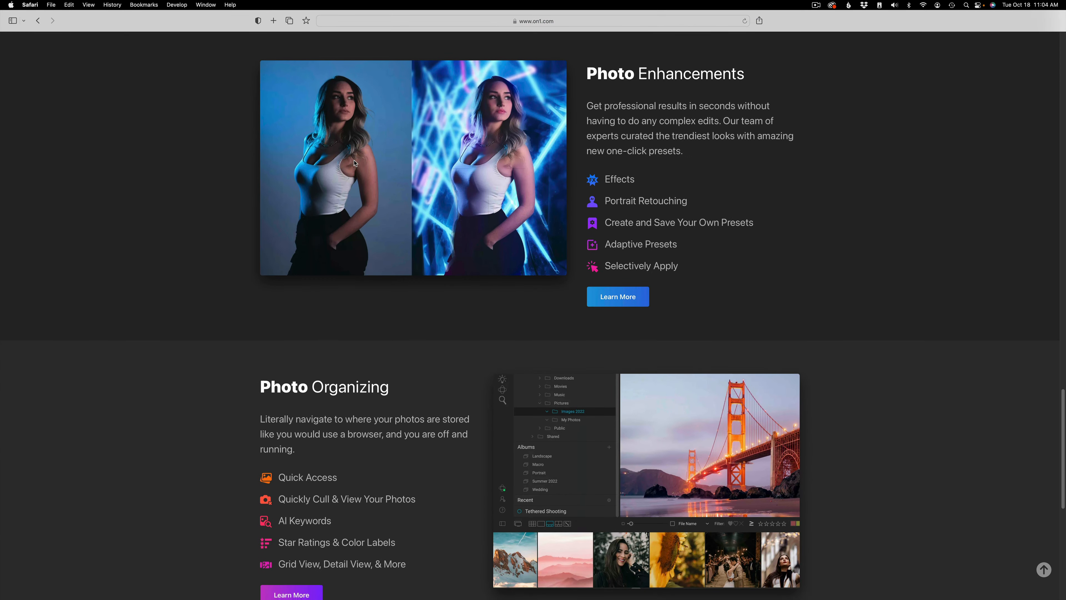
scroll(down, 3)
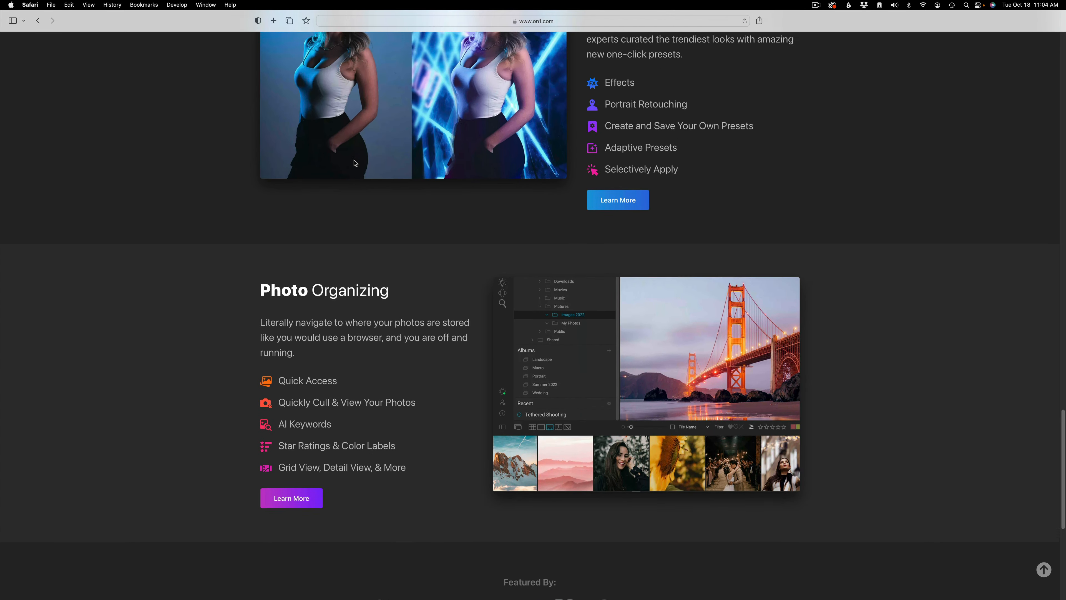
scroll(up, 3)
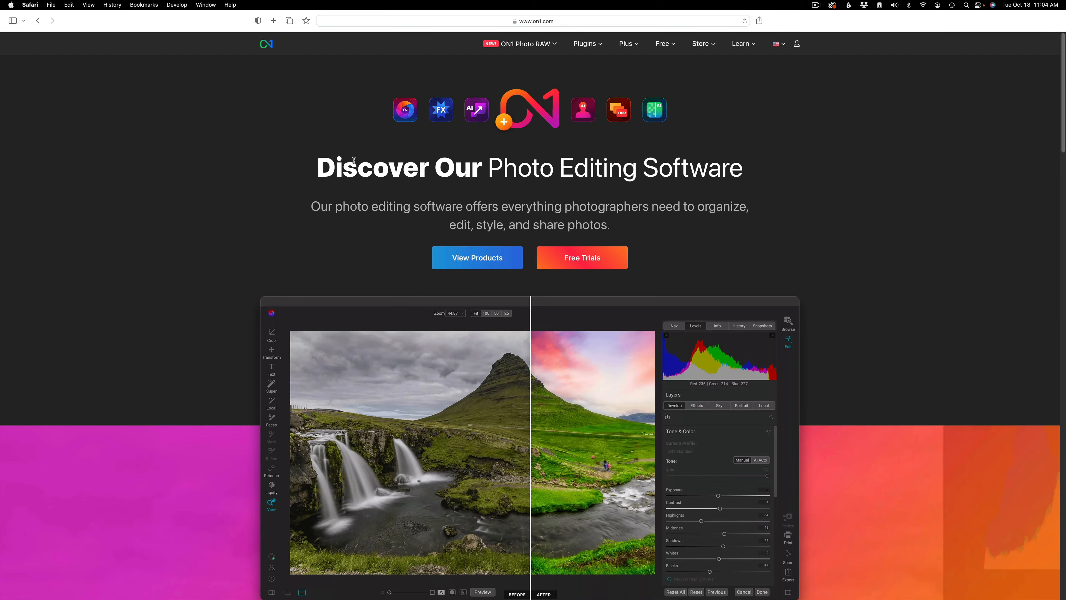
click(581, 257)
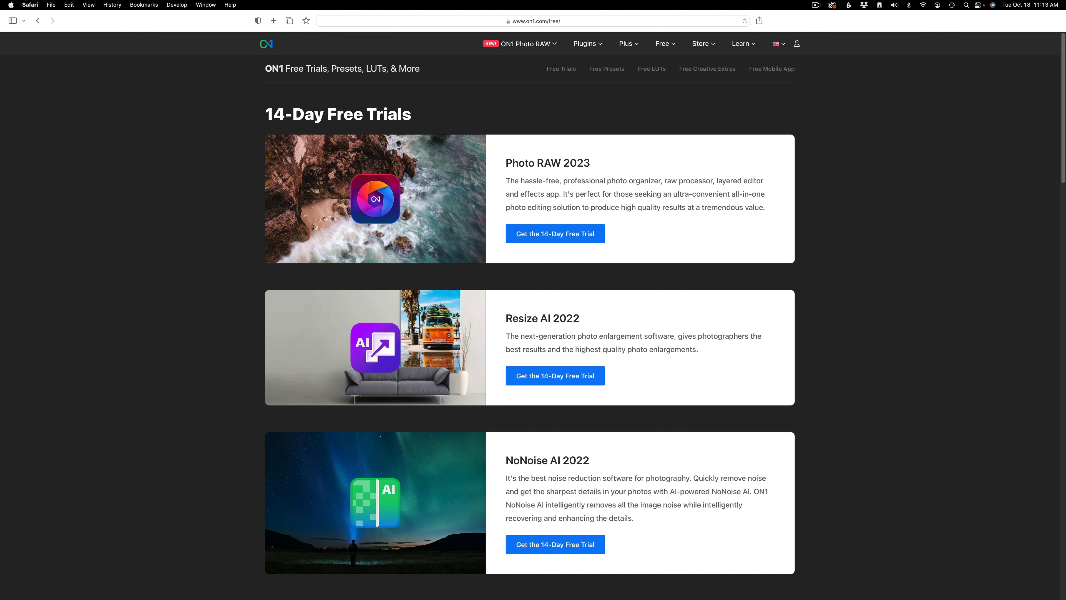
- Go to the Photo RAW 2023 14-day trial page and reach its download sign-up form
click(555, 233)
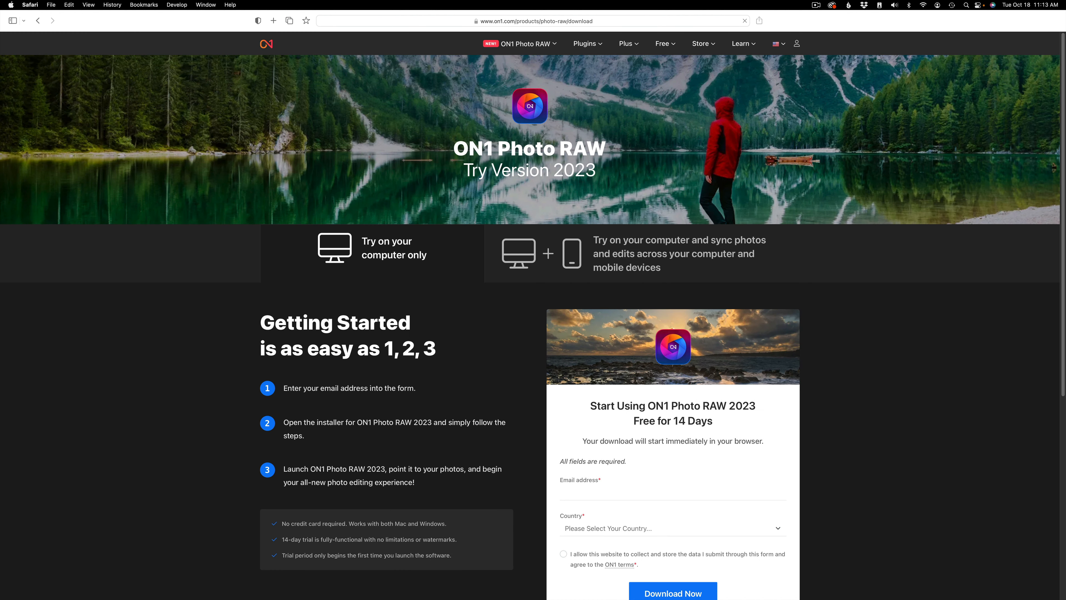
scroll(down, 3)
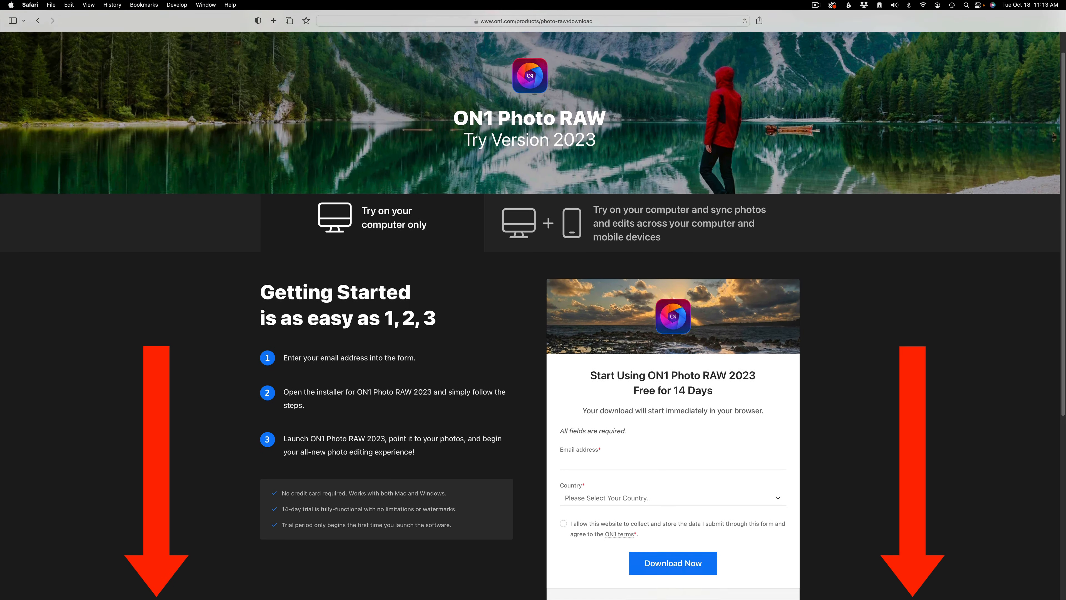
scroll(down, 3)
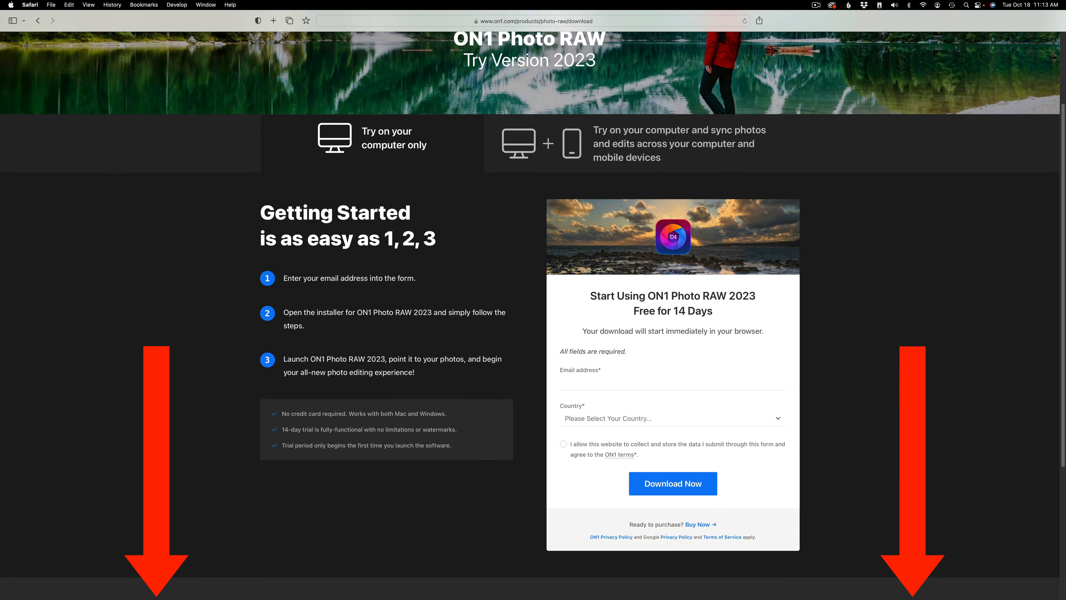
scroll(down, 3)
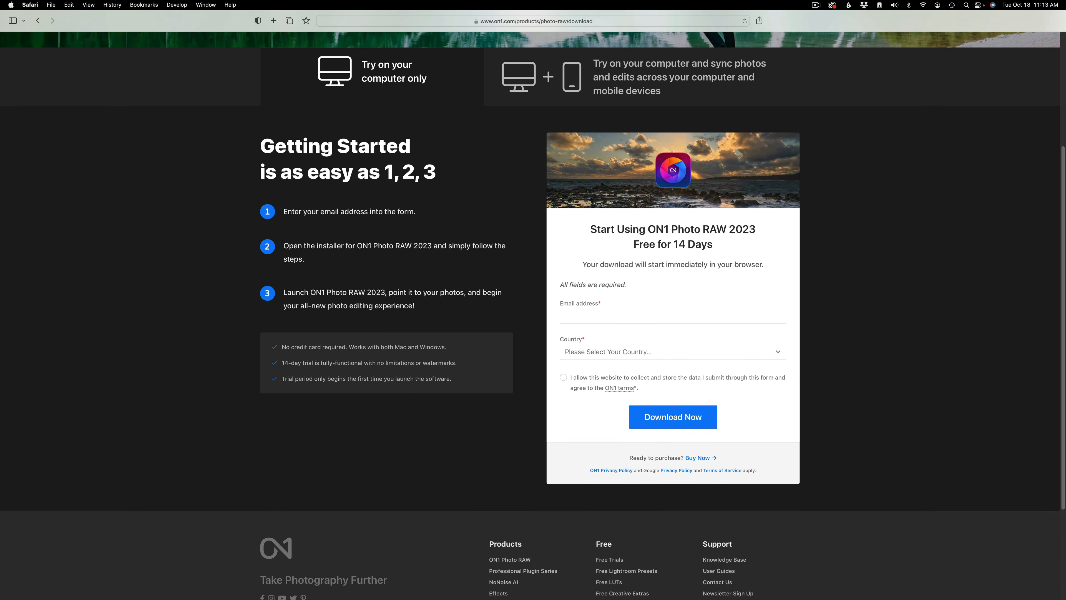
scroll(down, 3)
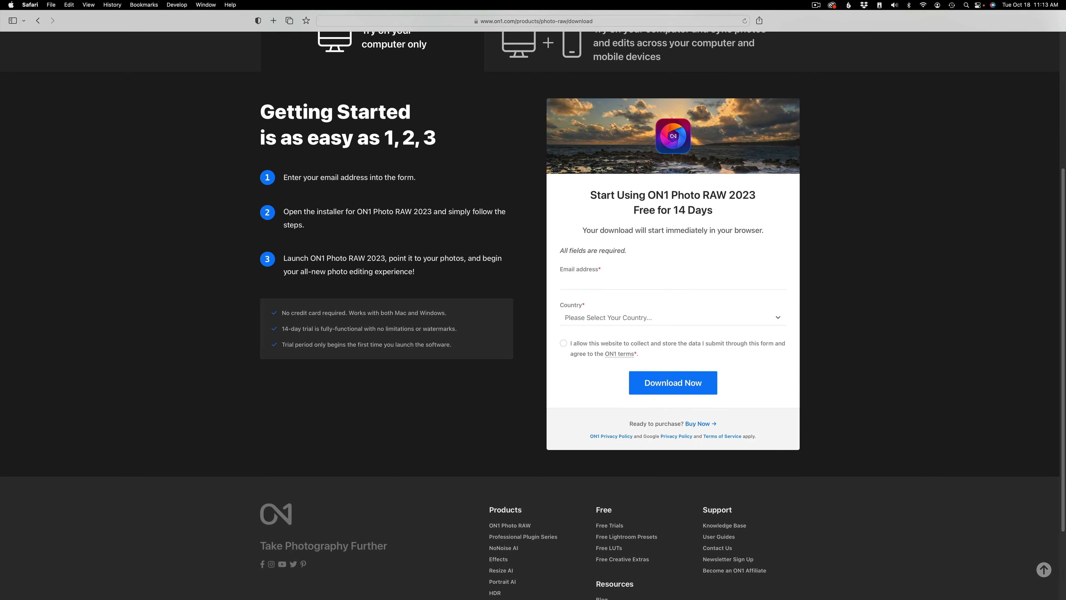
click(697, 424)
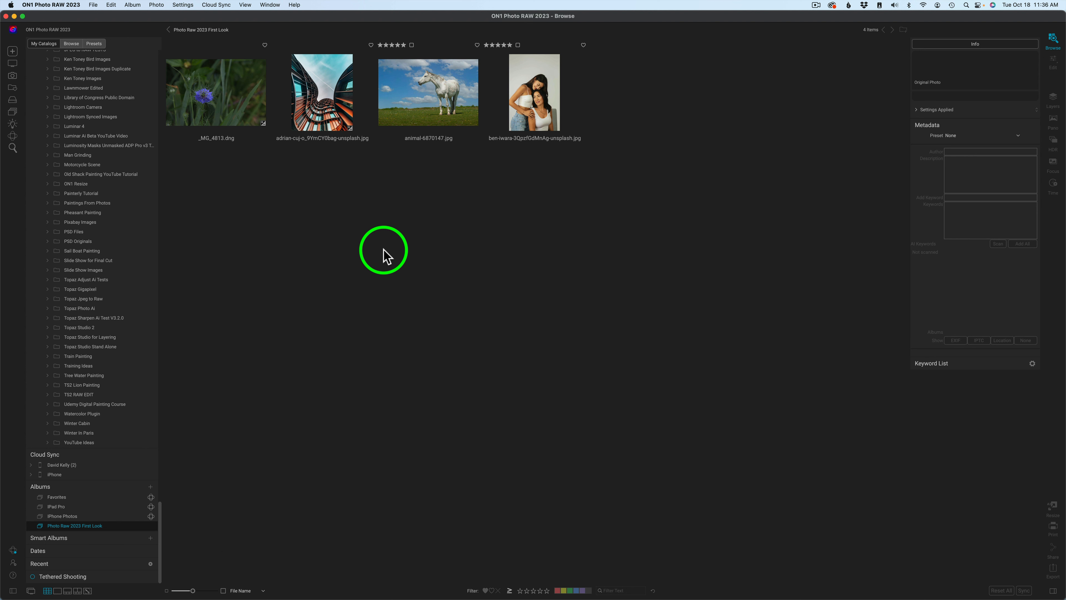
mouse_move(363, 173)
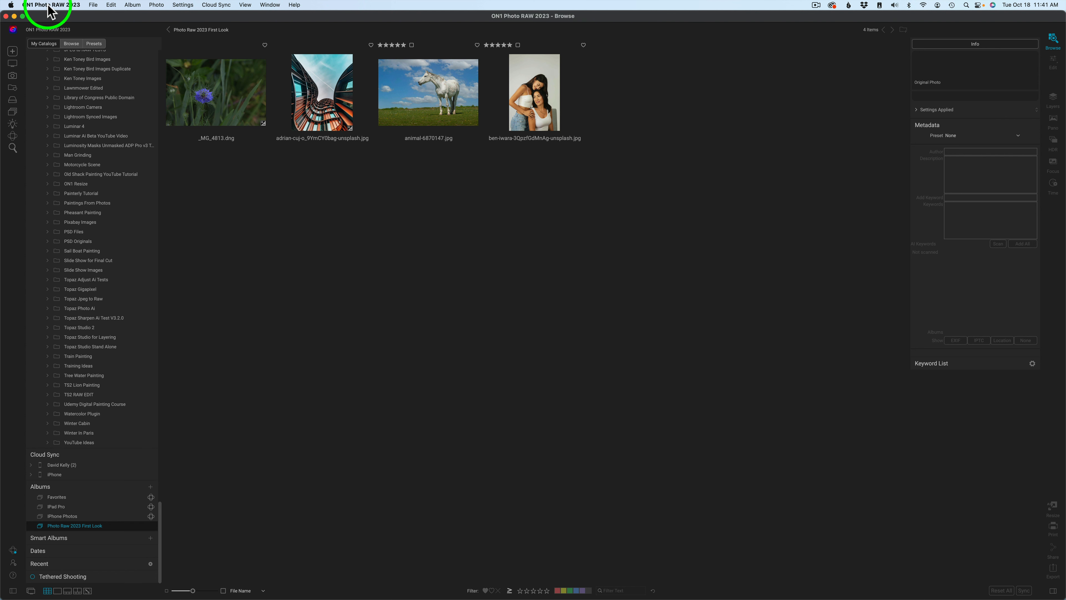
- Show the Keyword AI settings in ON1 Photo RAW 2023 Preferences
click(44, 5)
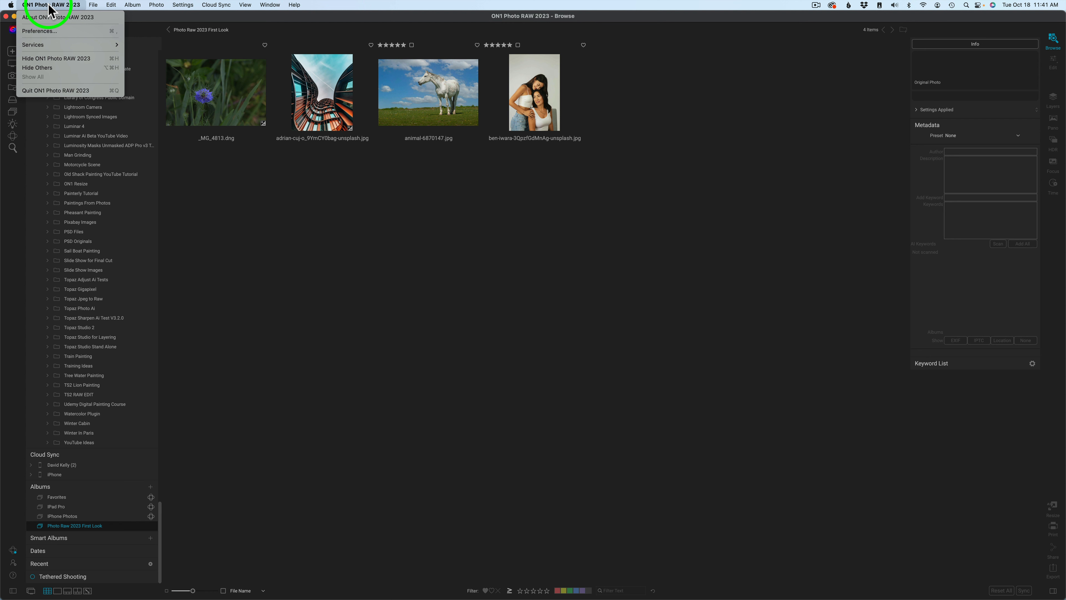
mouse_move(39, 31)
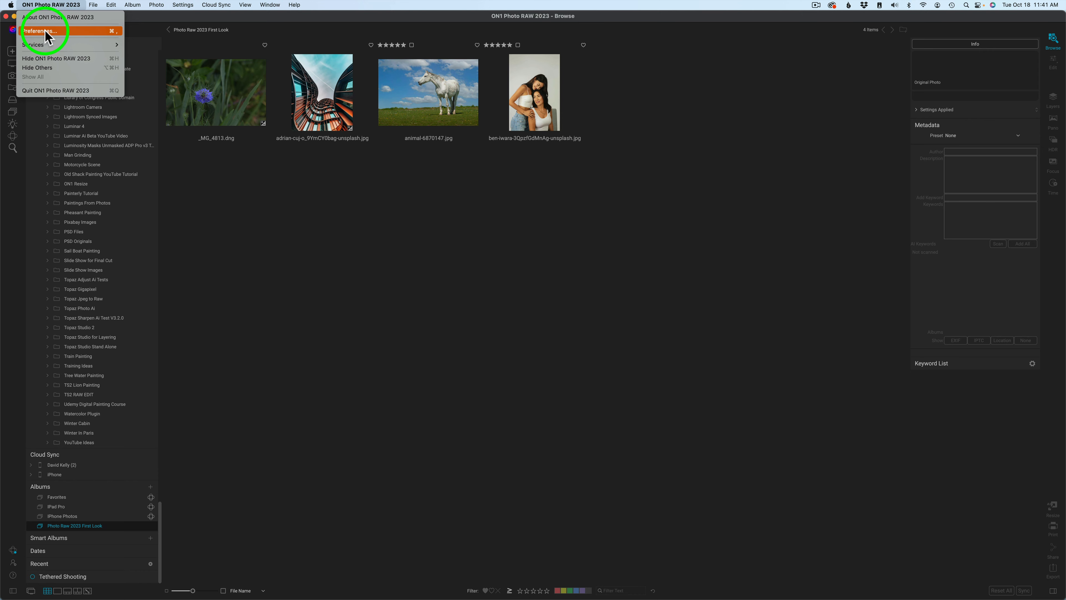
click(40, 30)
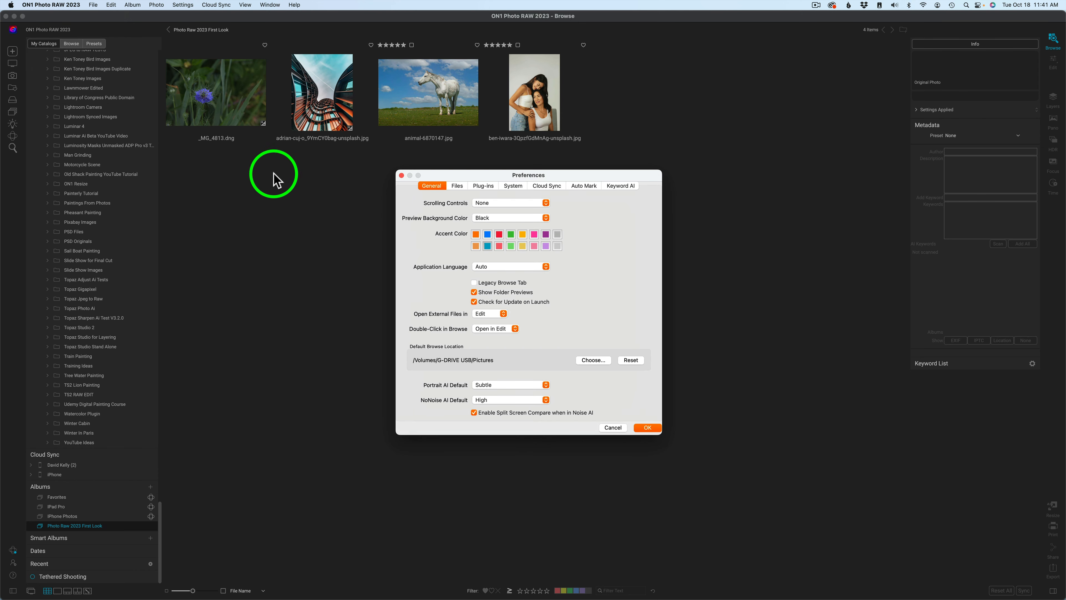
mouse_move(624, 188)
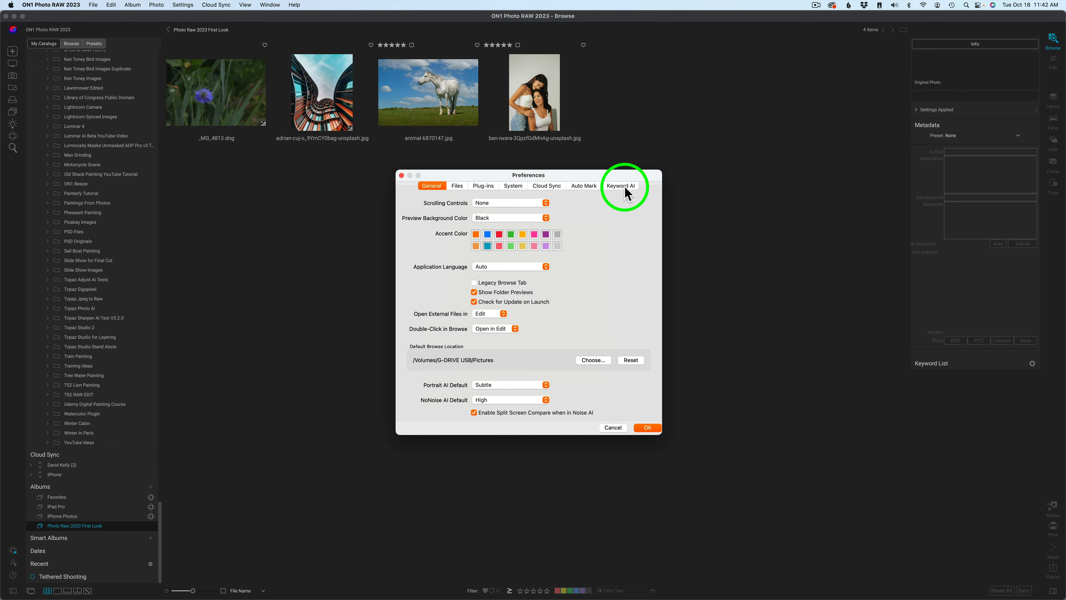
click(620, 185)
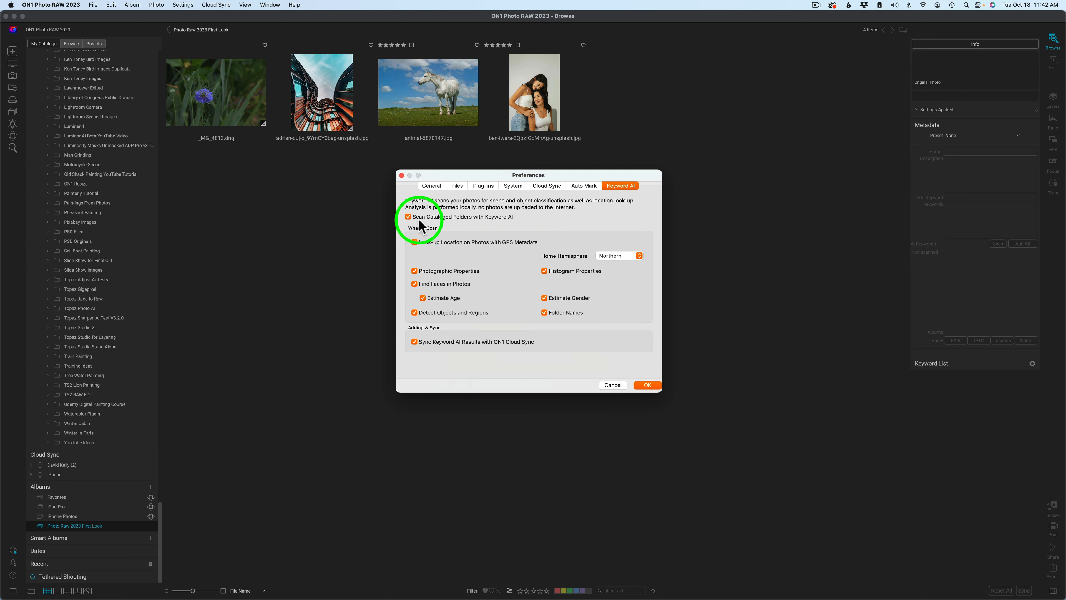
mouse_move(478, 224)
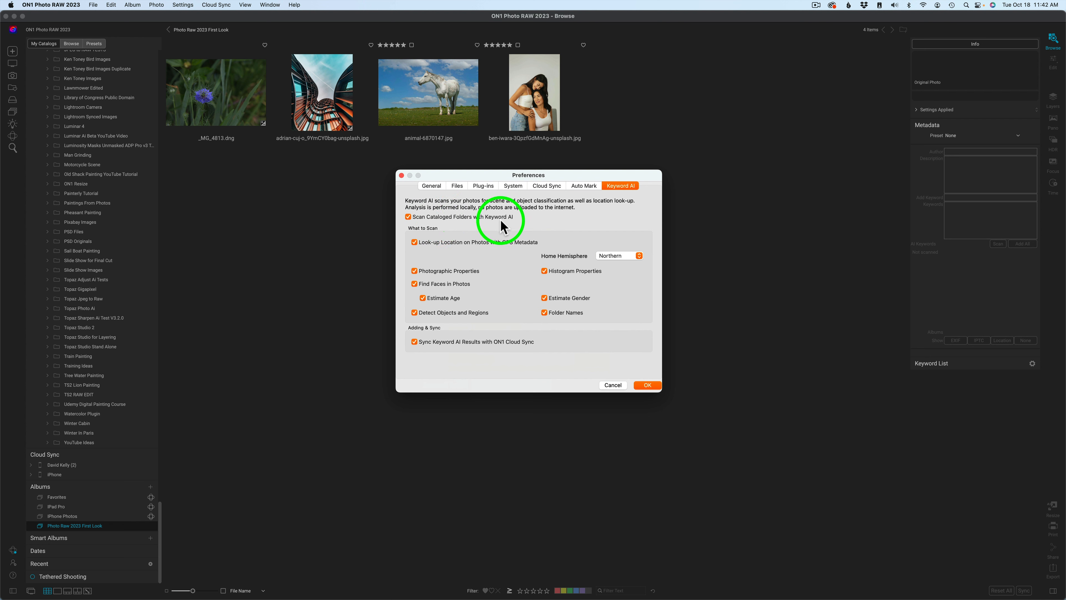
mouse_move(443, 297)
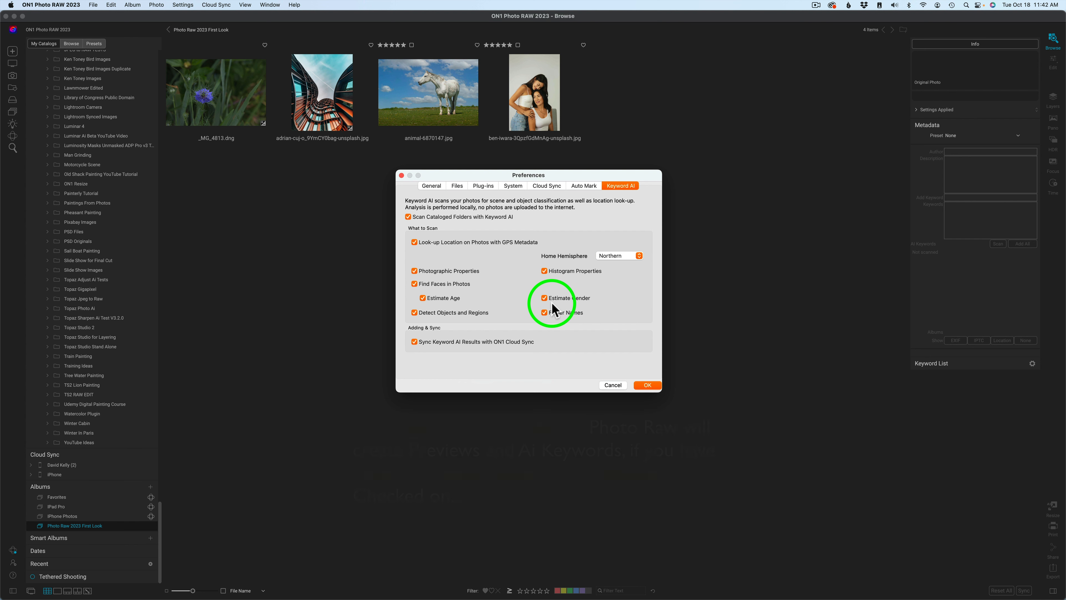
- Close Preferences, select the flower photo and run an AI keyword scan suggesting Low-key and Vivid
click(646, 385)
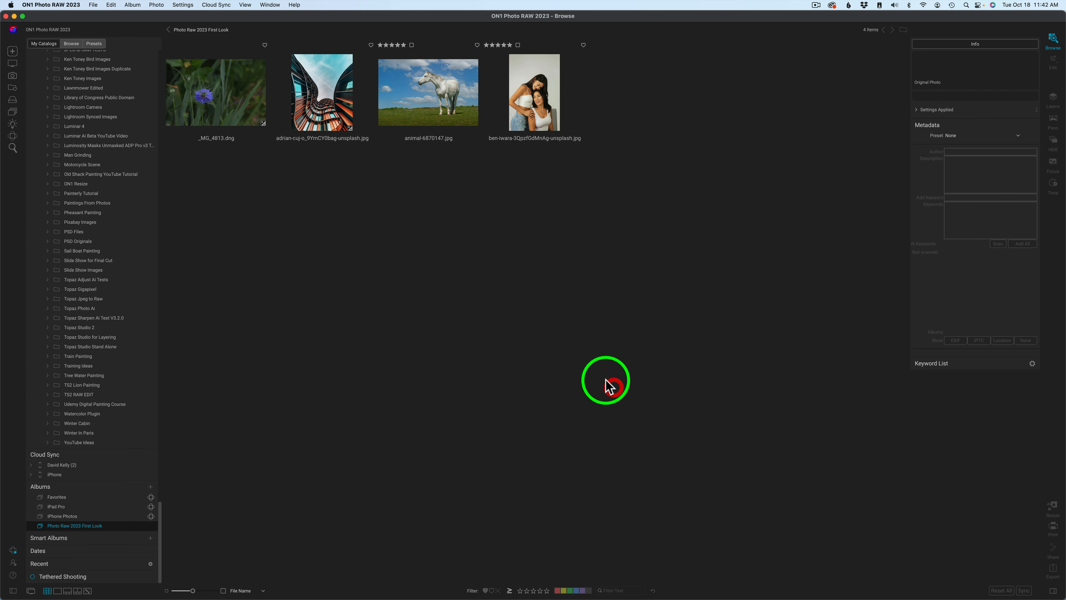
mouse_move(443, 167)
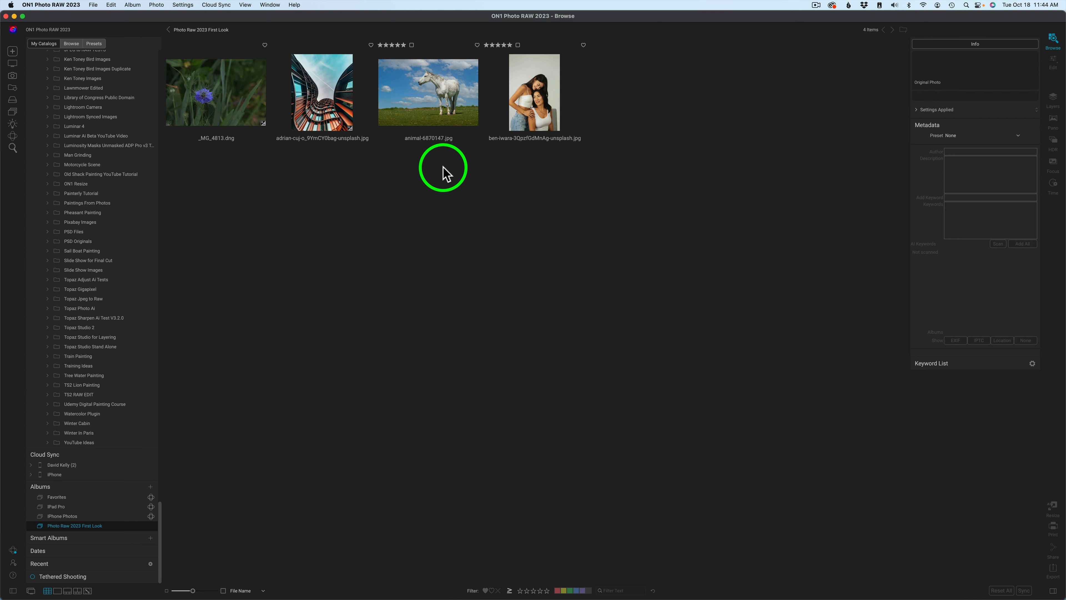
click(216, 94)
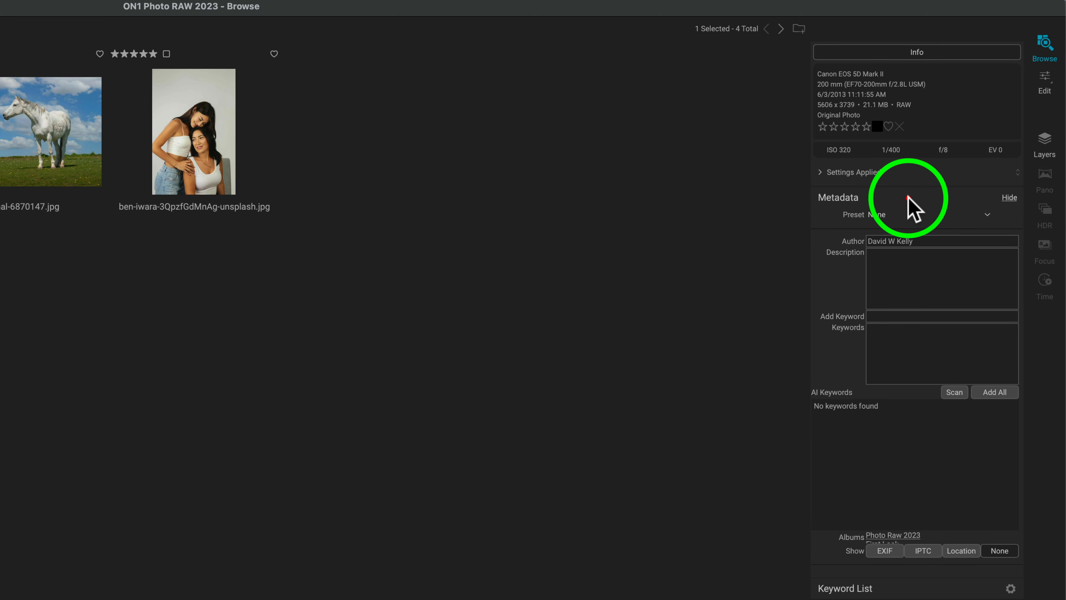
click(1008, 197)
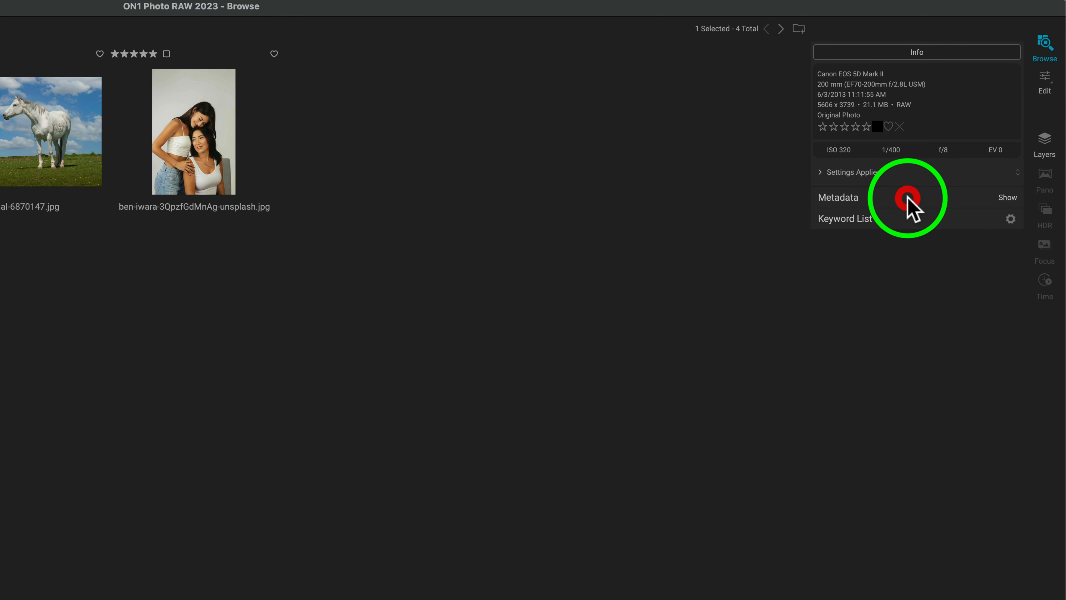
click(907, 197)
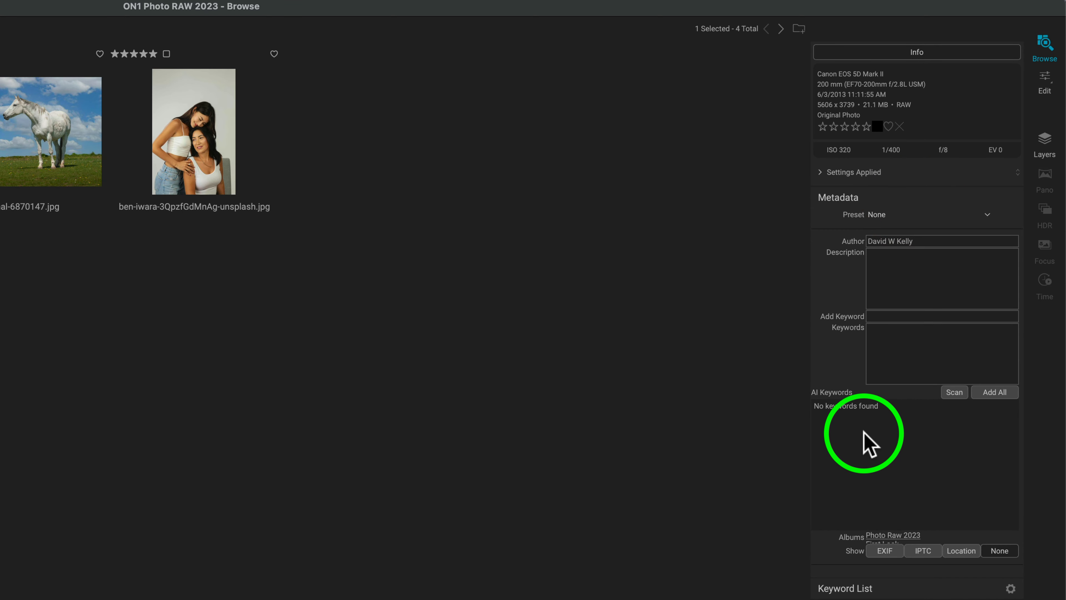
mouse_move(925, 407)
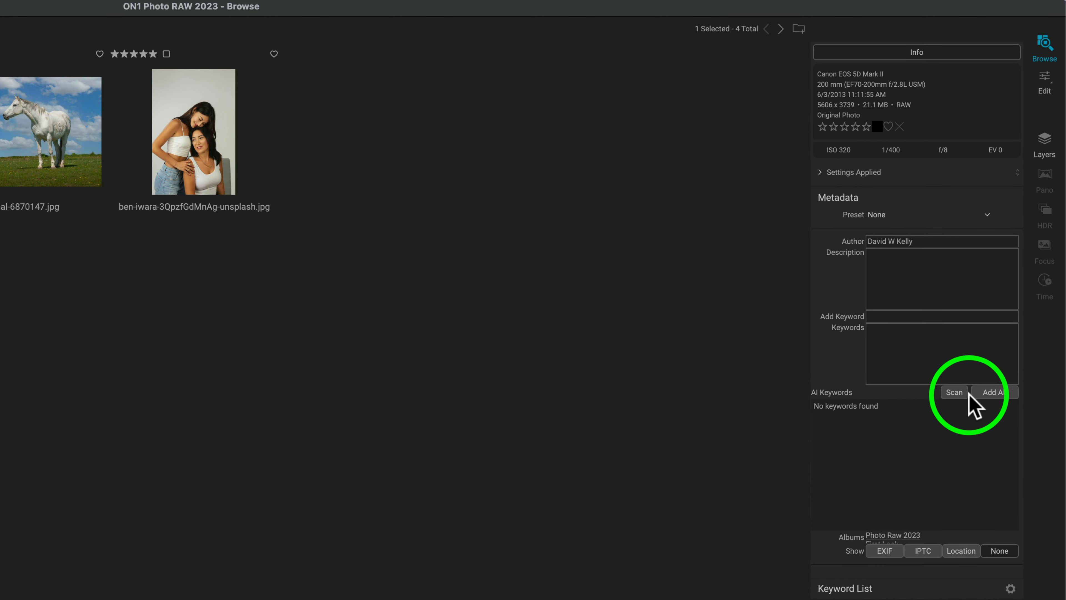
click(954, 392)
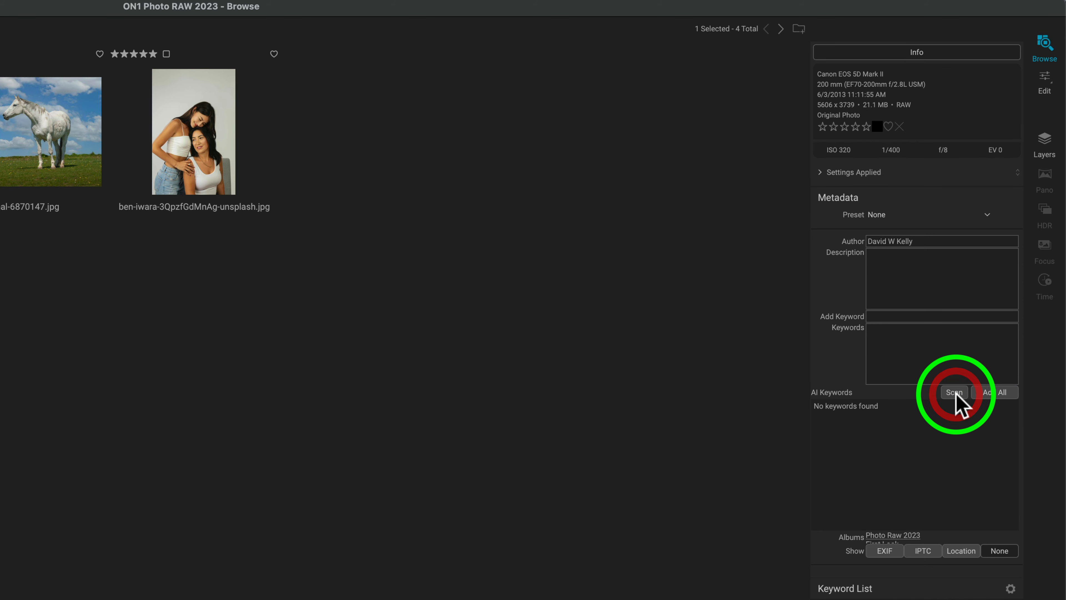
click(954, 393)
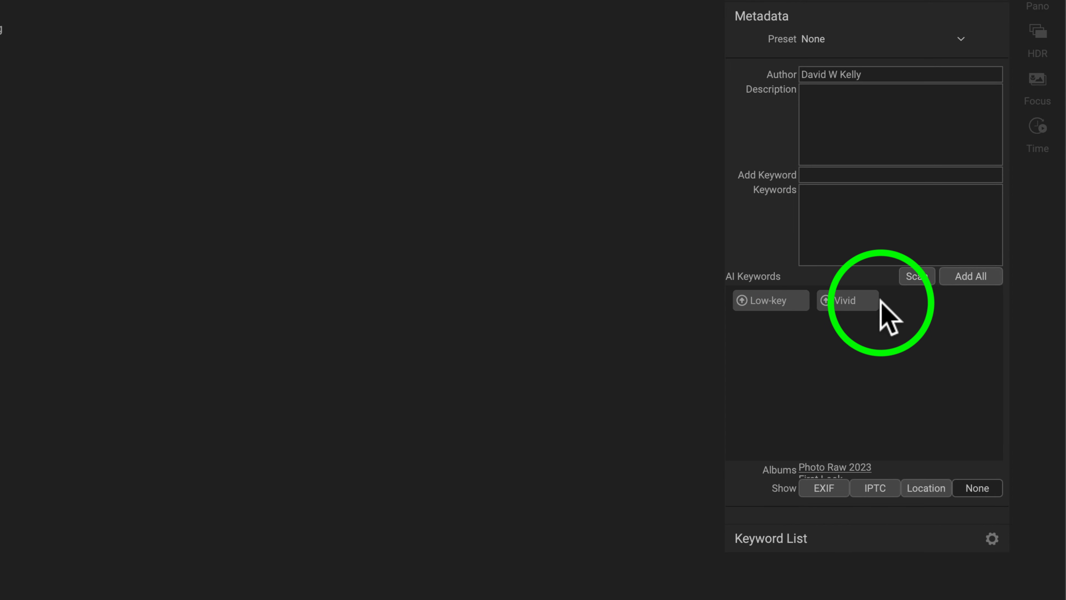
- Add the AI-suggested keywords Flowering plant, Color and Vivid to the flower photo
click(916, 275)
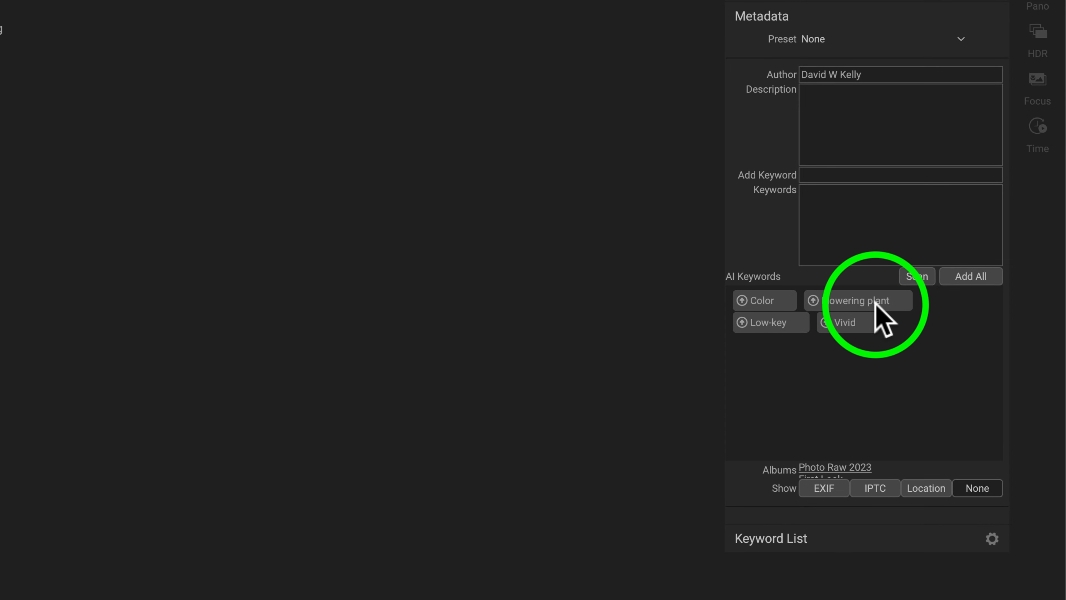
mouse_move(789, 316)
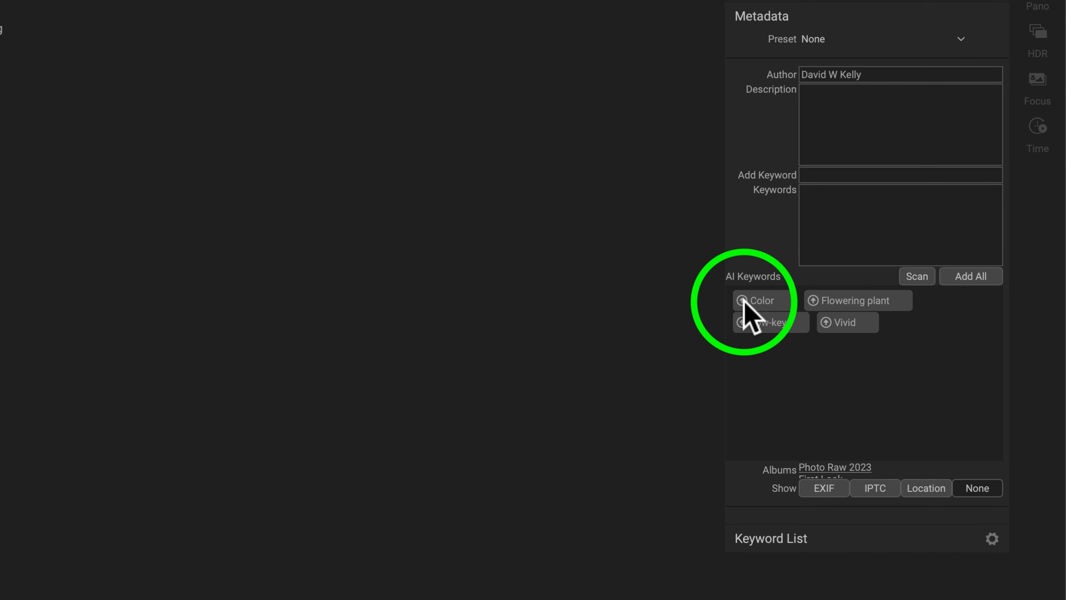
click(741, 300)
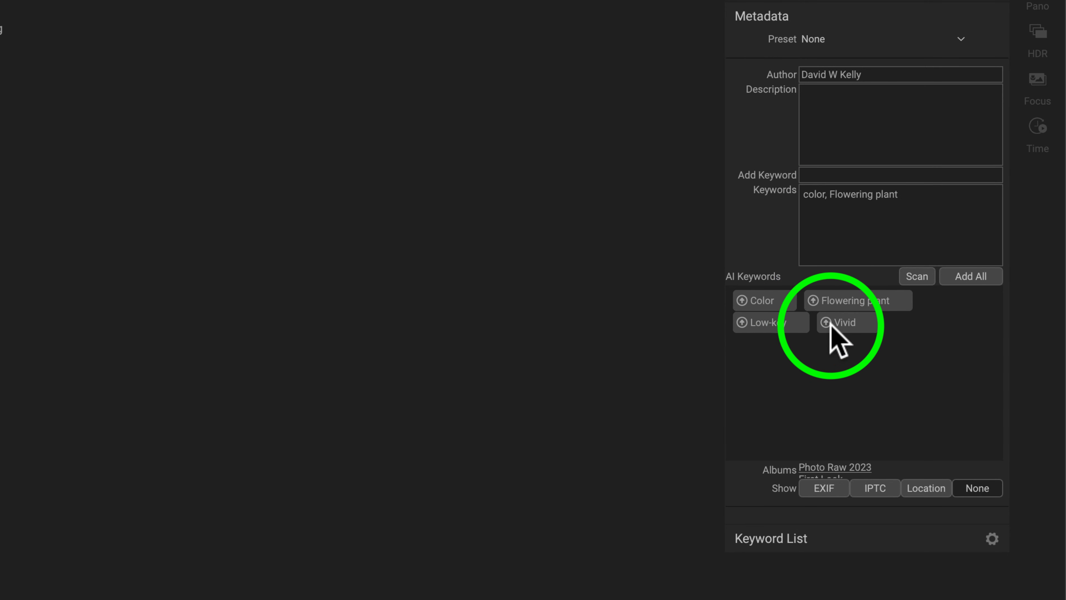
click(845, 321)
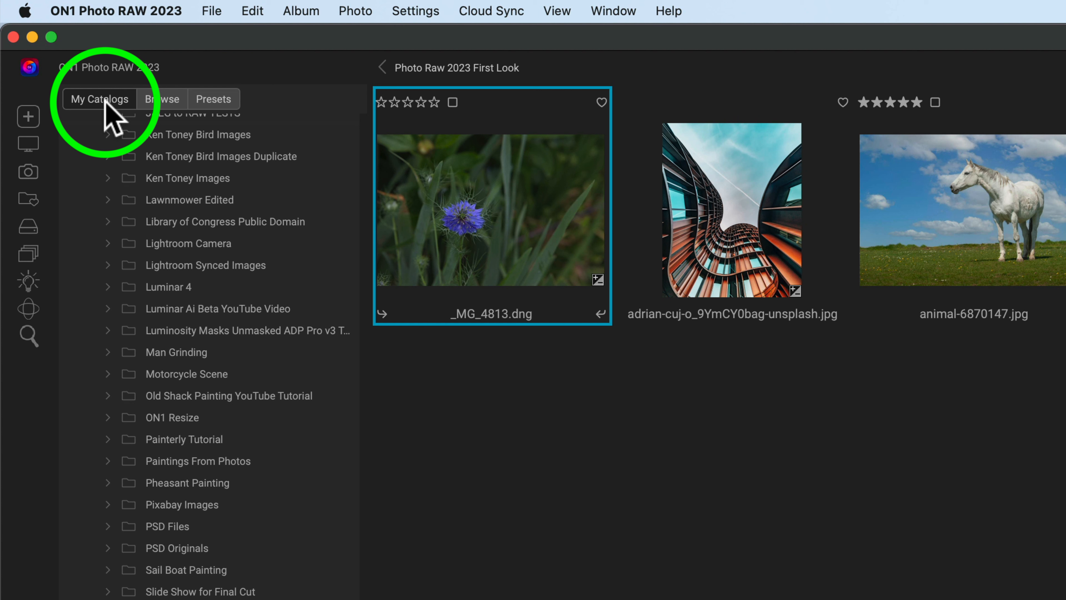
scroll(down, 3)
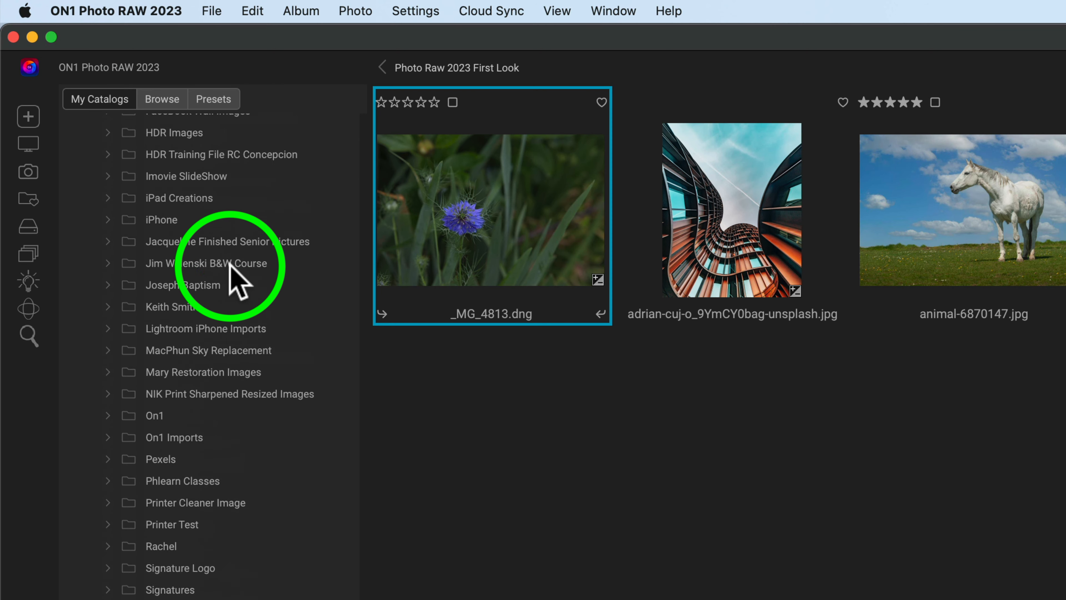
scroll(down, 3)
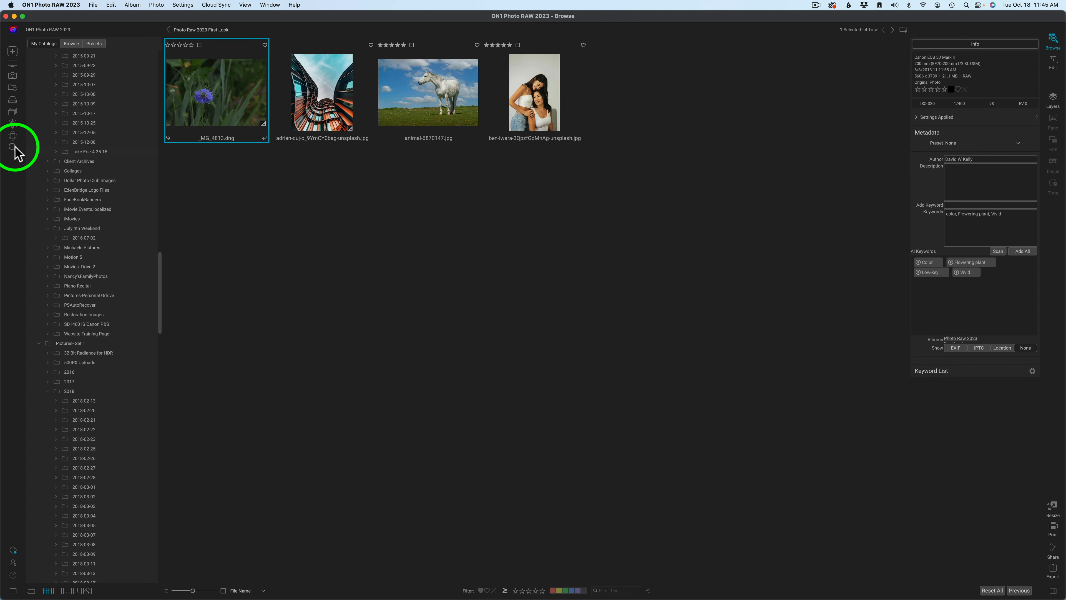
mouse_move(12, 147)
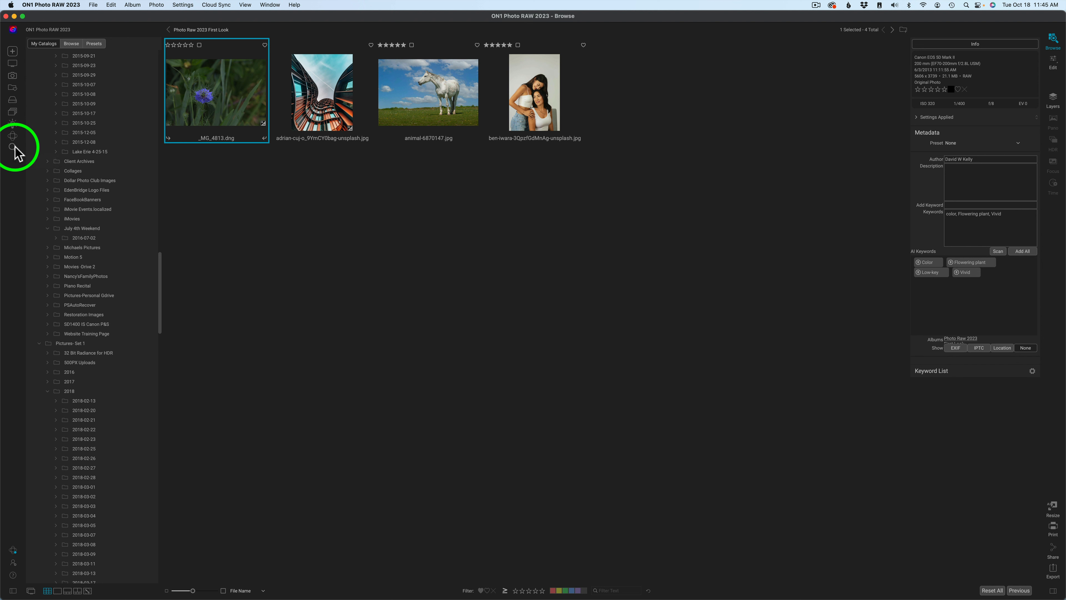
mouse_move(621, 316)
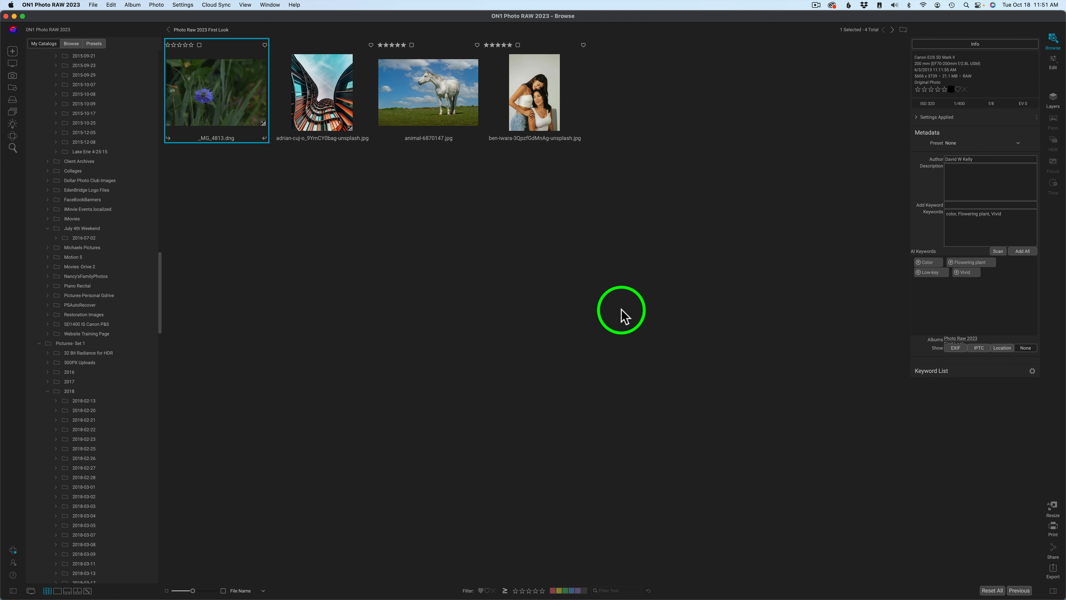
mouse_move(837, 394)
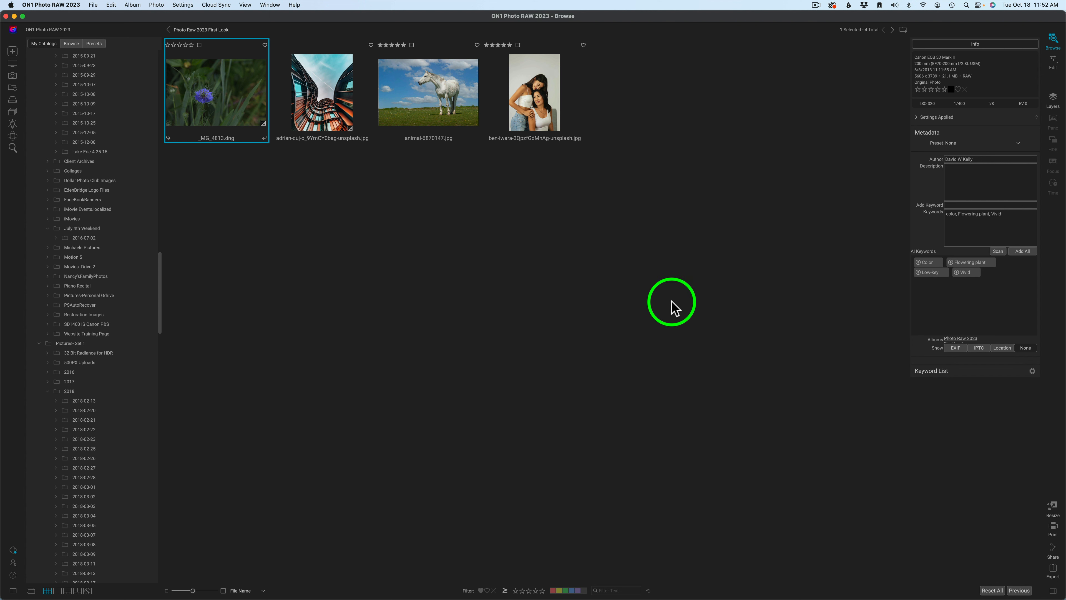
mouse_move(590, 140)
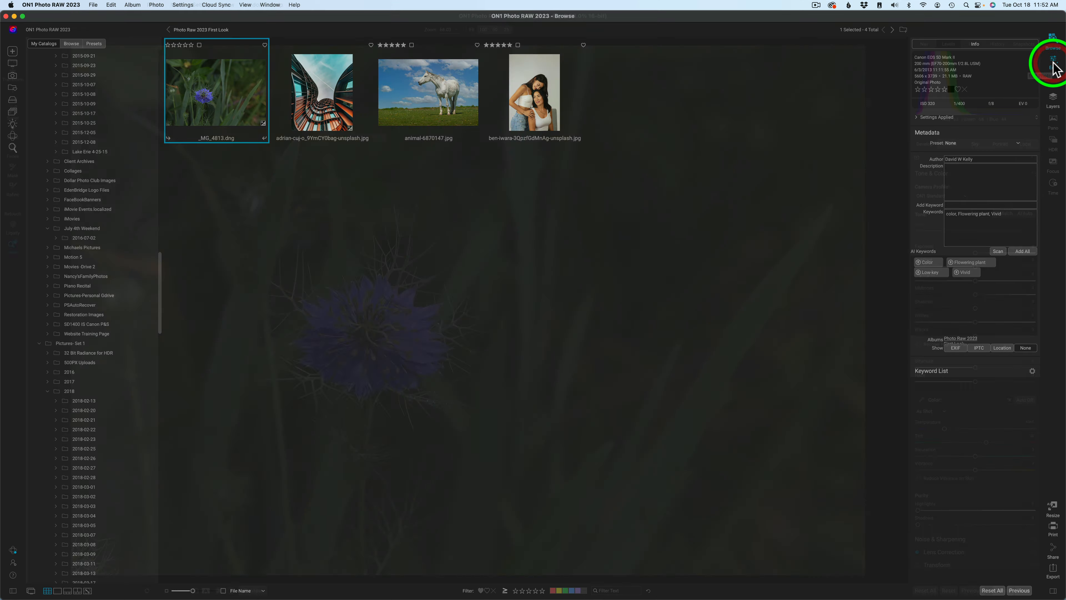
- Edit the flower photo with AI Auto tone in Tone & Color, then reduce the auto amount
click(1053, 68)
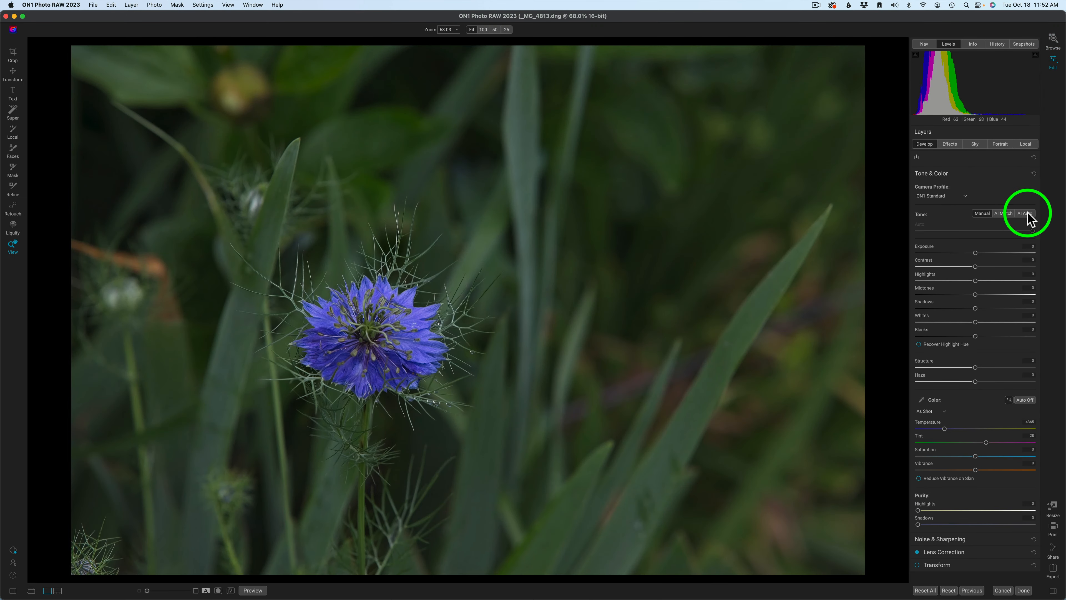
mouse_move(1026, 212)
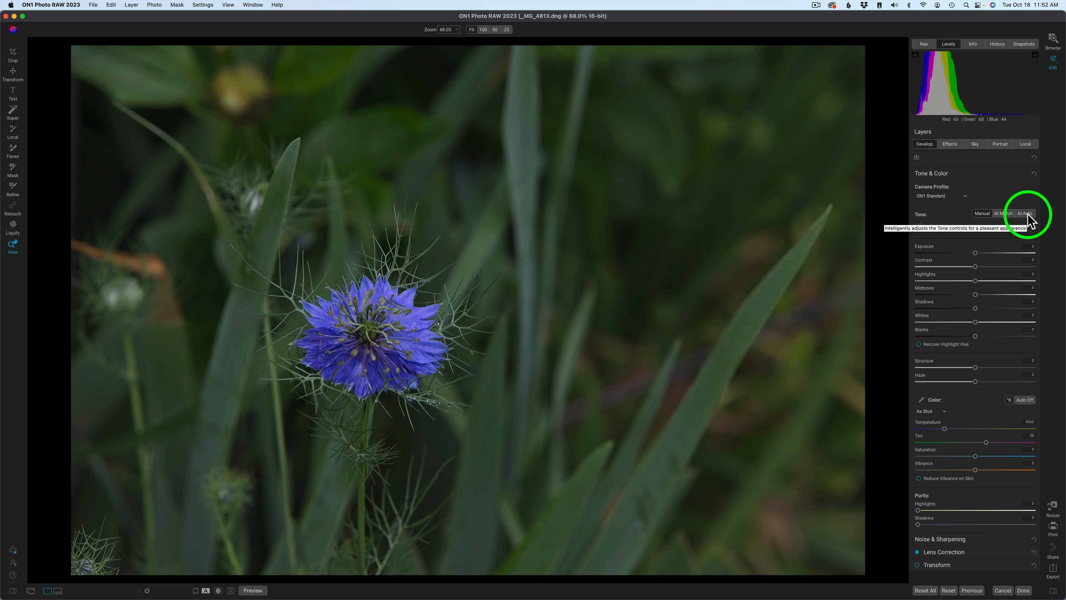
click(1025, 213)
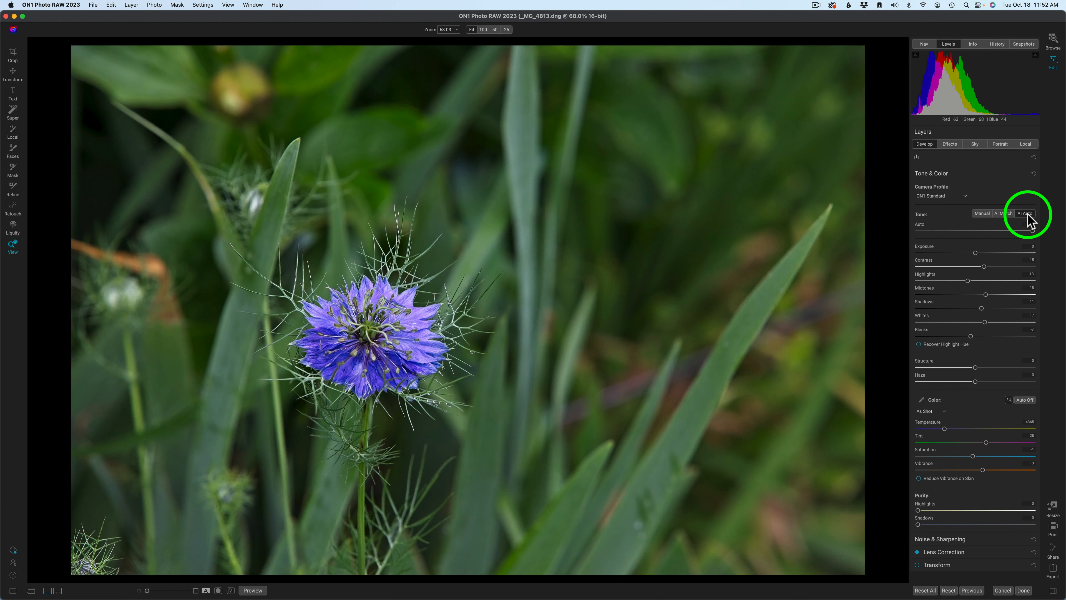
click(1025, 213)
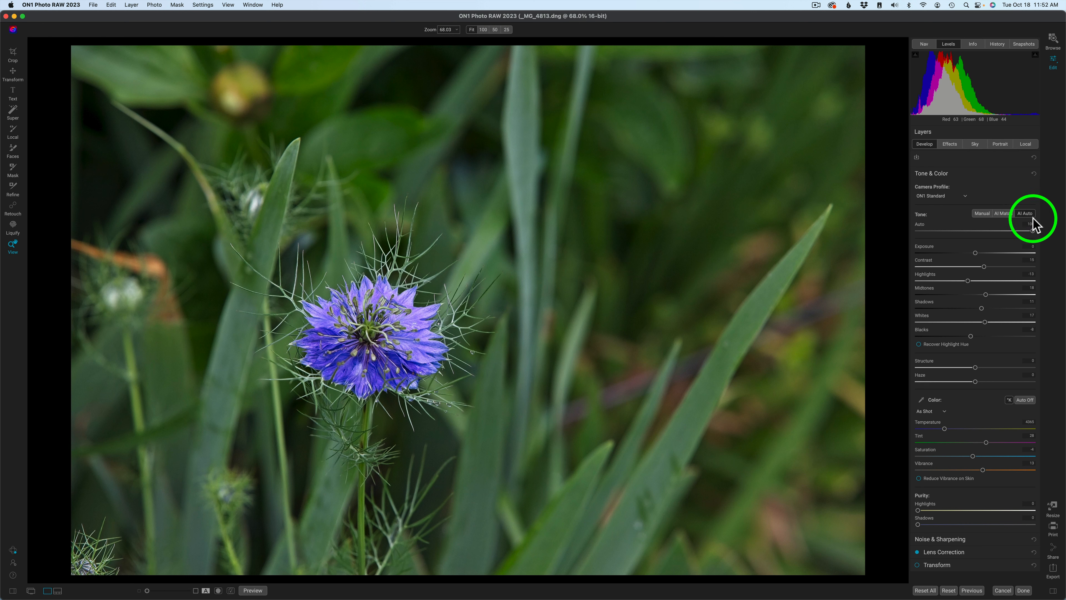
click(1025, 213)
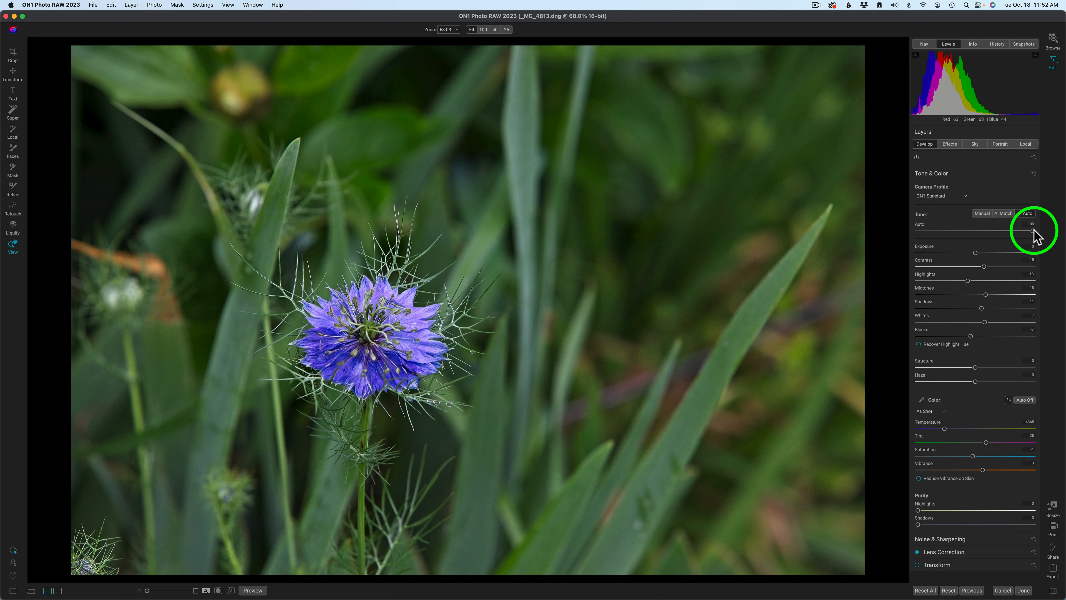
click(1027, 212)
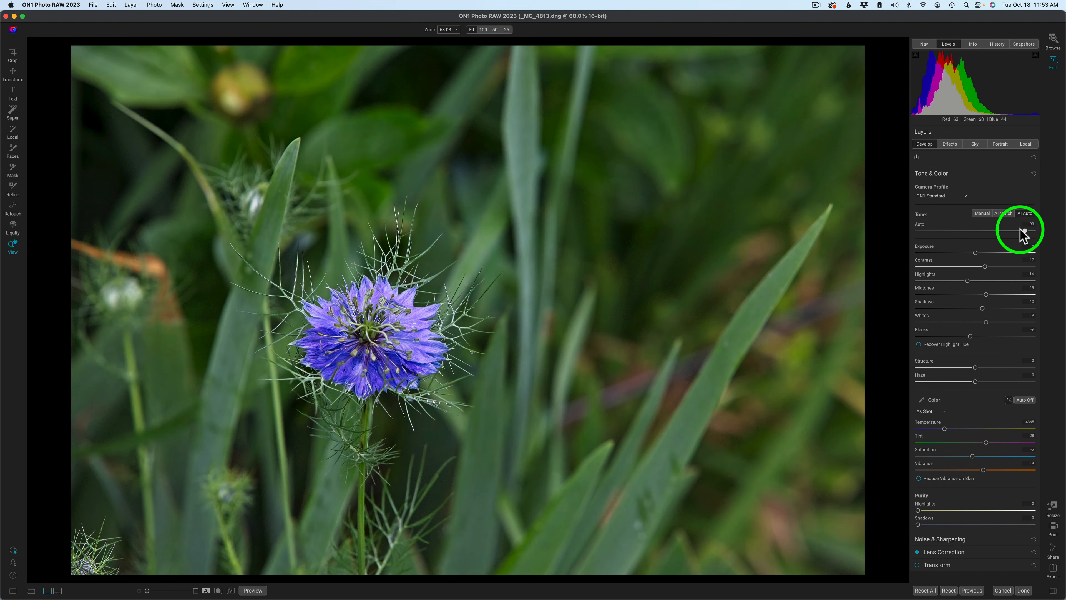
click(981, 212)
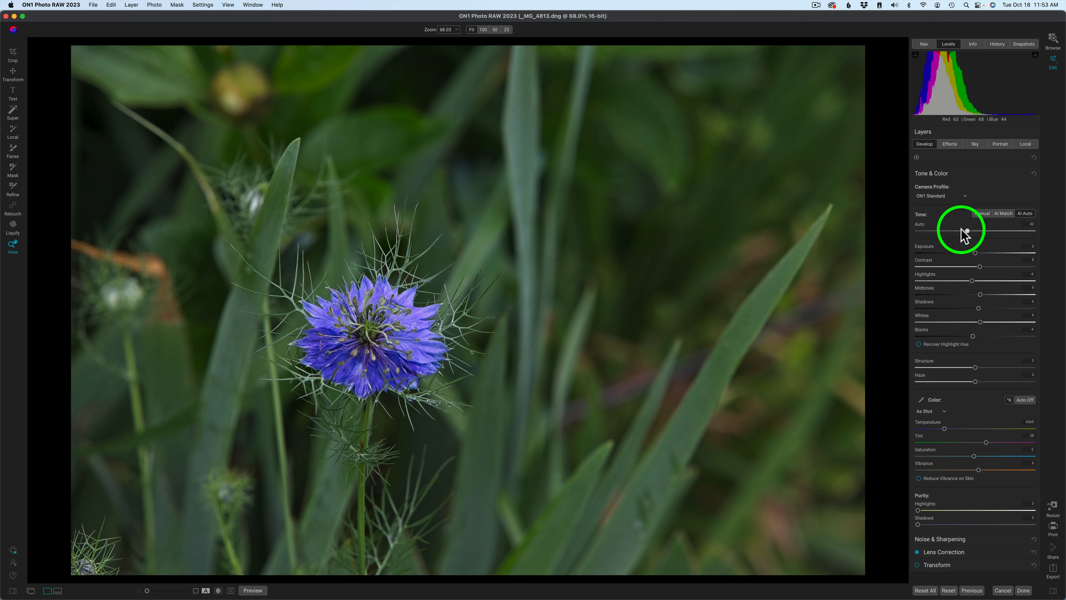
- Set auto tone to about 71, brighten midtones and shadows, and raise vibrance
drag(959, 230, 1033, 230)
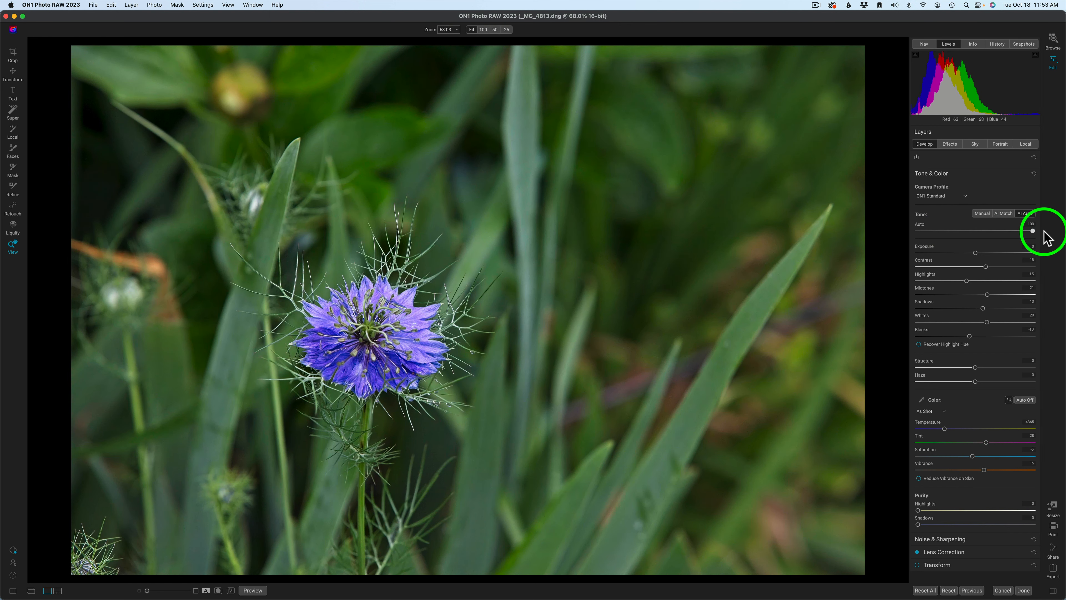
drag(1032, 230, 1000, 231)
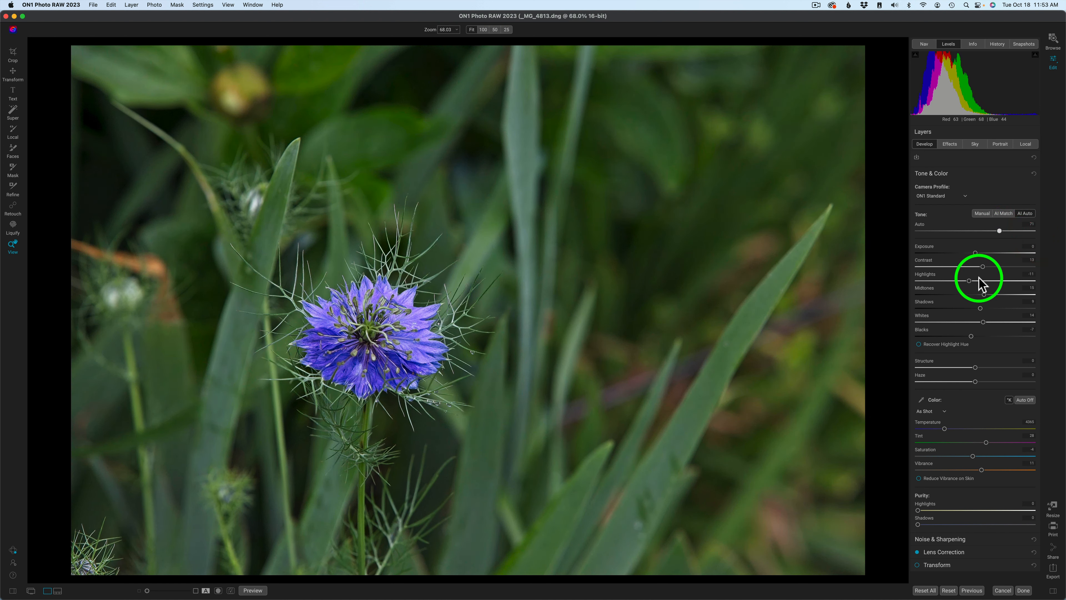
drag(981, 280, 995, 287)
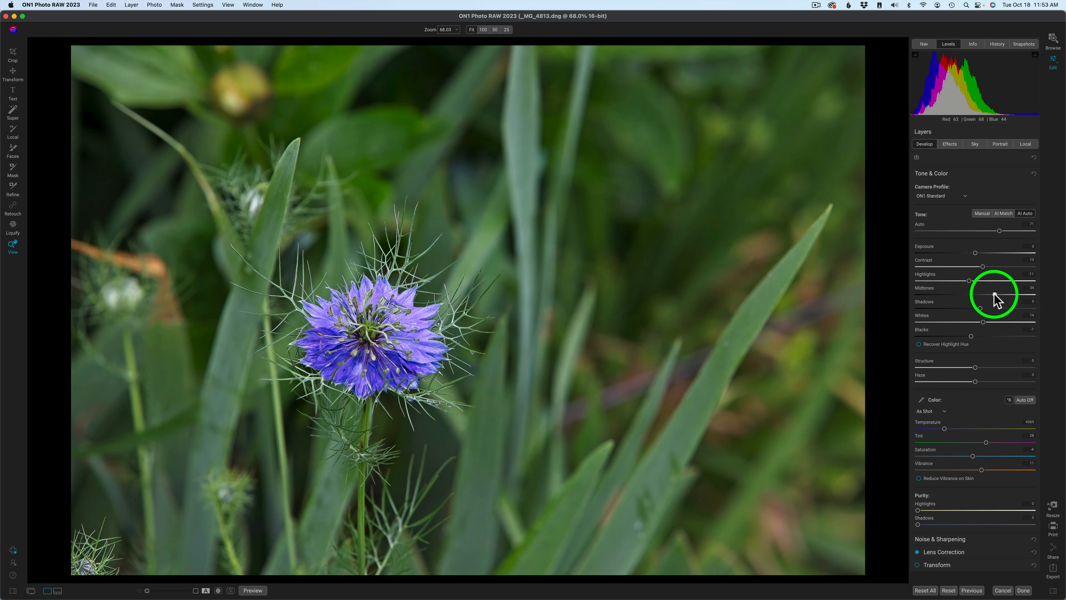
drag(994, 294, 991, 296)
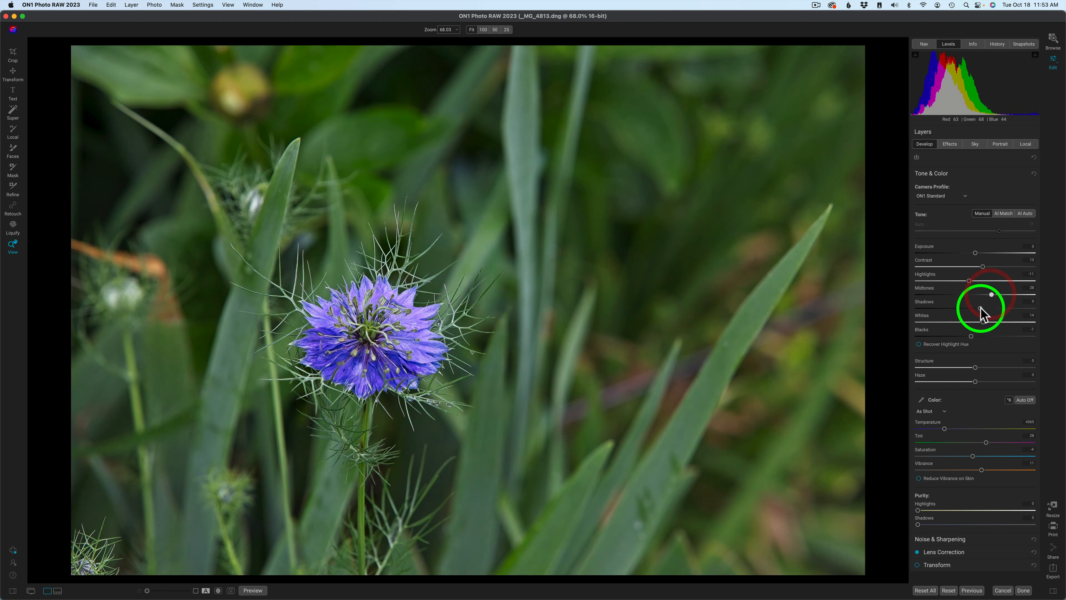
drag(986, 301, 994, 301)
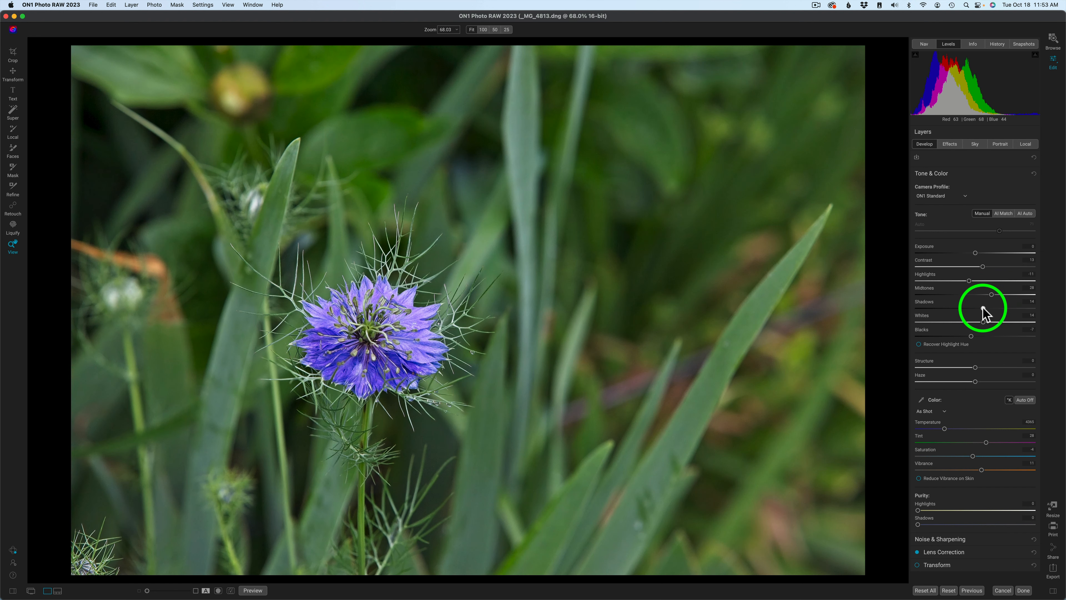
mouse_move(984, 473)
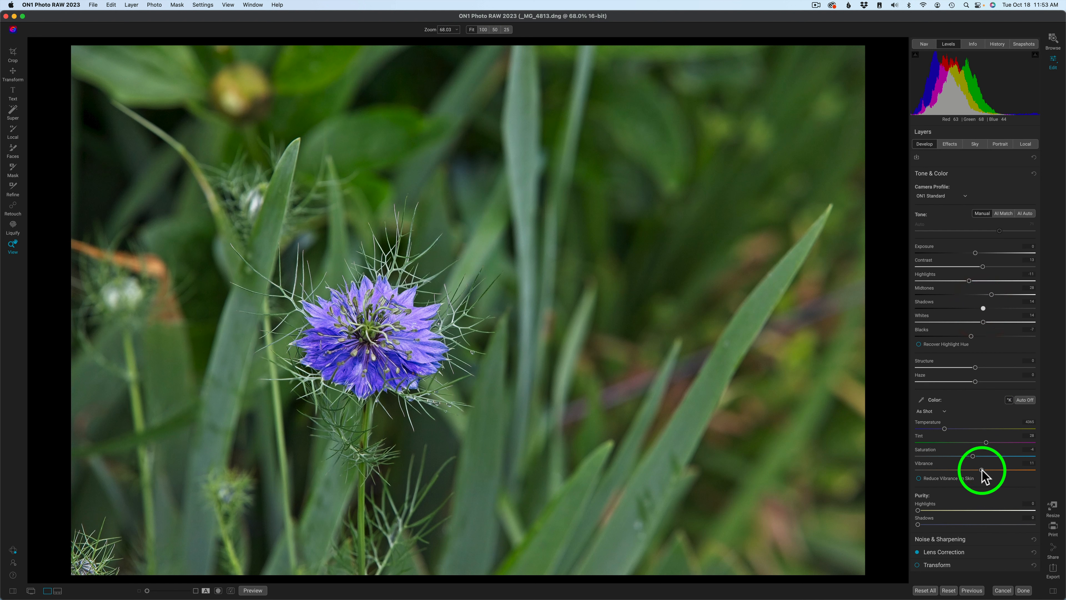
drag(973, 469, 990, 469)
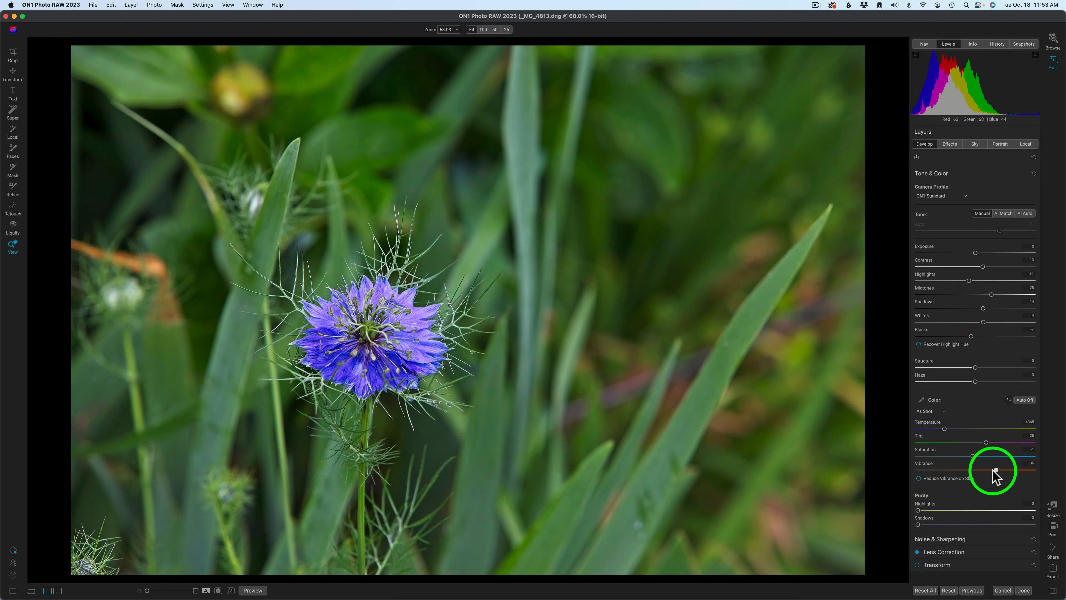
mouse_move(994, 508)
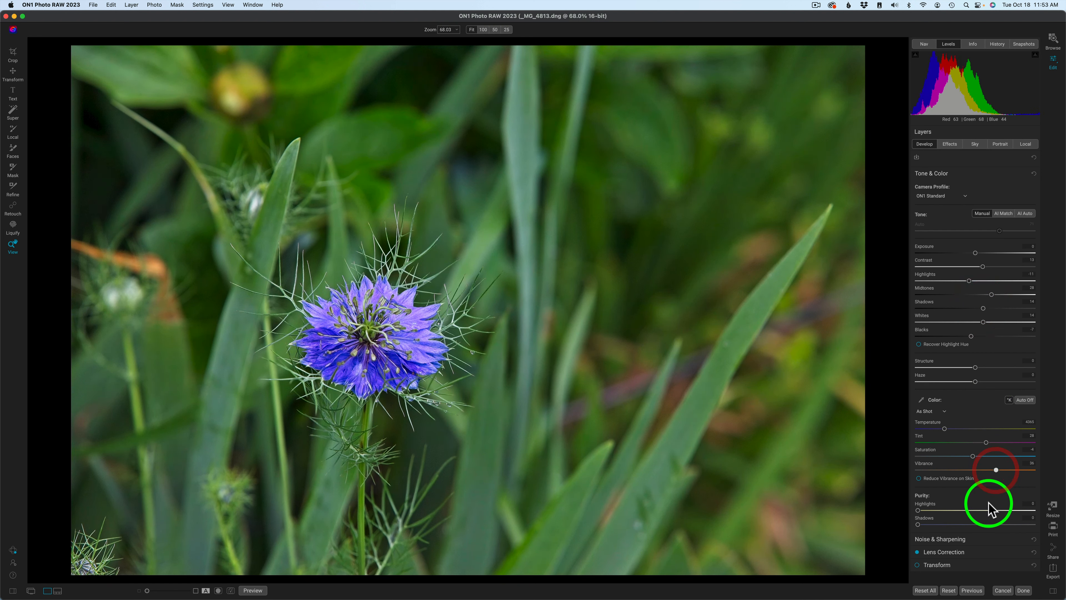
mouse_move(963, 436)
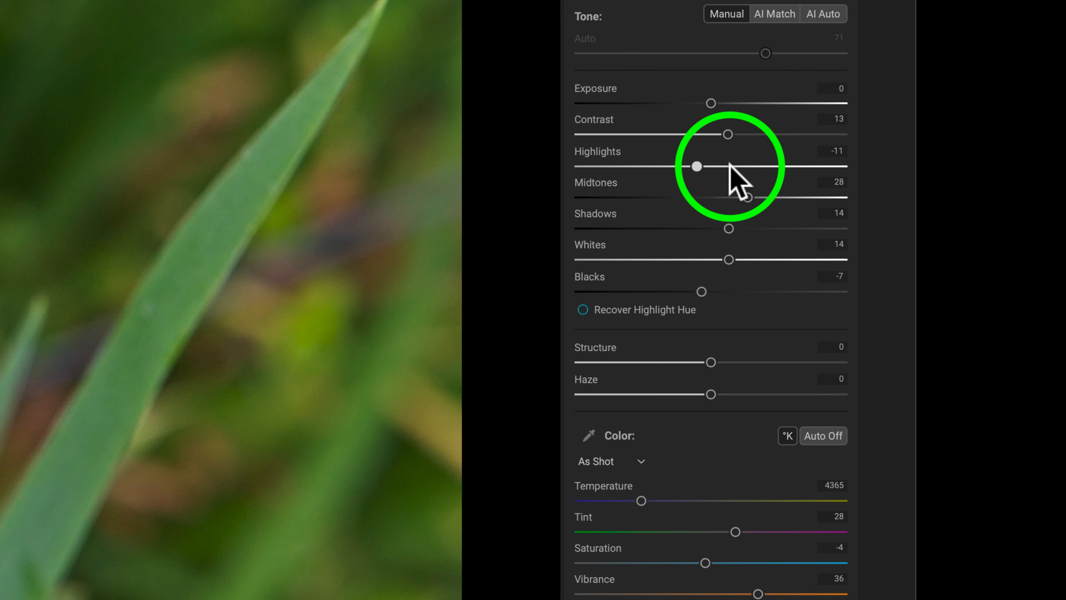
mouse_move(697, 167)
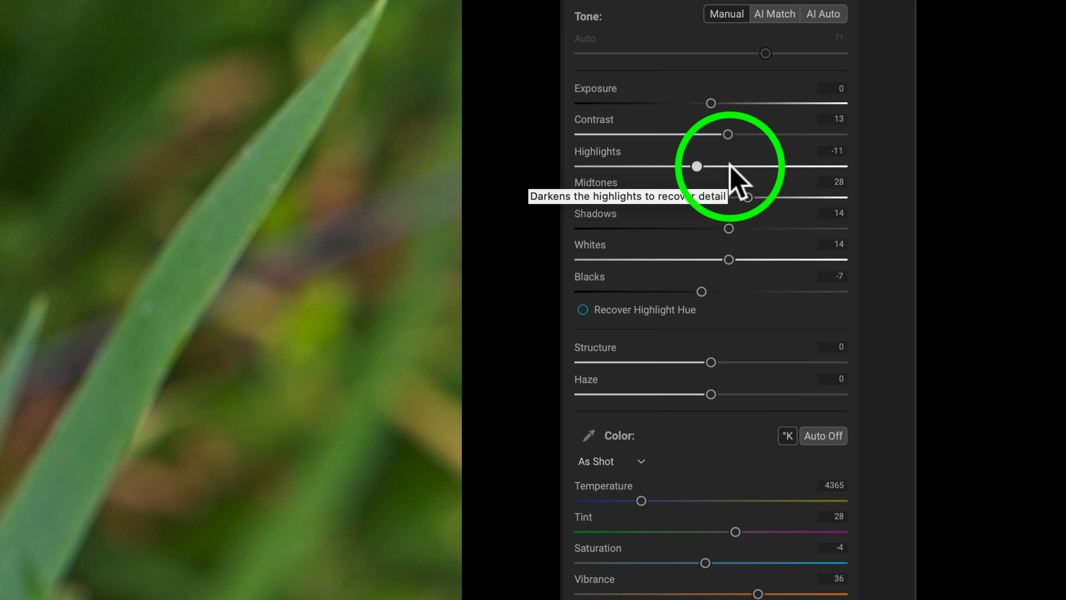
- Test darker and brighter Highlights values on the flower, ending near neutral
drag(696, 166, 705, 166)
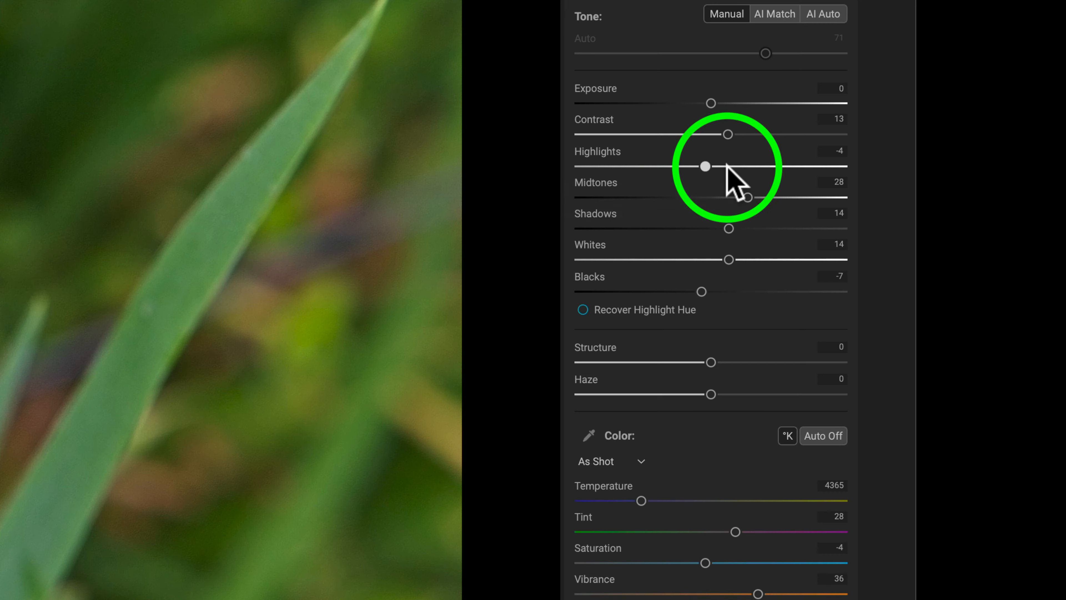
drag(705, 166, 742, 166)
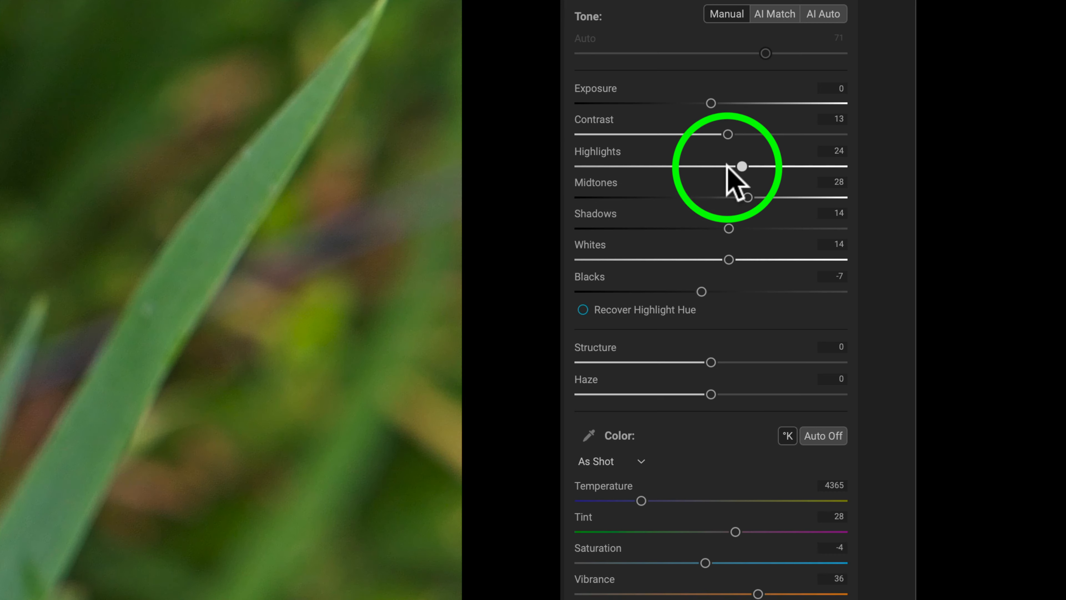
drag(741, 166, 800, 166)
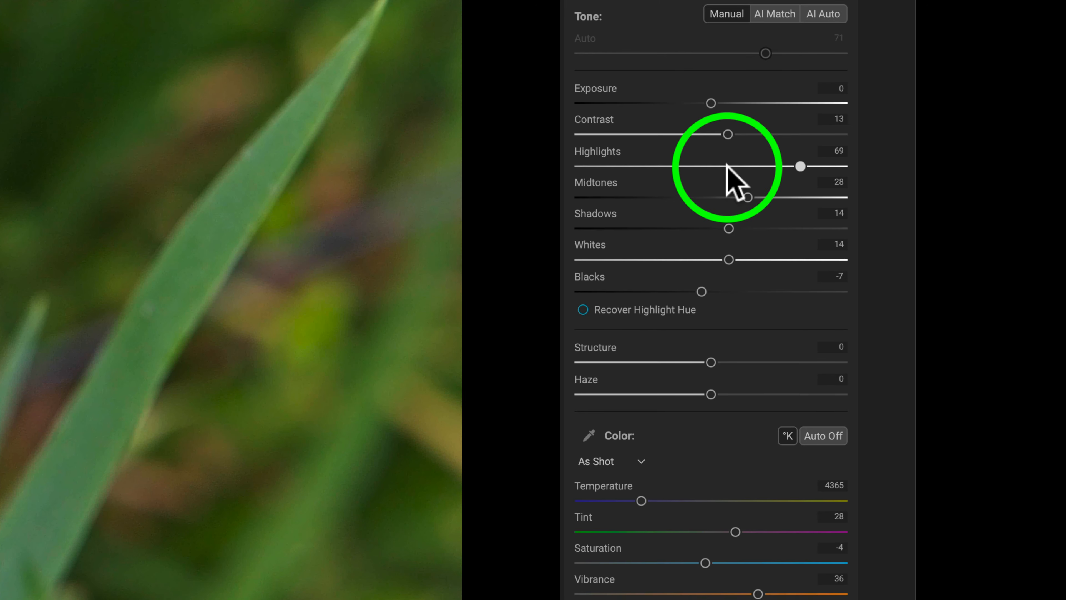
drag(800, 167, 742, 166)
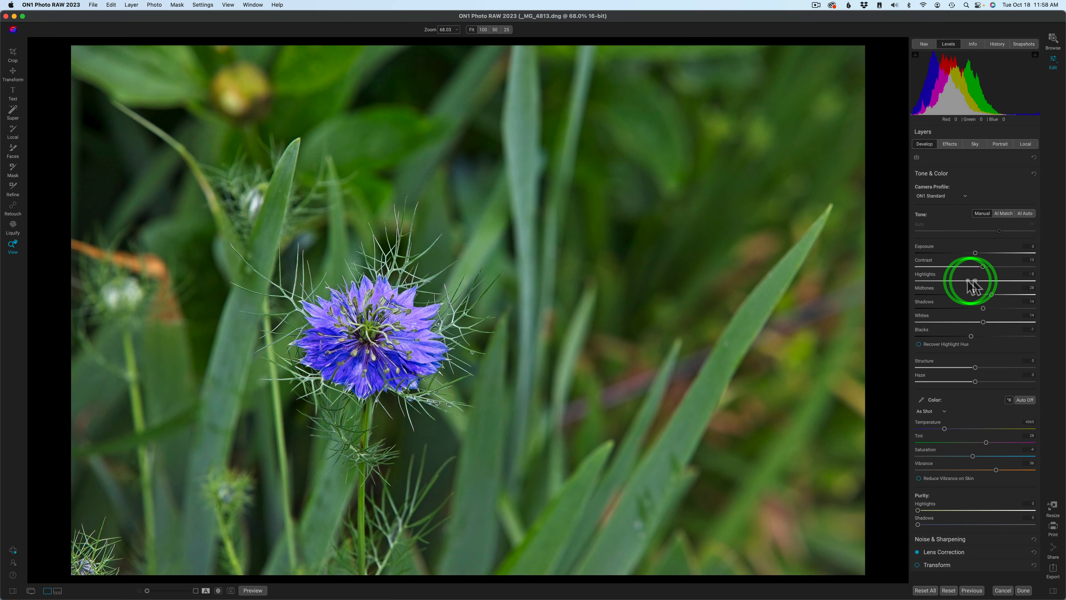
drag(980, 281, 966, 281)
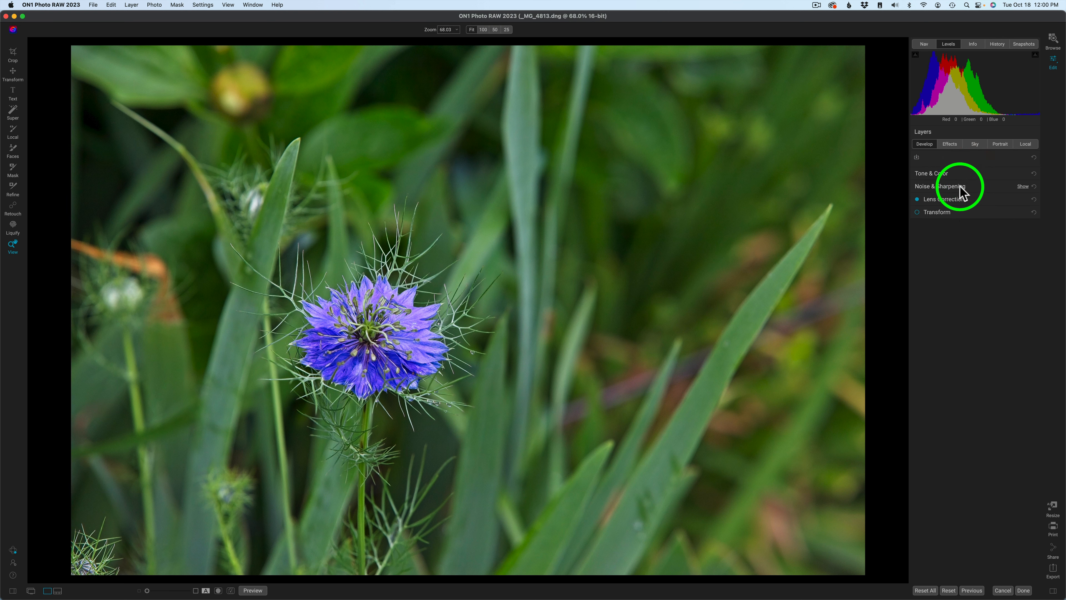
- Set Noise & Sharpening to the Both AI mode with strengths at 100
click(937, 186)
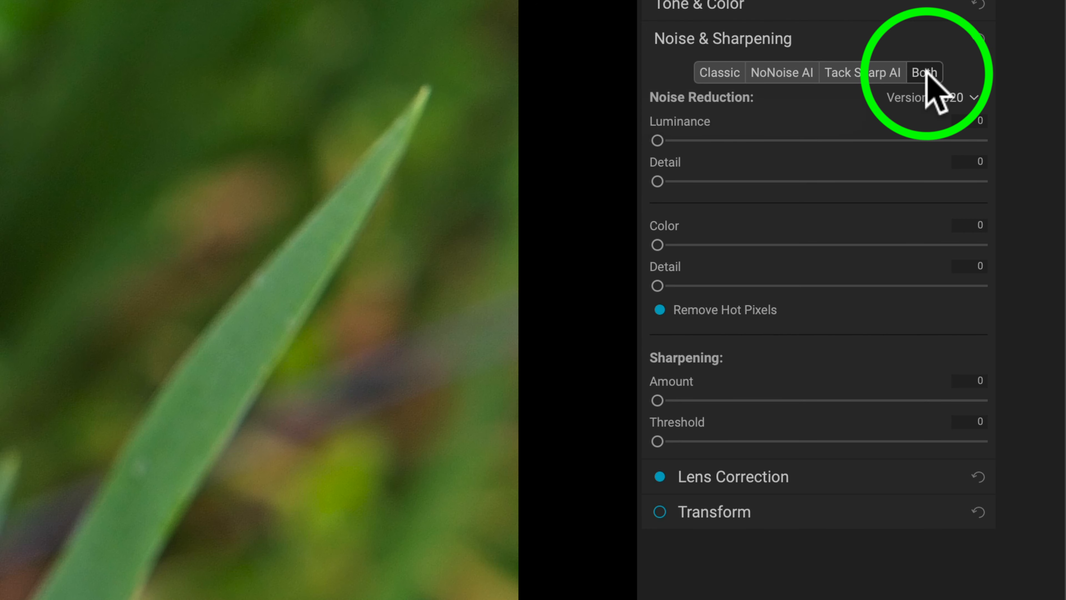
mouse_move(924, 72)
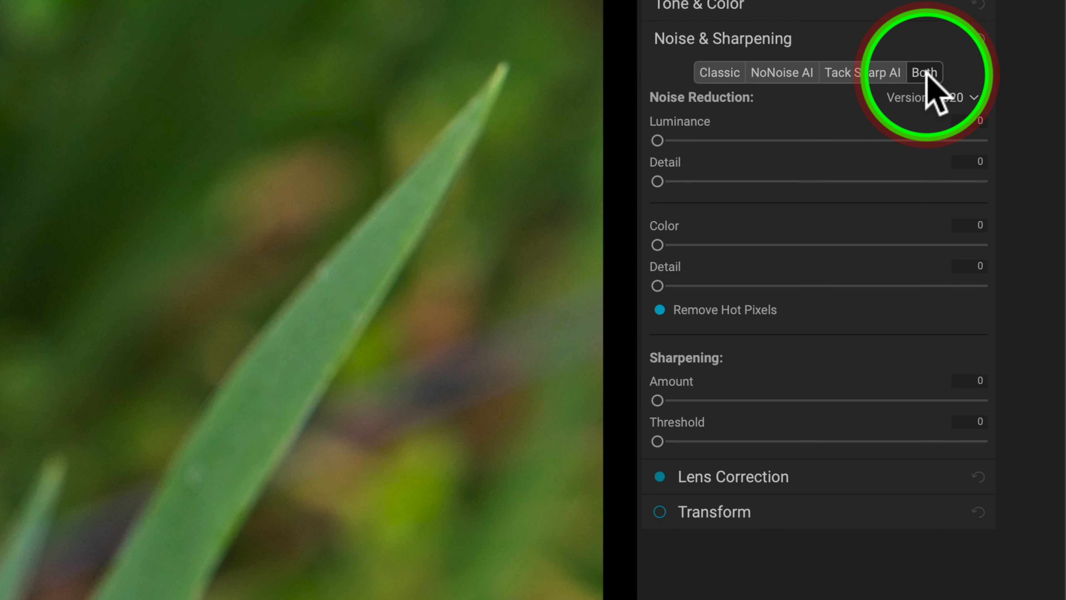
click(924, 73)
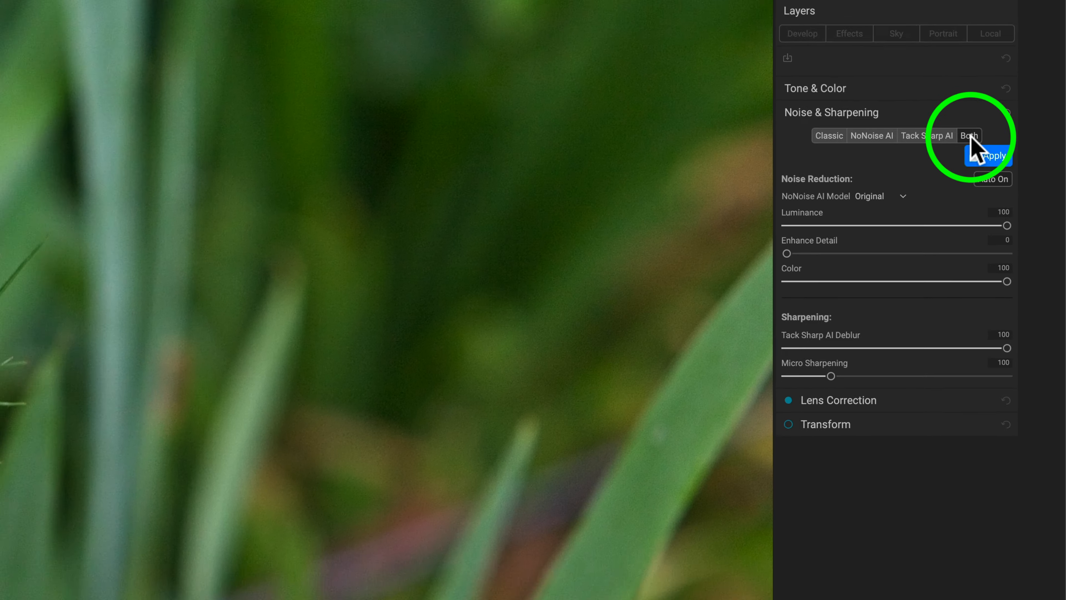
- Render the NoNoise AI preview and sweep the before/after divider across the flower
click(991, 155)
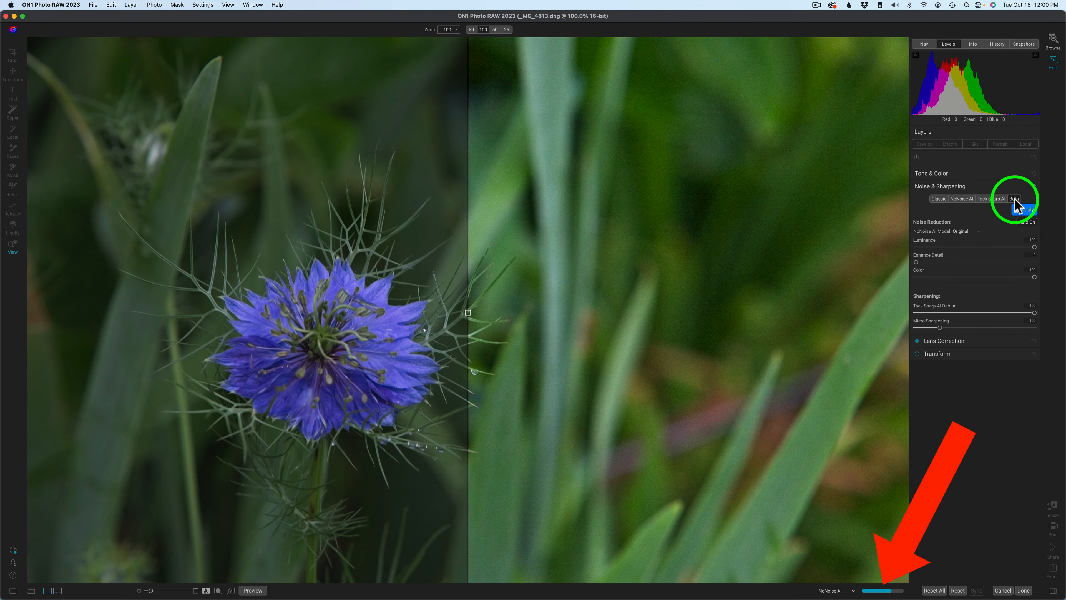
click(1024, 210)
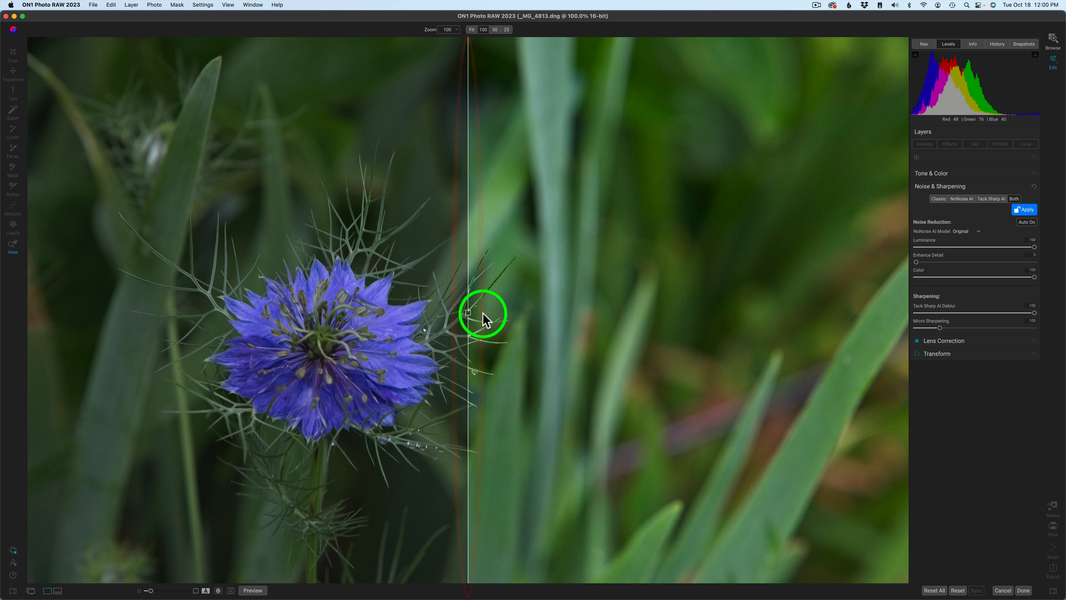
drag(483, 314, 656, 331)
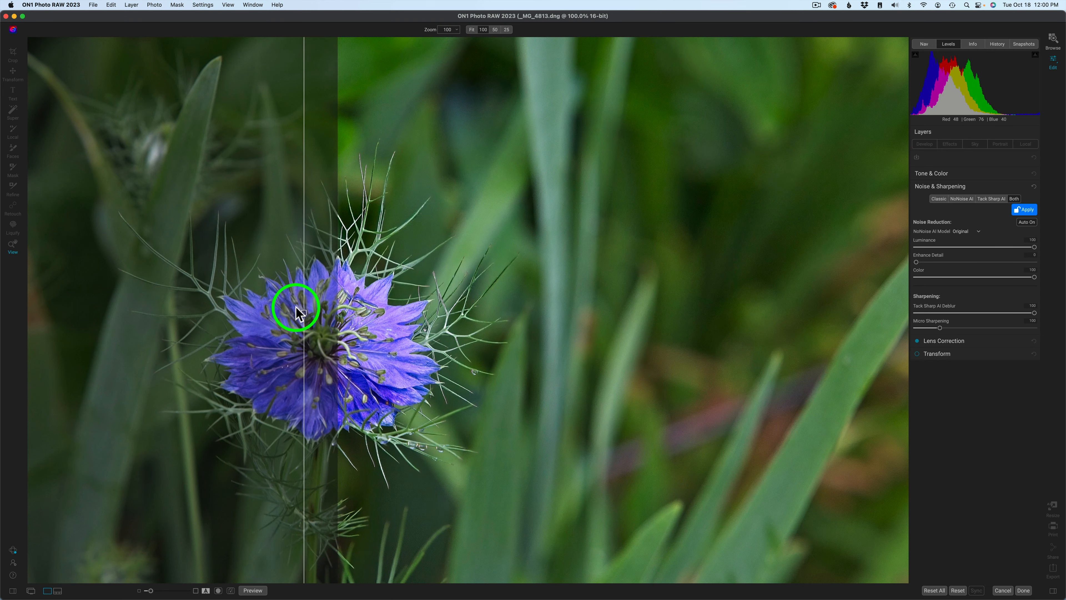
drag(303, 311, 506, 320)
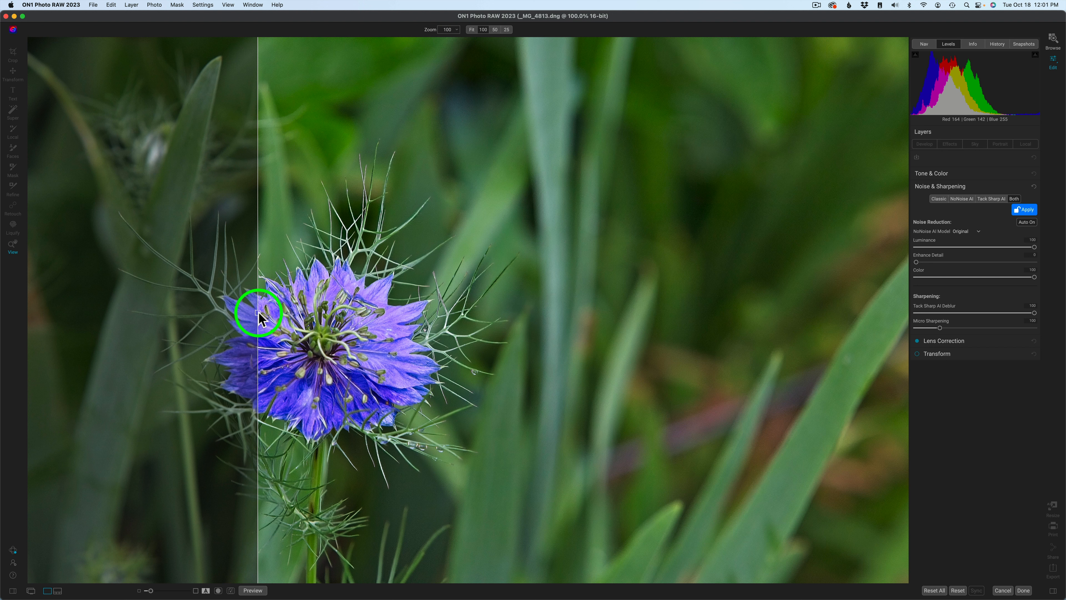
drag(258, 315, 422, 320)
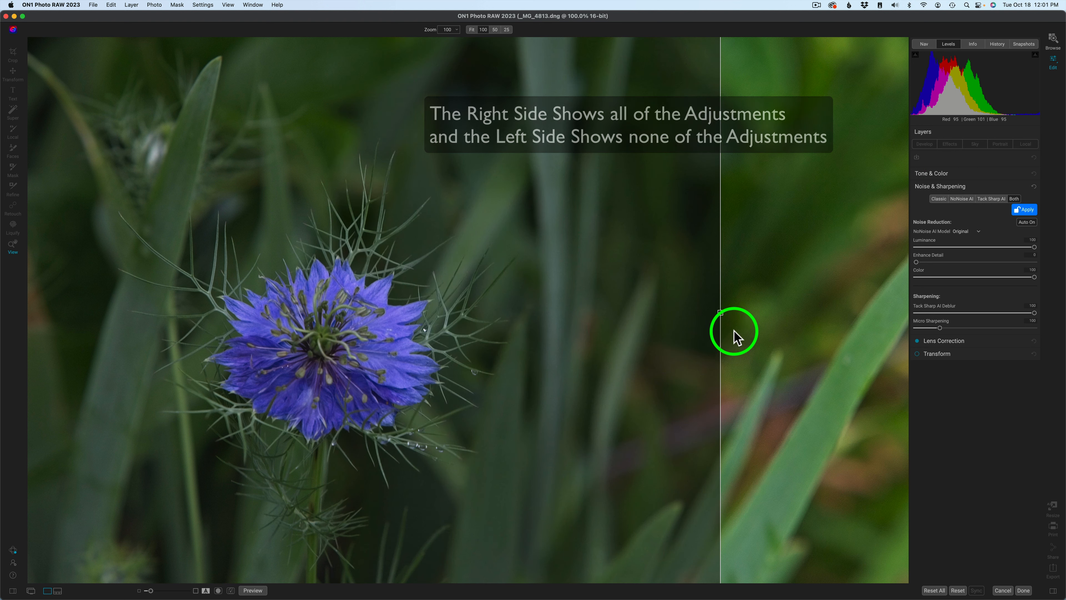
drag(732, 334, 276, 302)
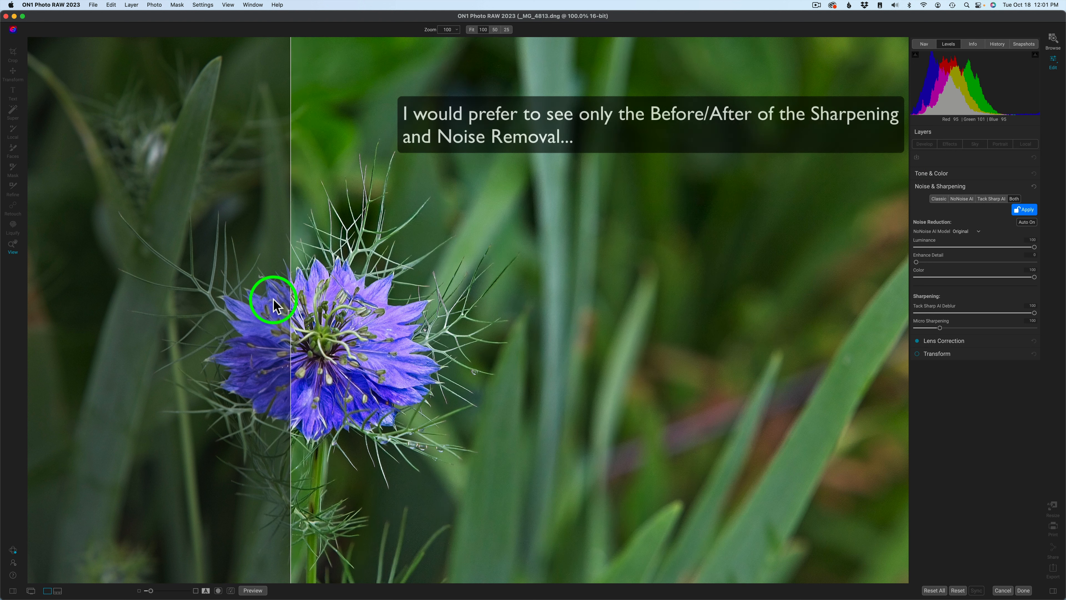
drag(275, 305, 347, 298)
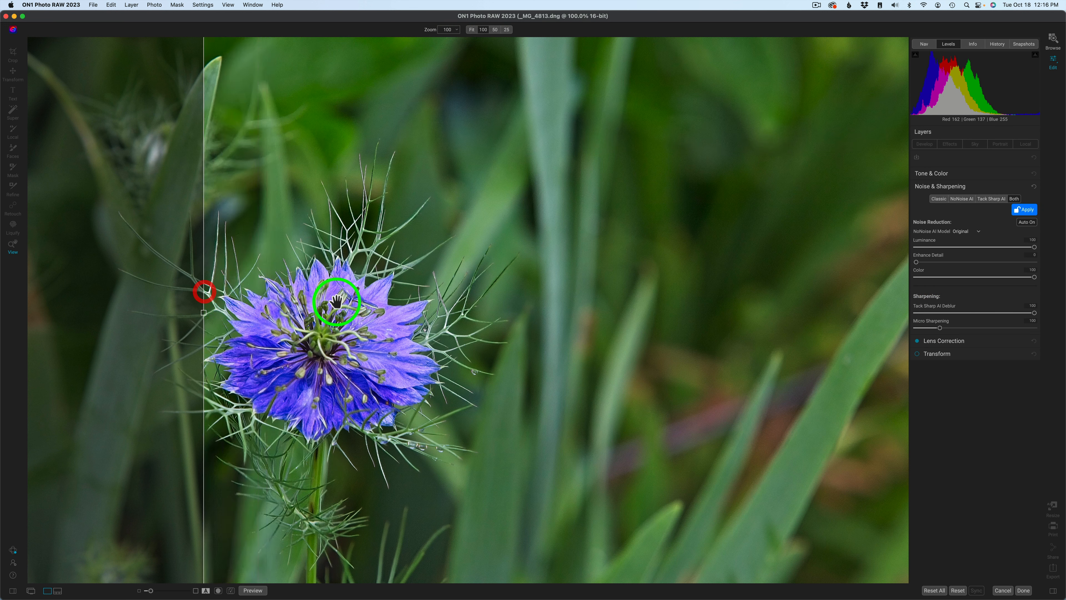
- Zoom into the flower and lower the Tack Sharp AI Deblur strength
drag(333, 301, 315, 324)
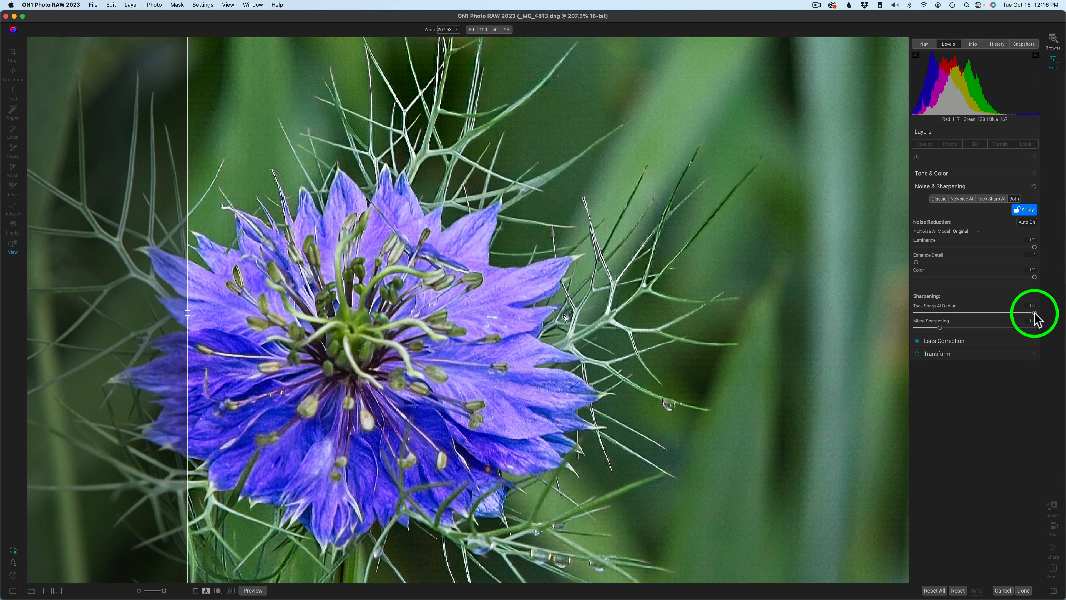
drag(1033, 313, 996, 312)
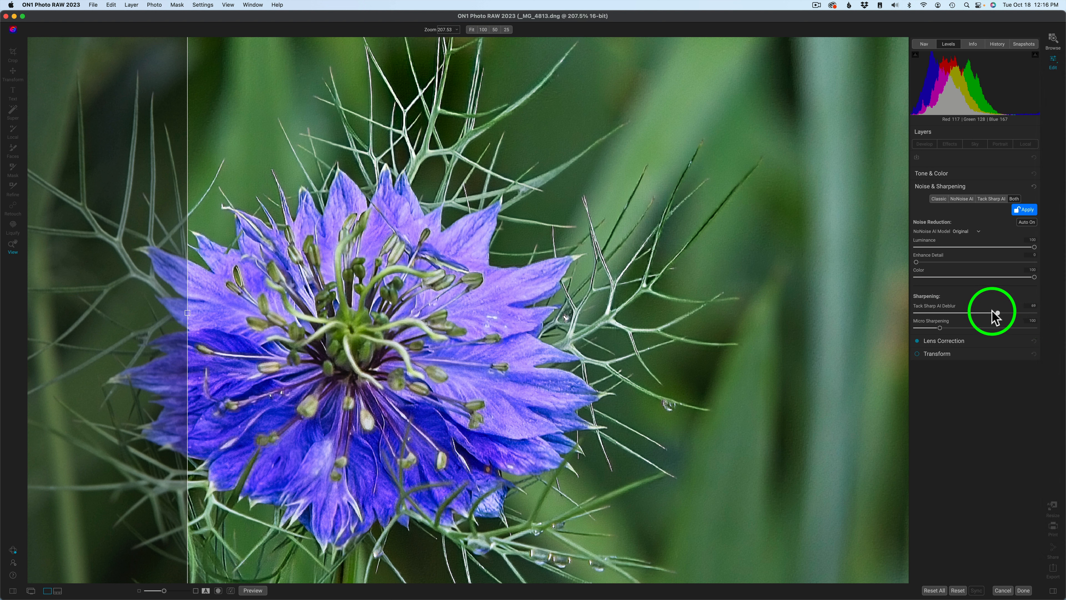
drag(979, 314, 999, 314)
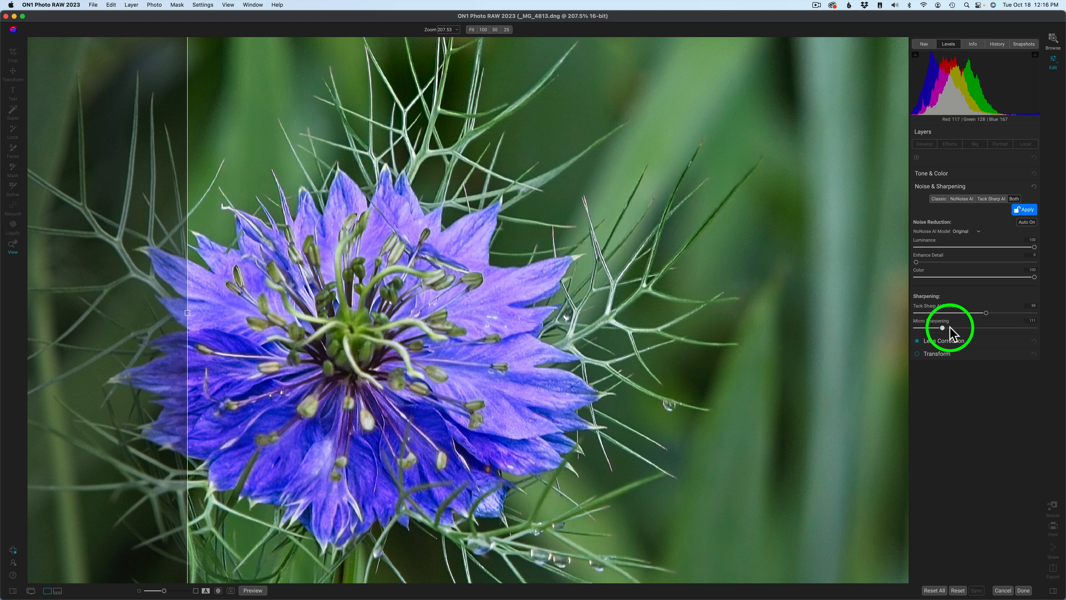
- Test Micro Sharpening up to maximum and back down, then apply the AI noise and sharpening
drag(941, 328, 1033, 328)
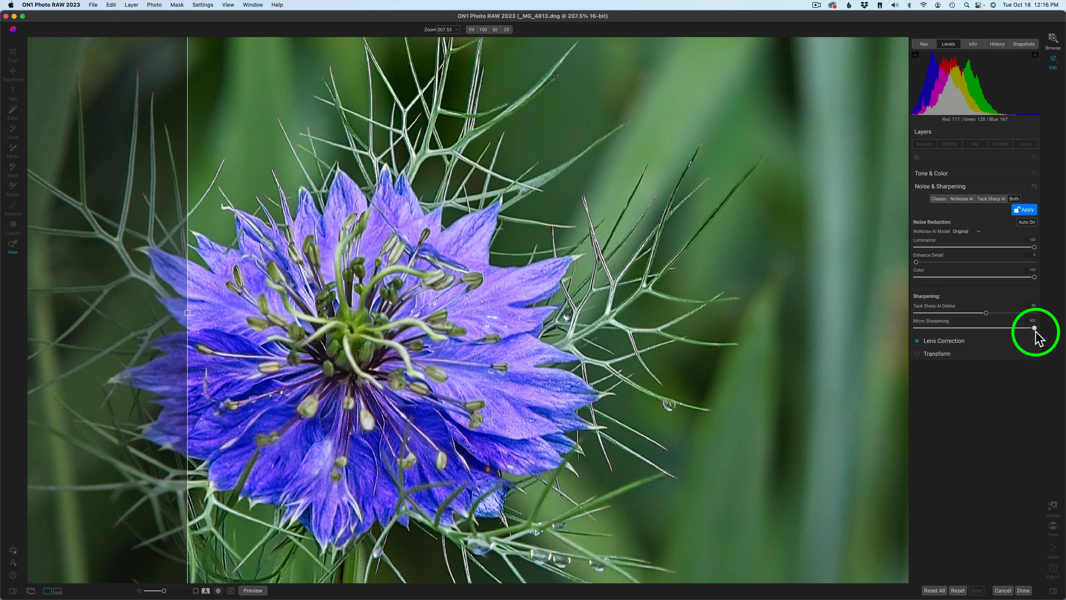
drag(1034, 327, 1030, 327)
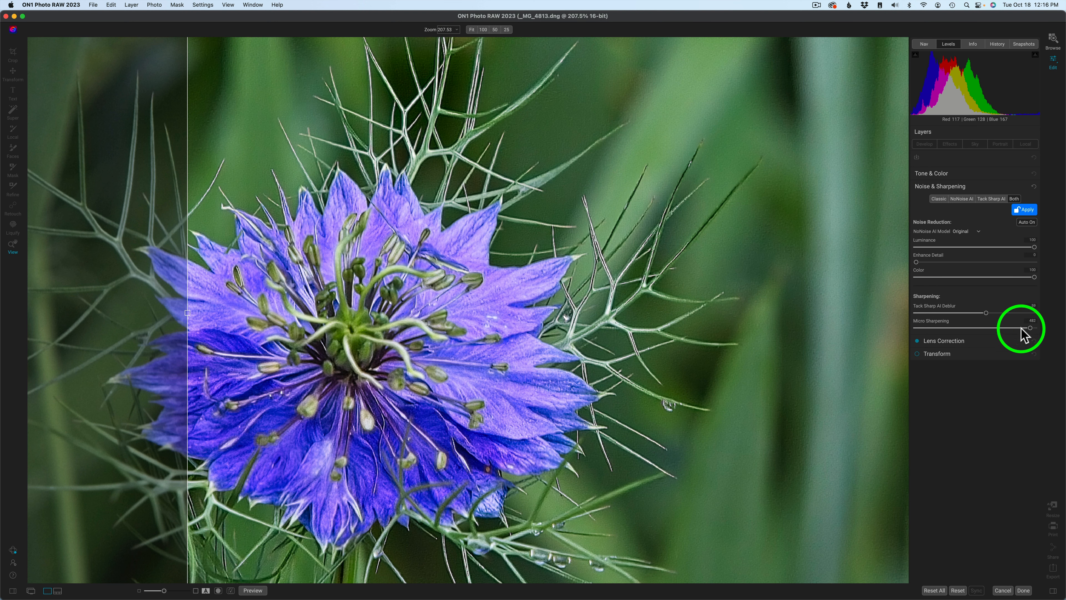
drag(1031, 327, 960, 328)
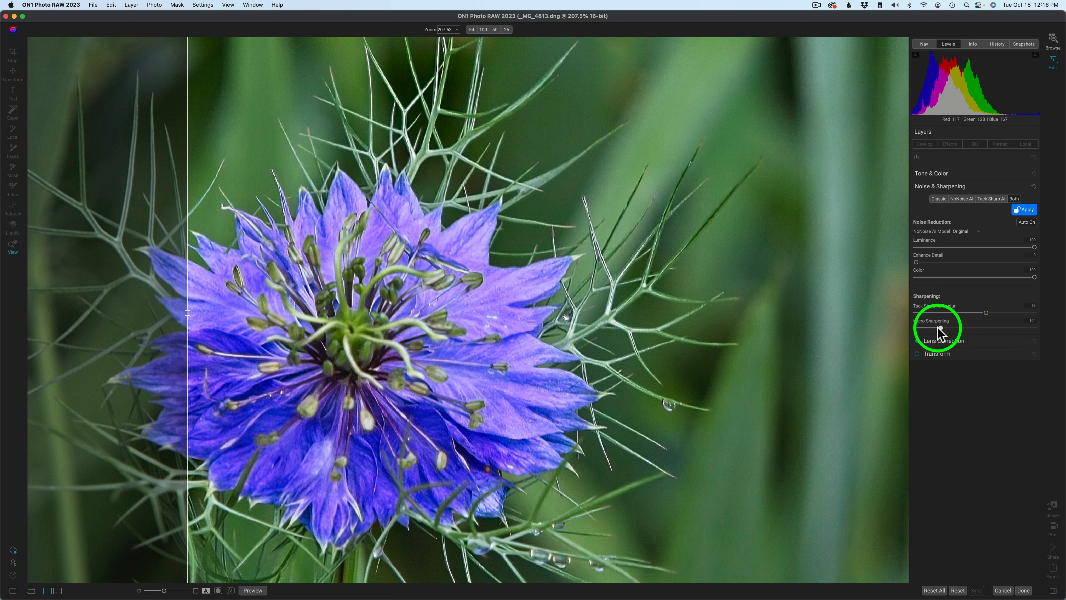
drag(986, 327, 927, 327)
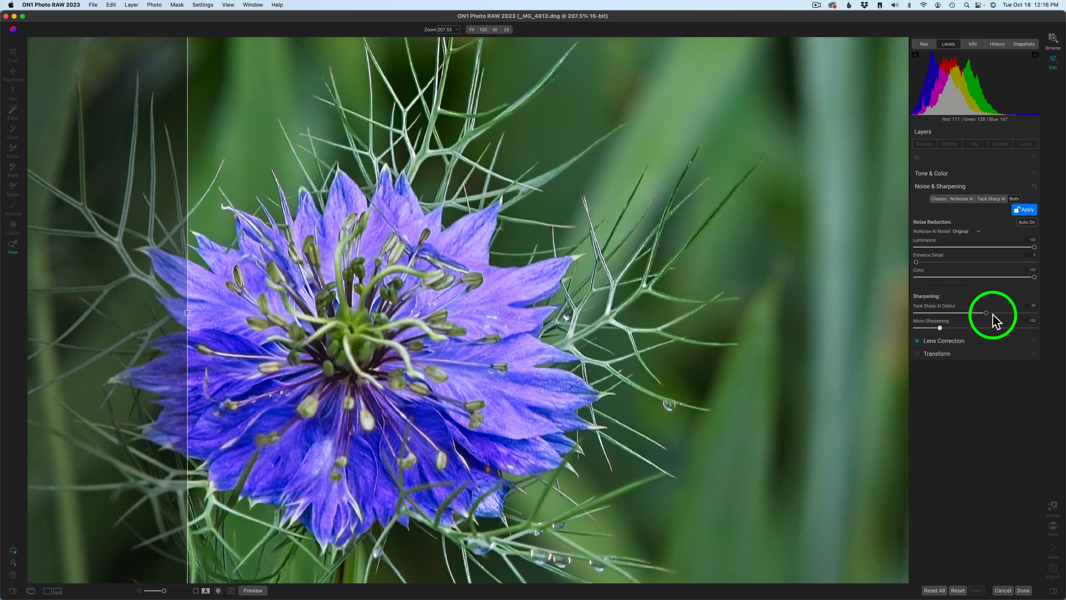
mouse_move(986, 312)
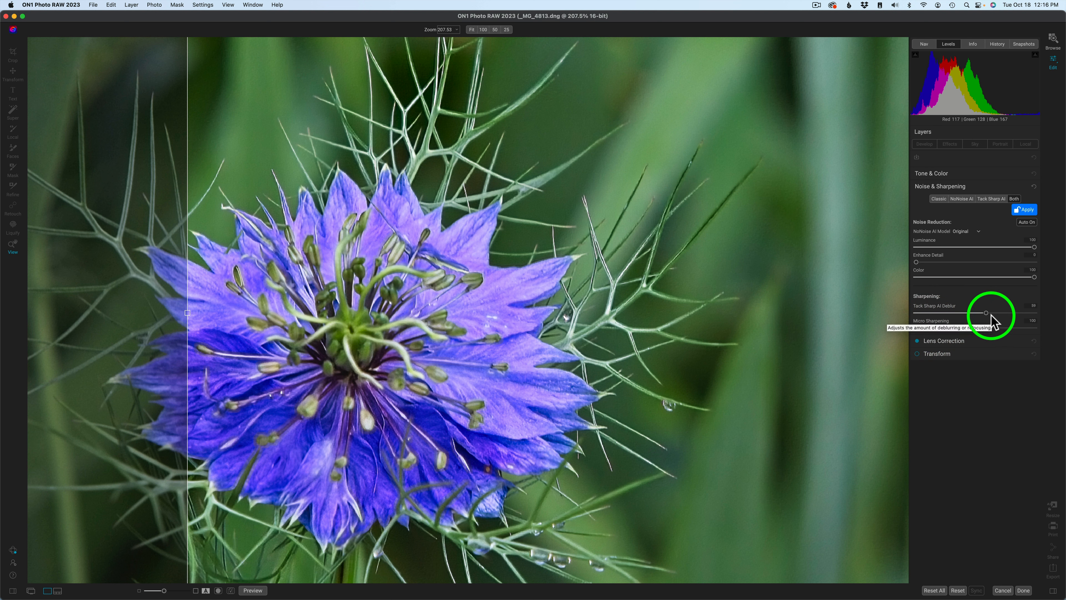
mouse_move(184, 311)
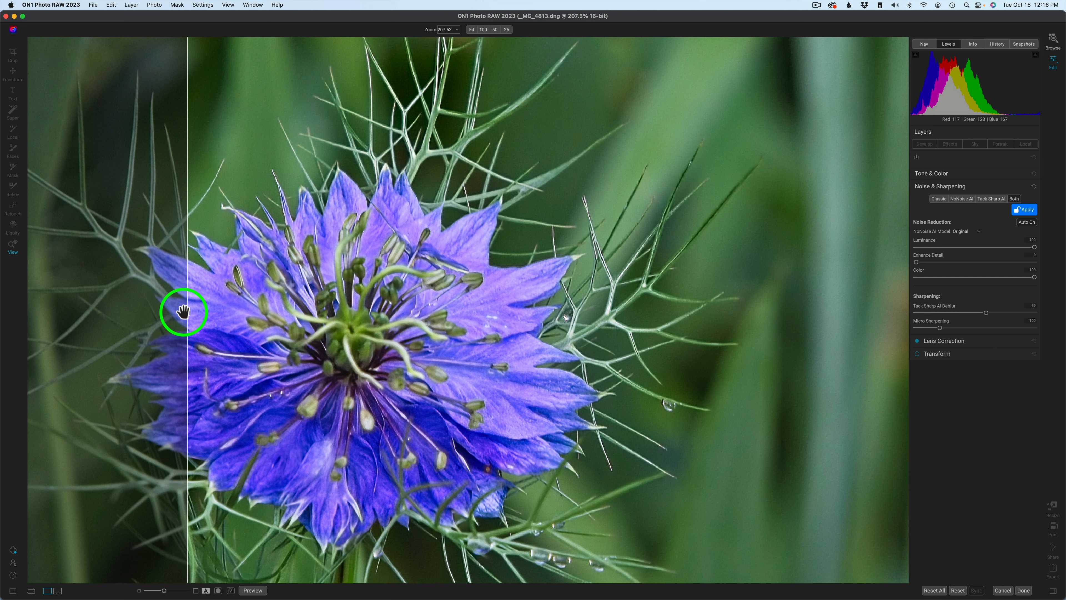
drag(184, 312, 864, 364)
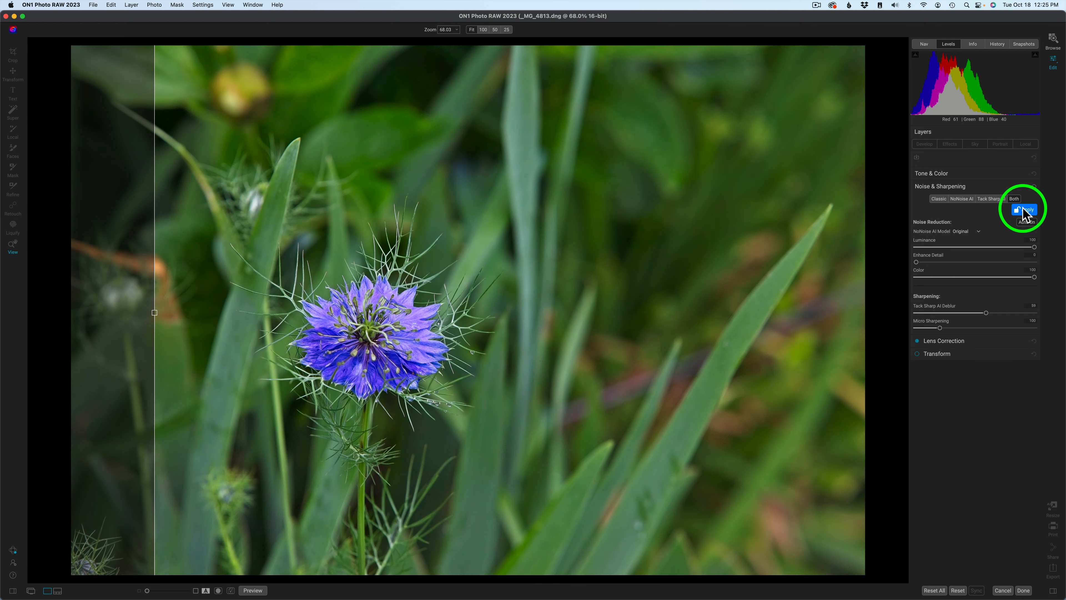
click(1024, 209)
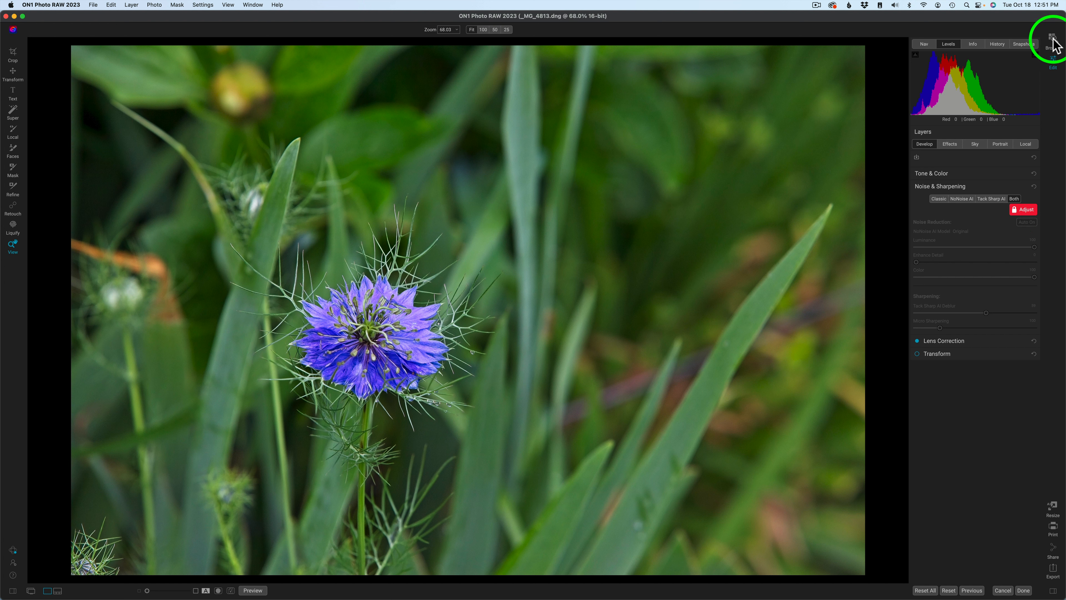
mouse_move(1052, 36)
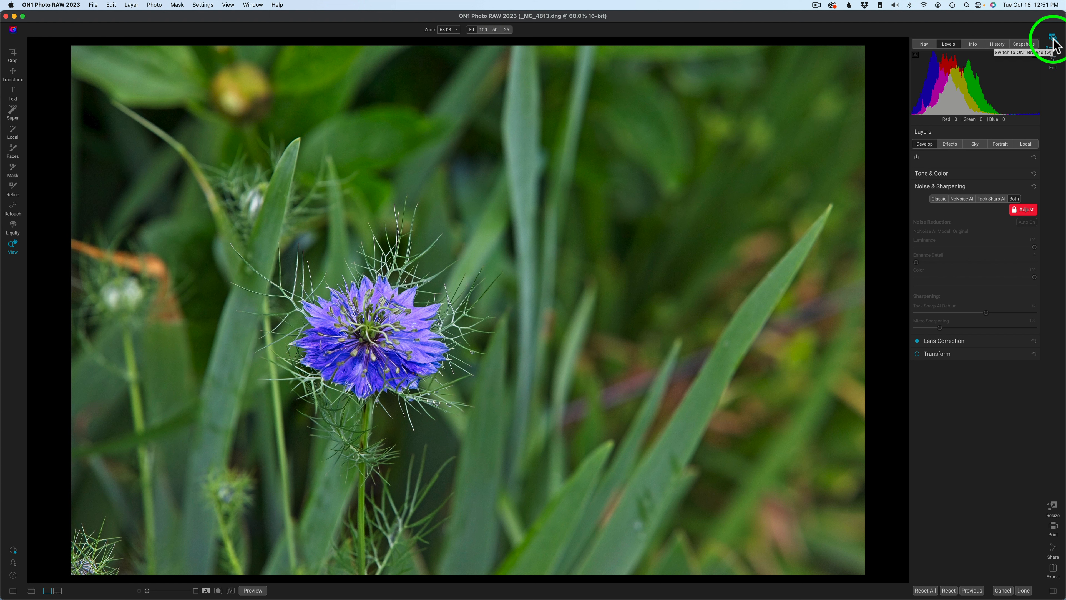
- Return to Browse and select the white horse photo (animal-6870147.jpg)
click(1053, 36)
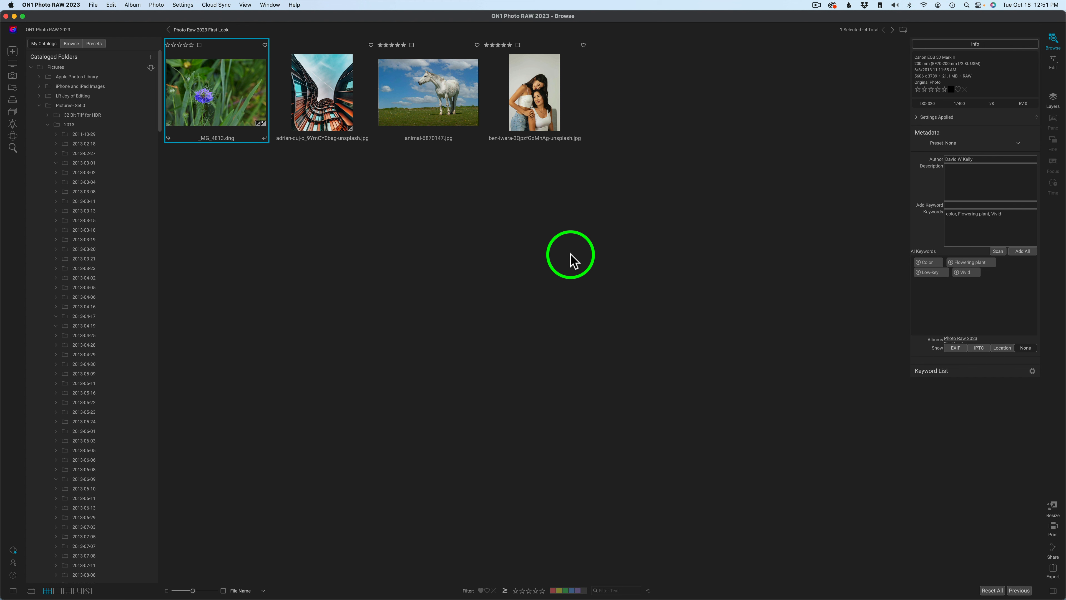
mouse_move(977, 455)
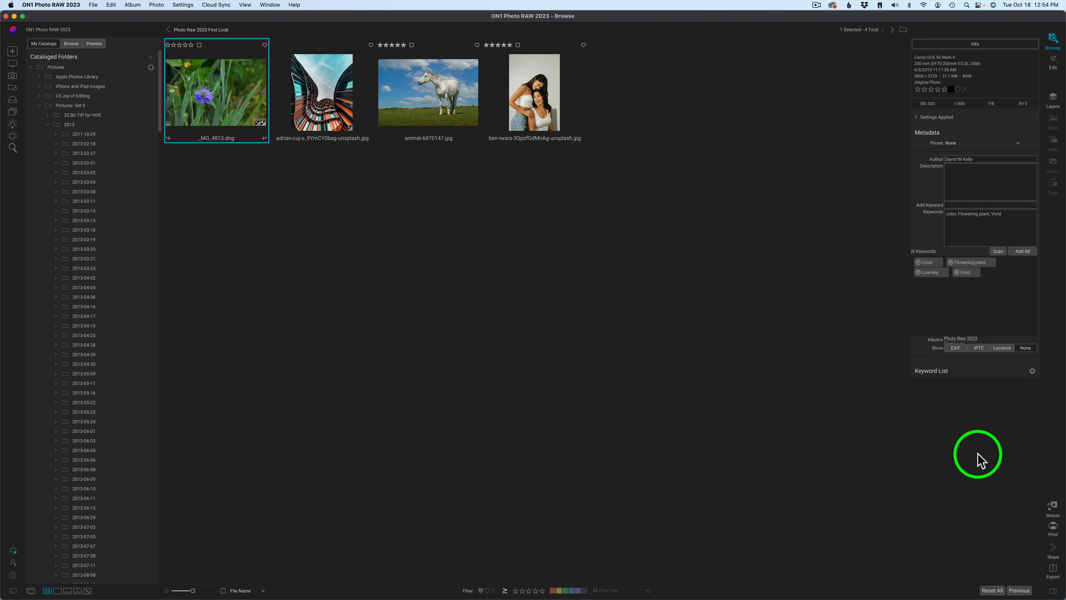
click(428, 91)
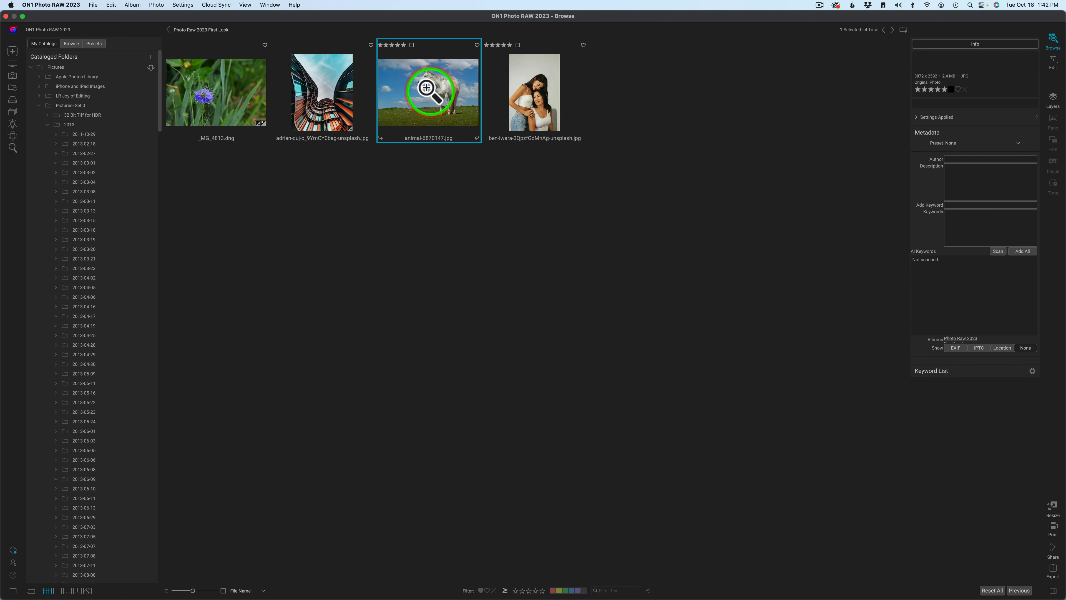
- Open the horse photo in Edit and activate the Super Select AI tool
double_click(428, 93)
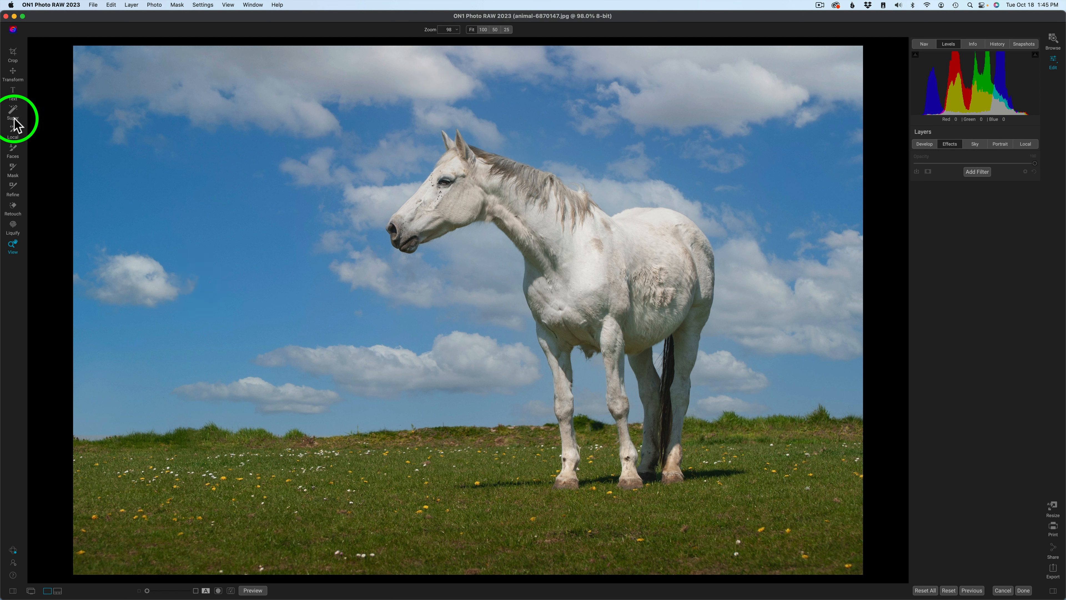
mouse_move(13, 109)
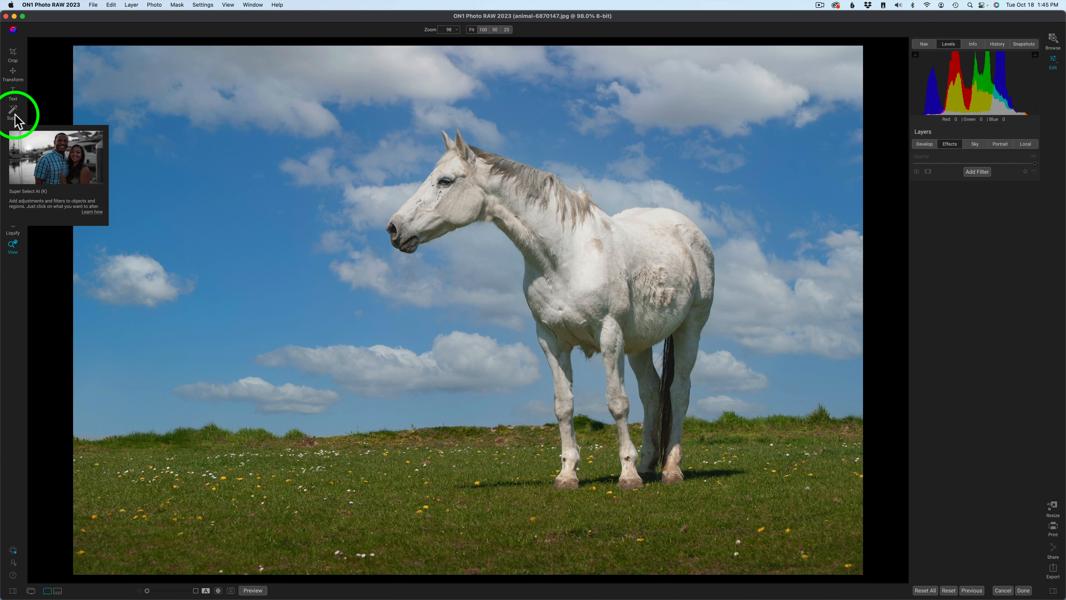
mouse_move(40, 175)
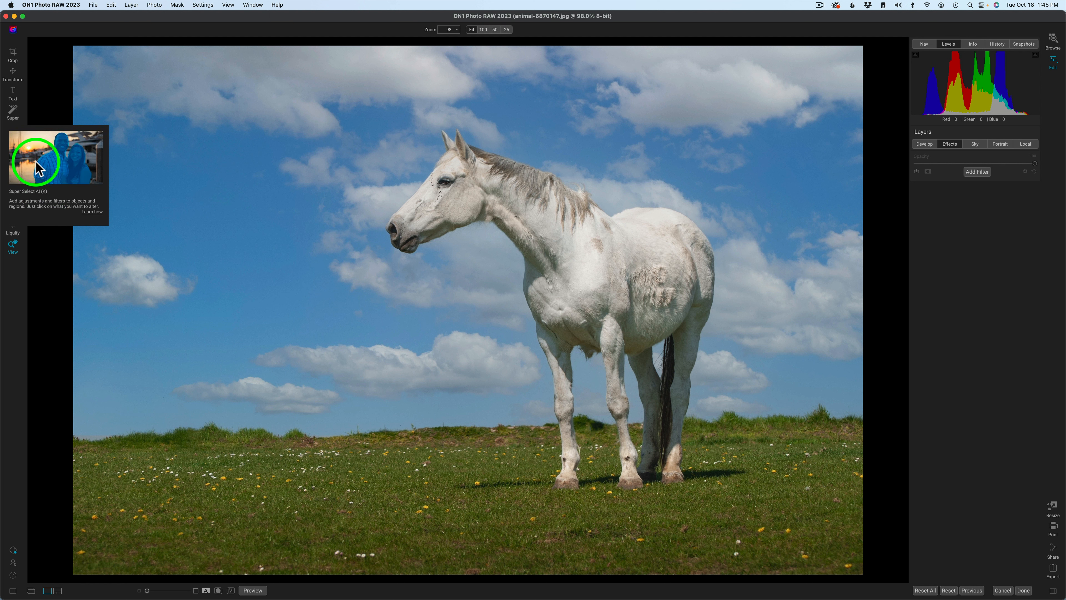
mouse_move(393, 216)
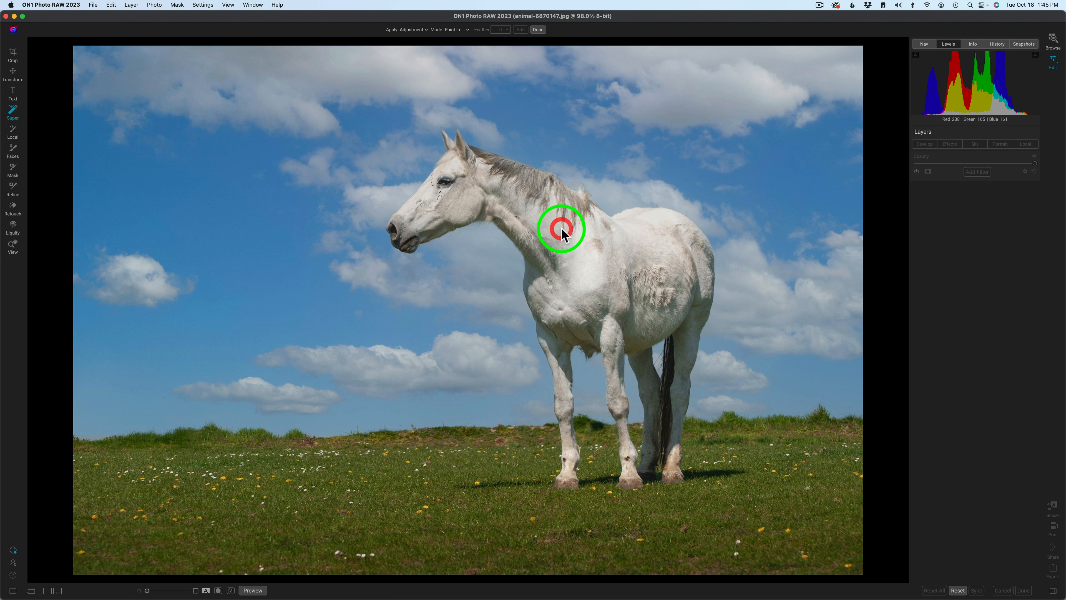
mouse_move(467, 34)
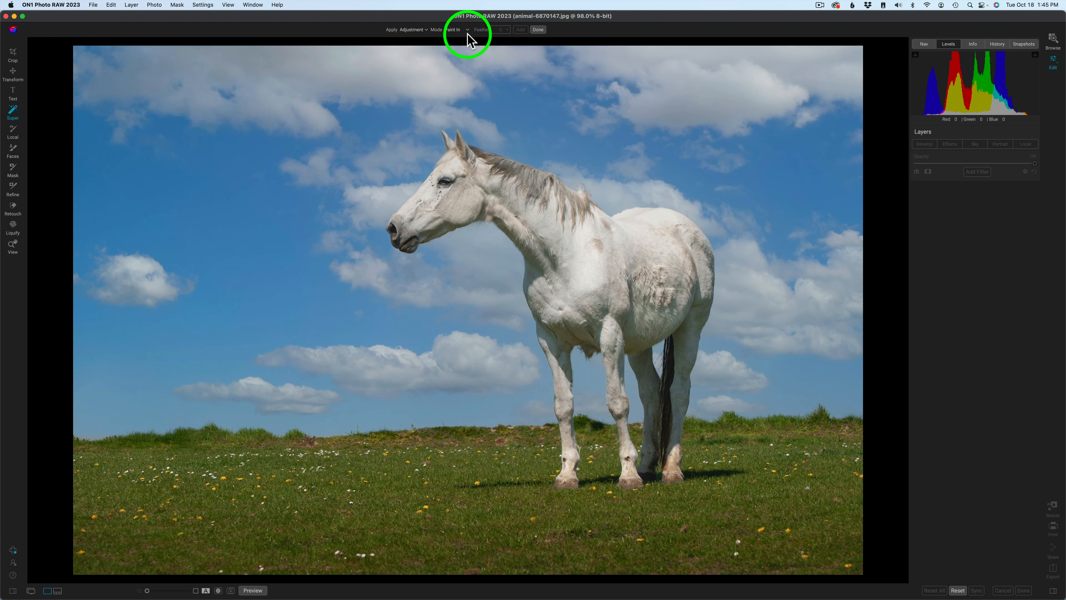
click(454, 30)
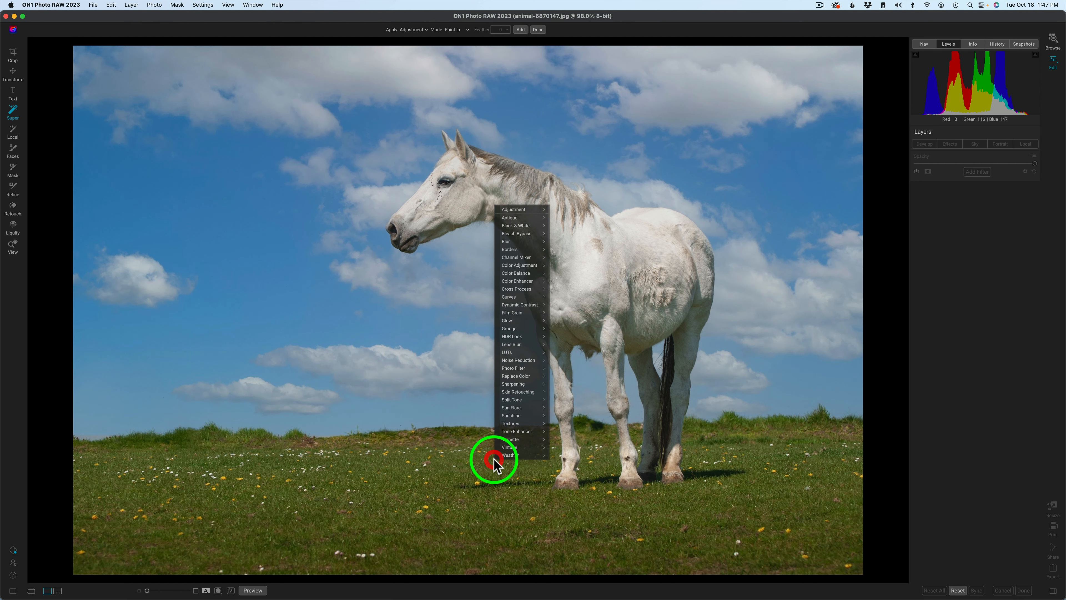
mouse_move(442, 221)
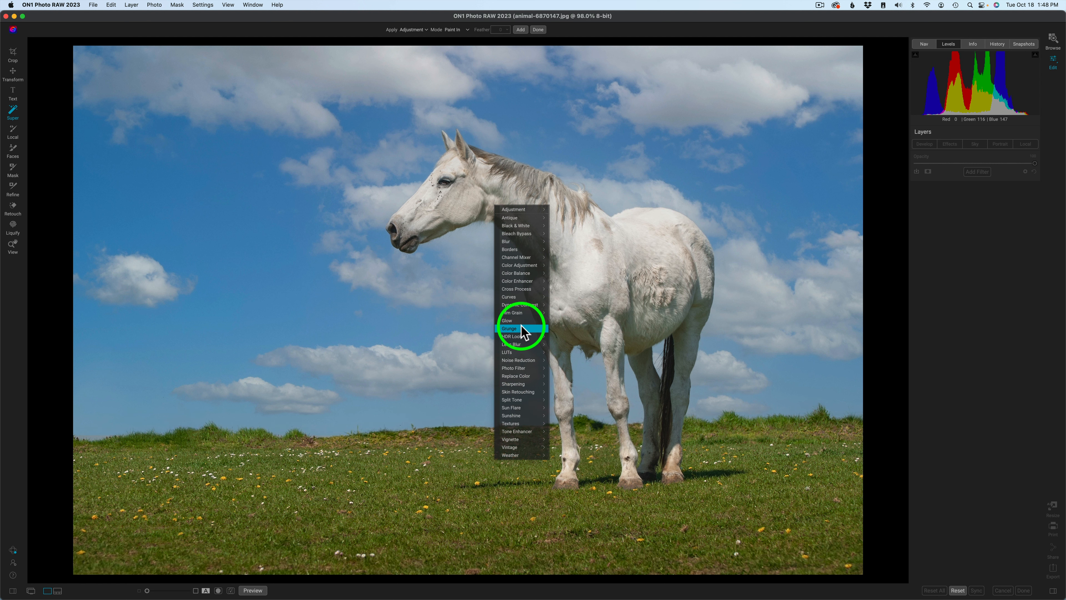
mouse_move(523, 321)
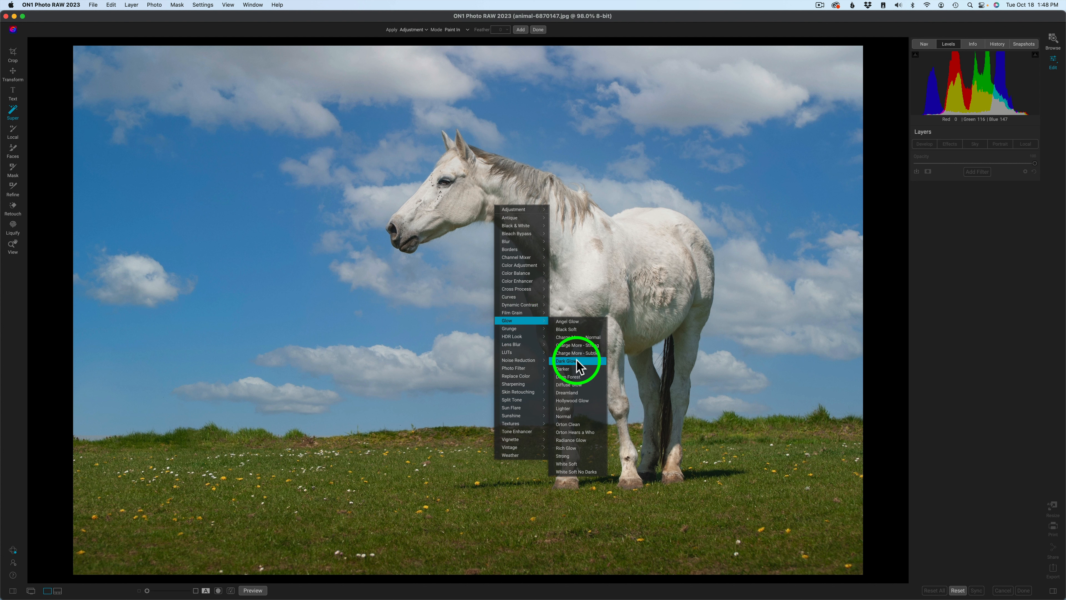
- Apply a Glow style to the AI-selected grass beneath the horse
click(567, 361)
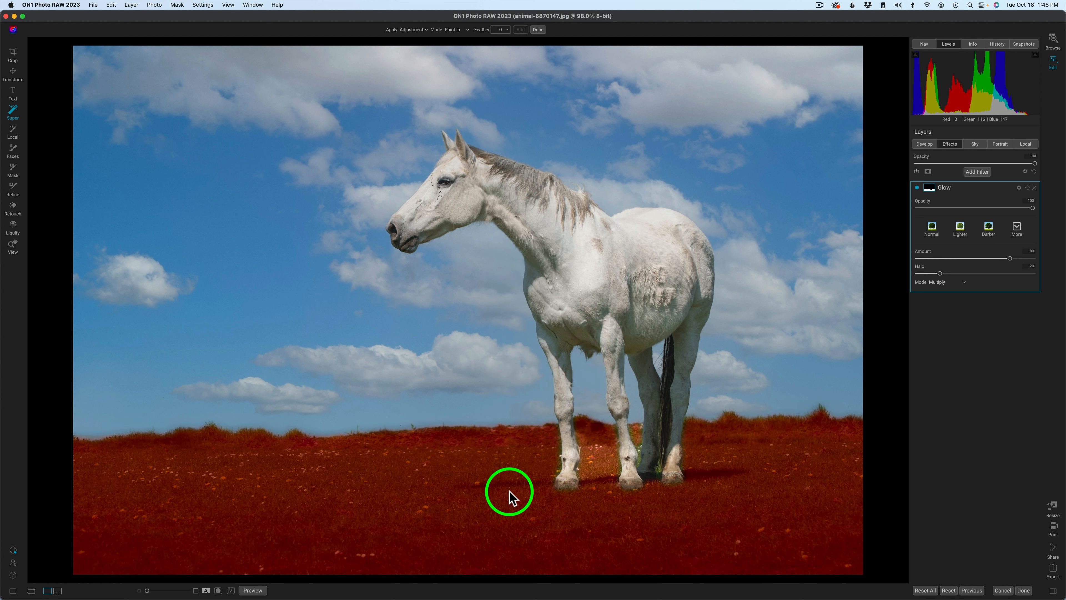
mouse_move(593, 505)
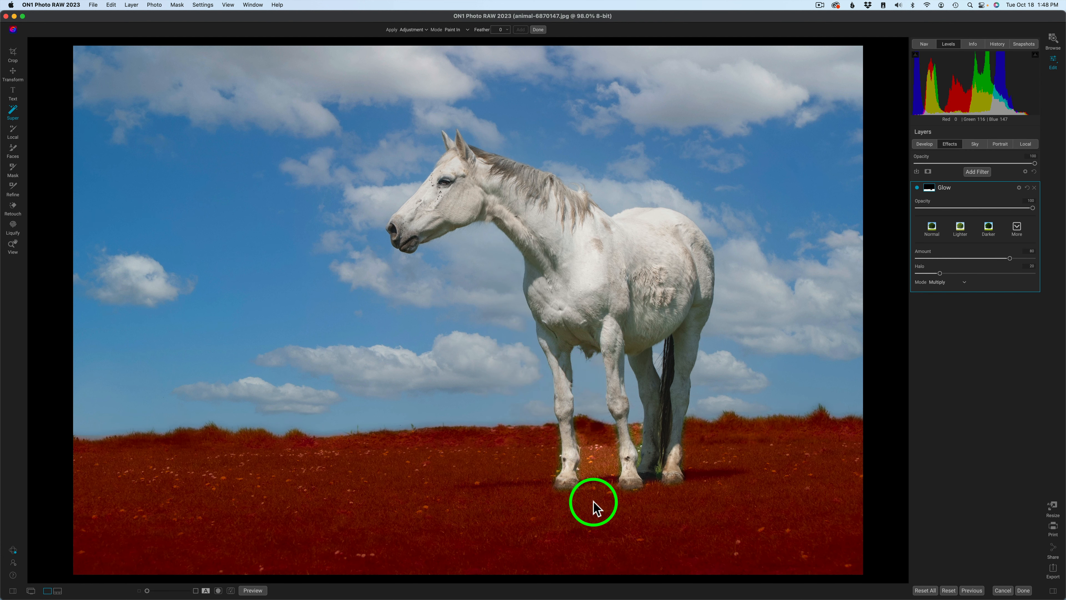
mouse_move(579, 434)
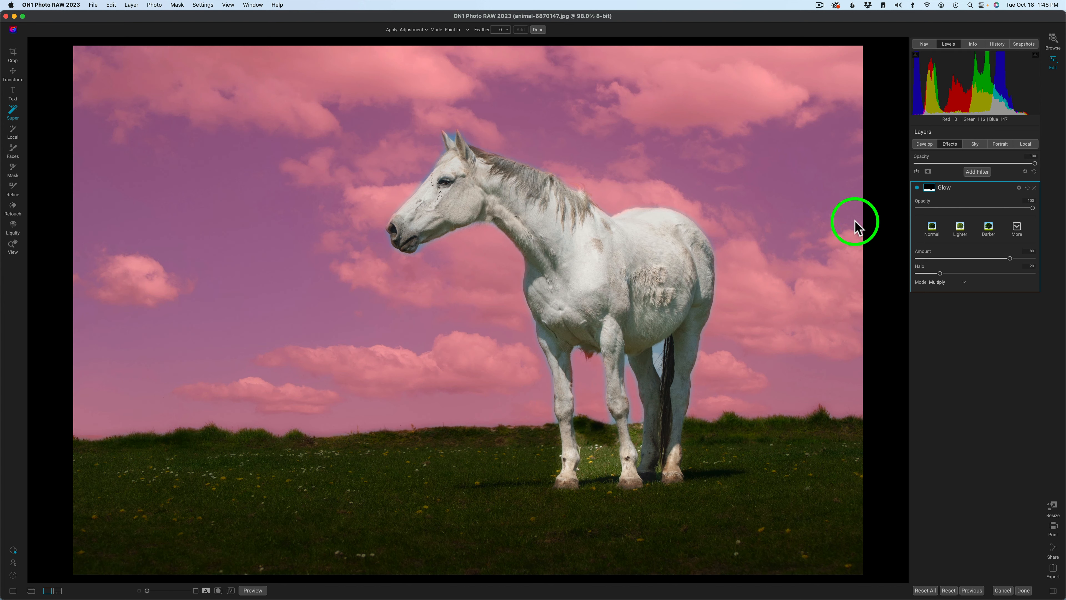
- Show the Glow mask as a red overlay and brush the glow off between the horse's legs
click(928, 188)
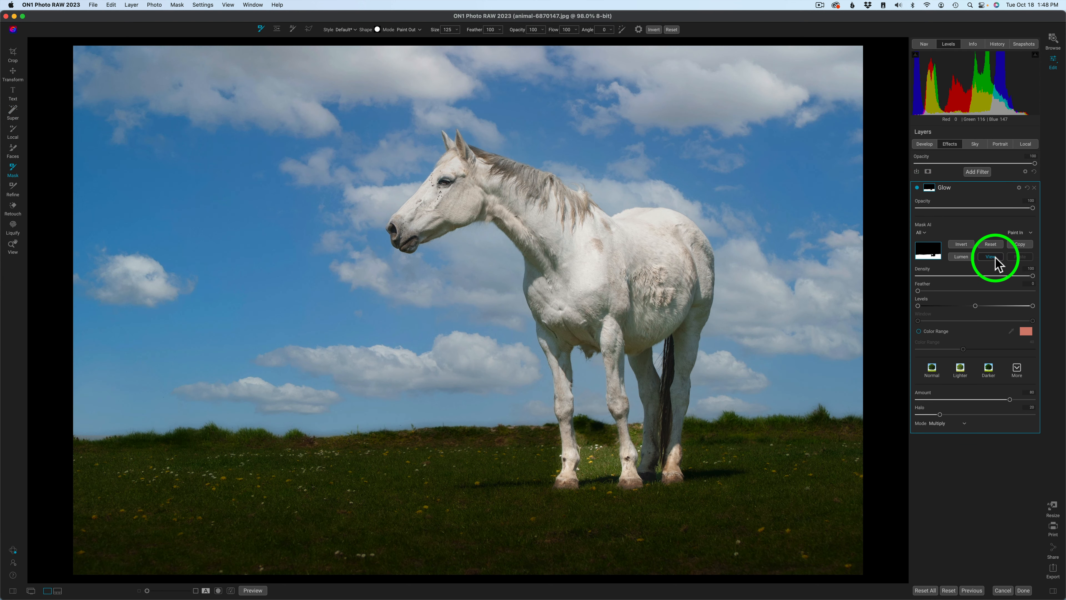
click(990, 256)
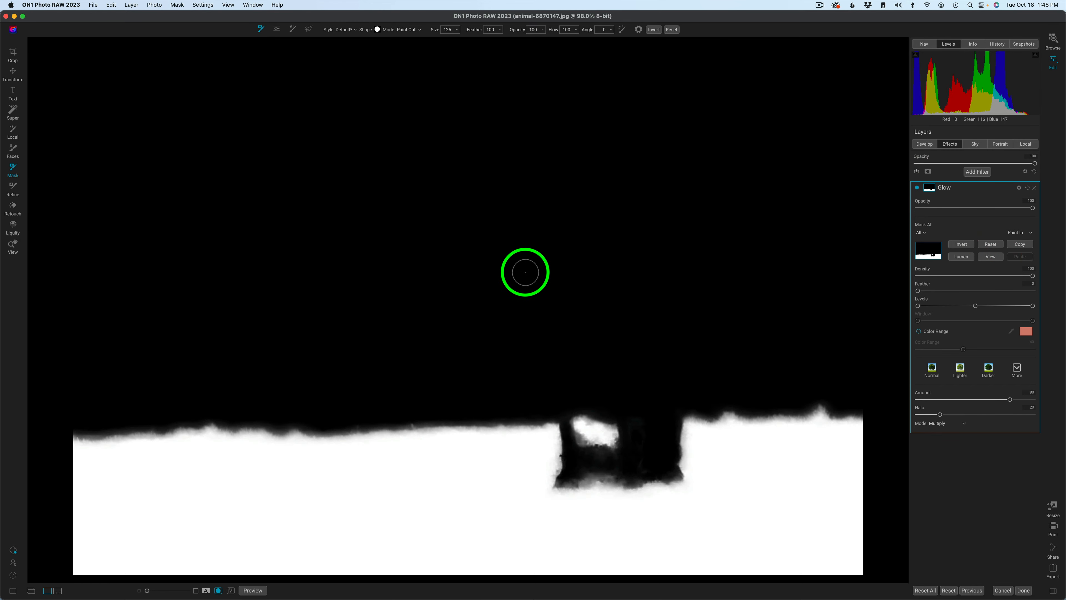
click(176, 5)
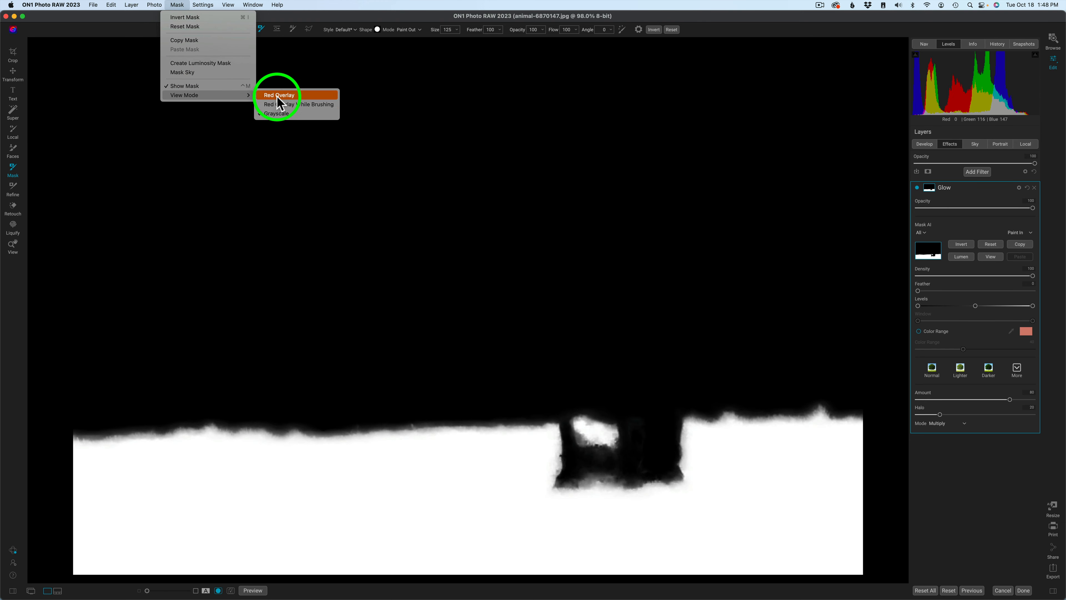
click(277, 95)
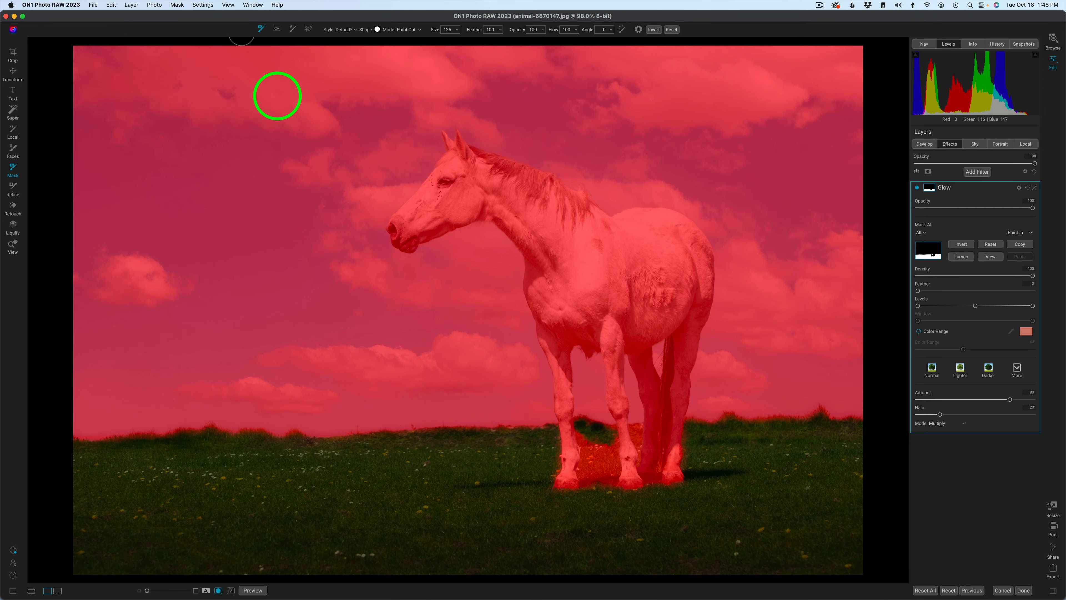
mouse_move(665, 517)
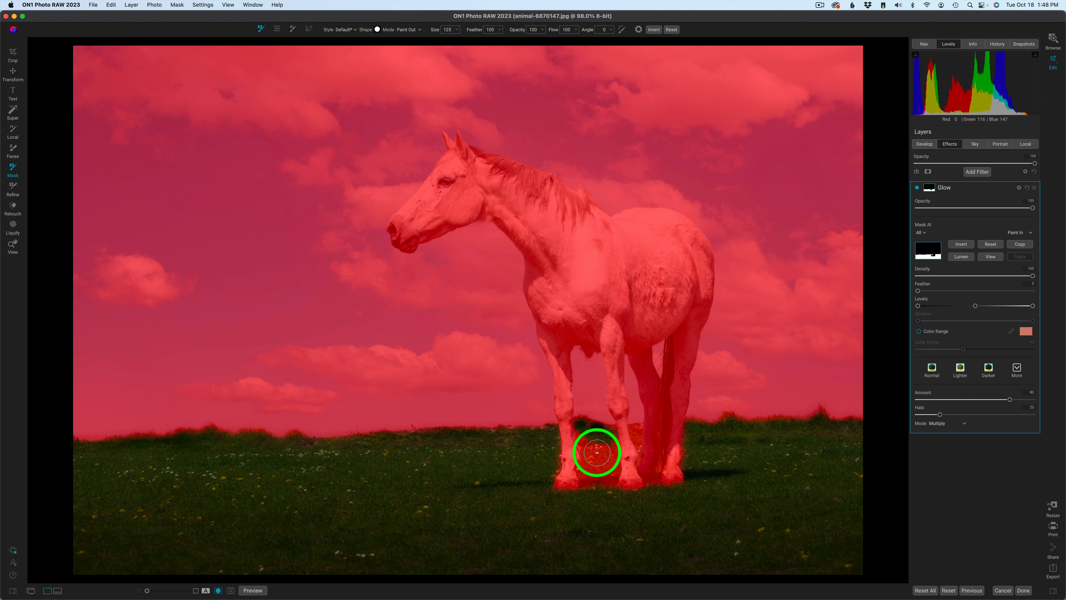
mouse_move(593, 445)
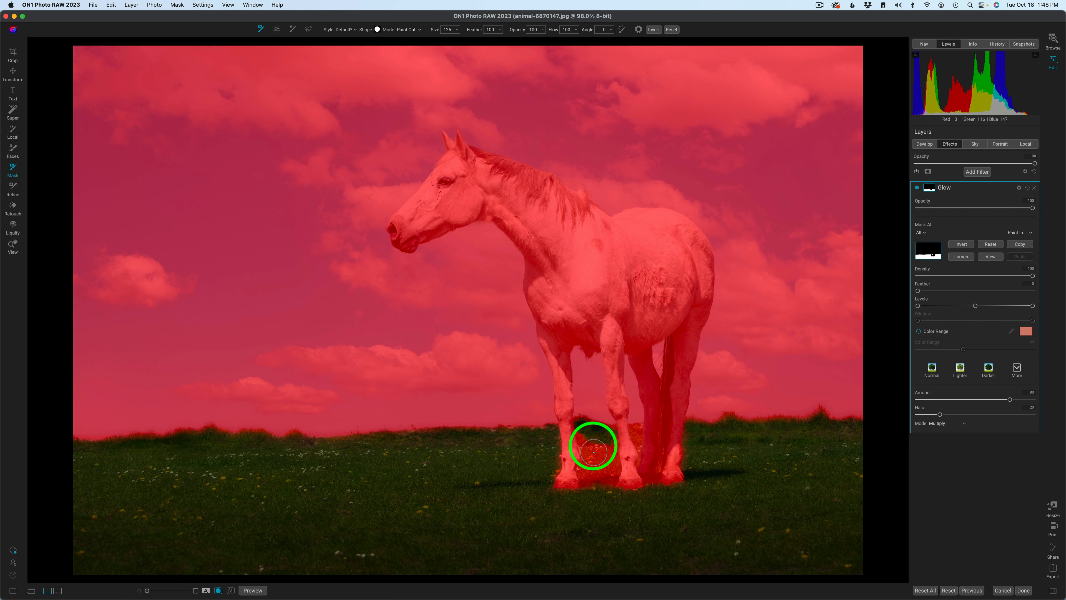
mouse_move(475, 64)
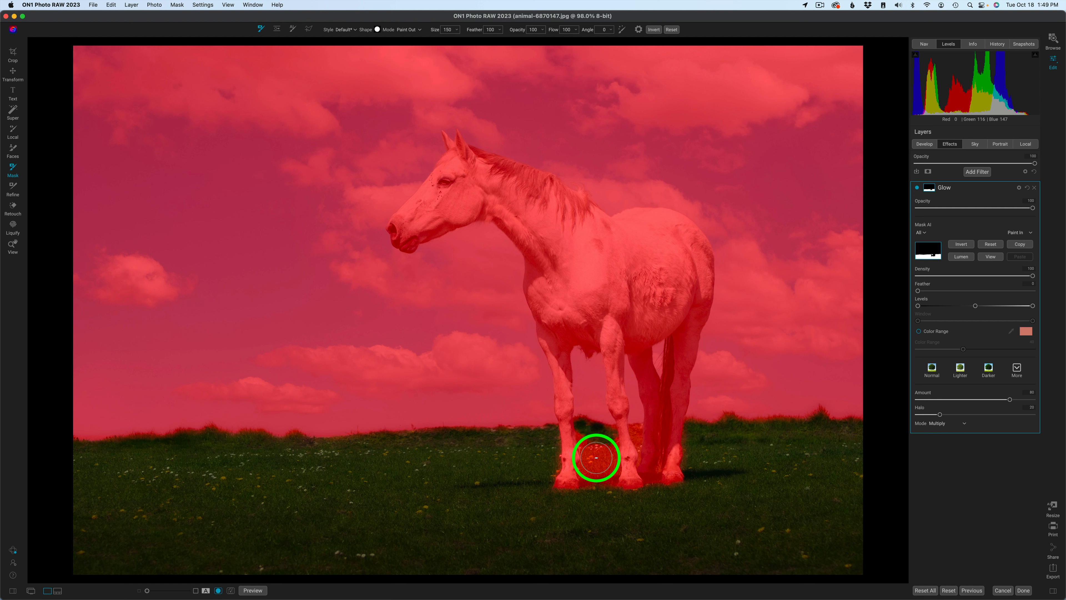
drag(596, 458, 599, 490)
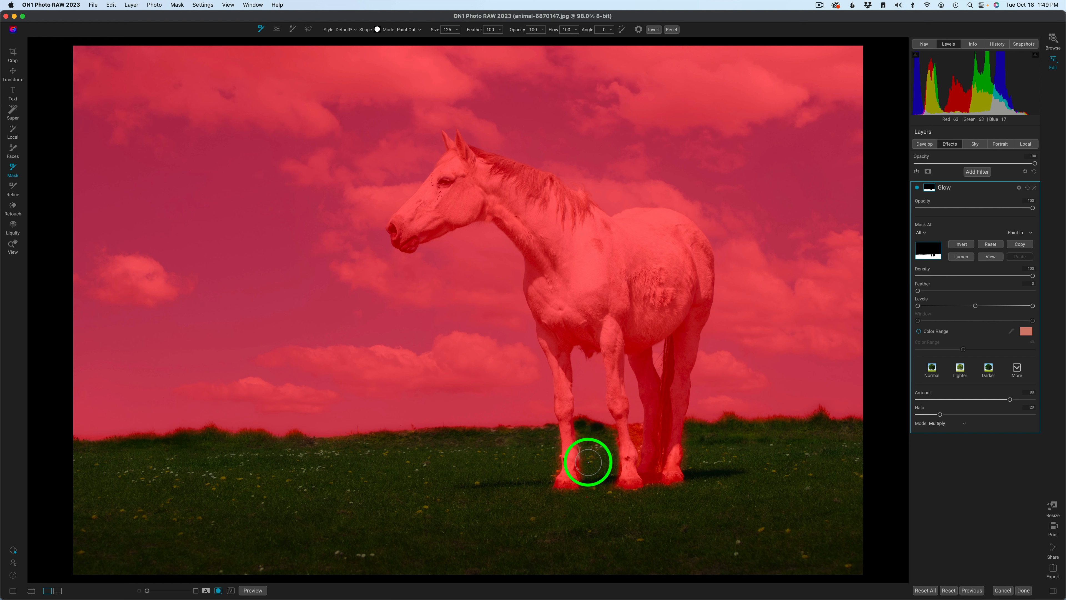
mouse_move(624, 439)
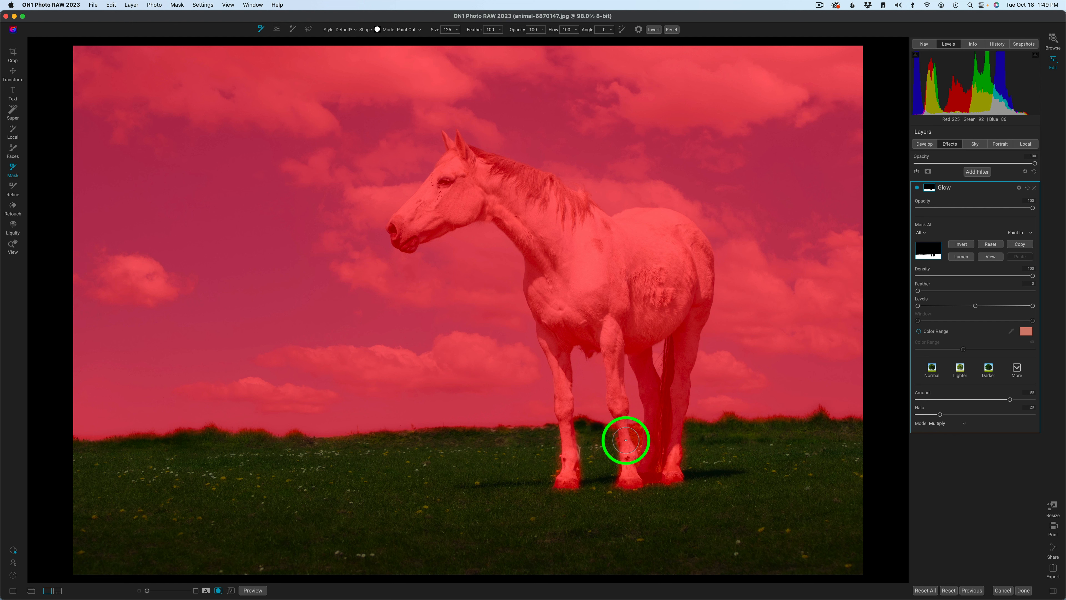
mouse_move(739, 307)
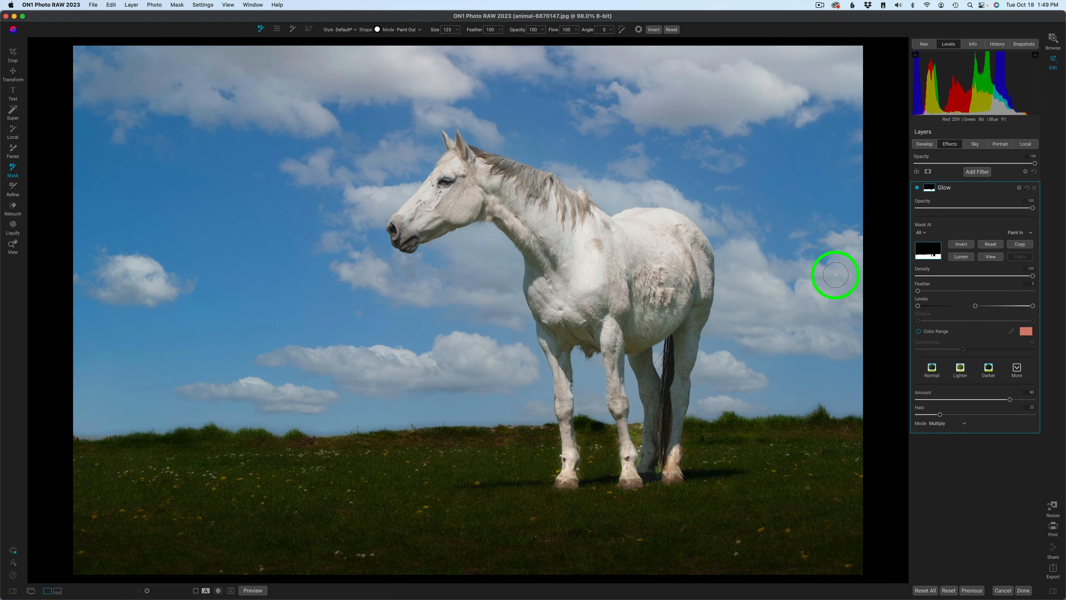
mouse_move(585, 483)
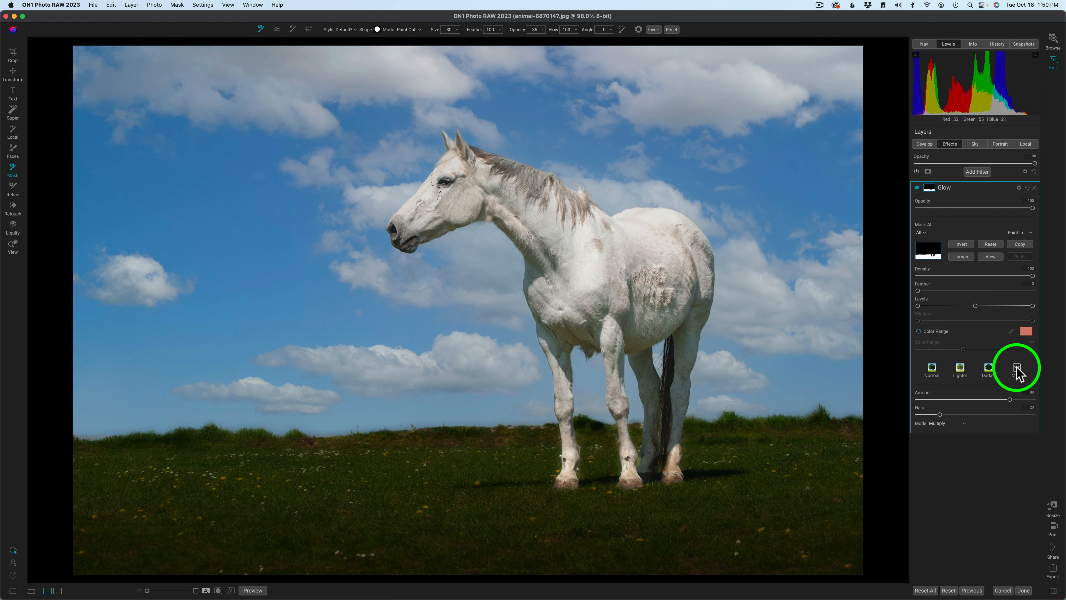
- Switch the grass Glow to a darker style and reduce its amount
click(1017, 369)
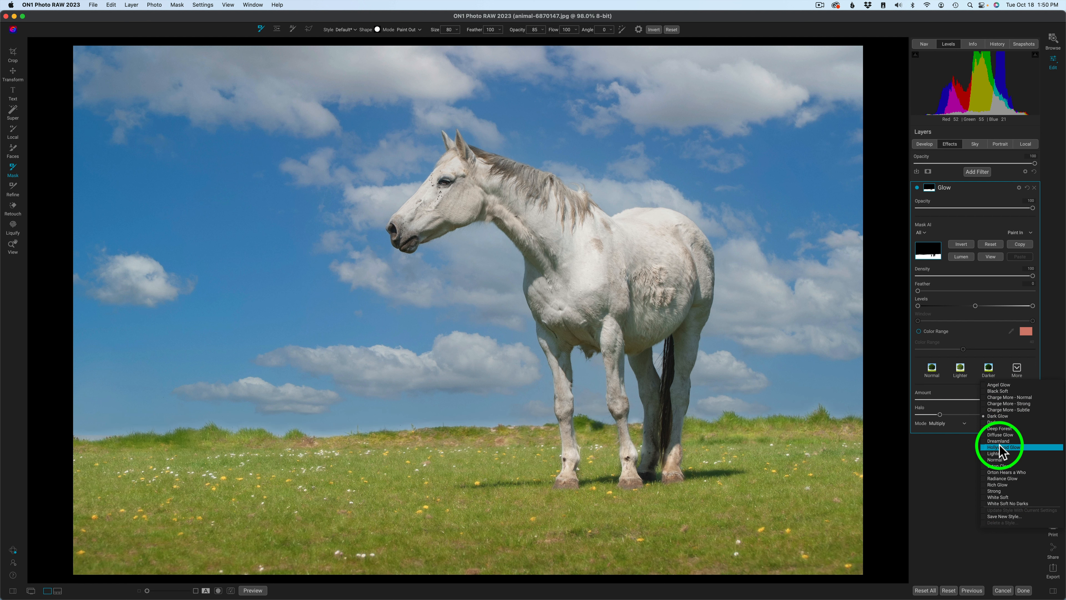
click(996, 447)
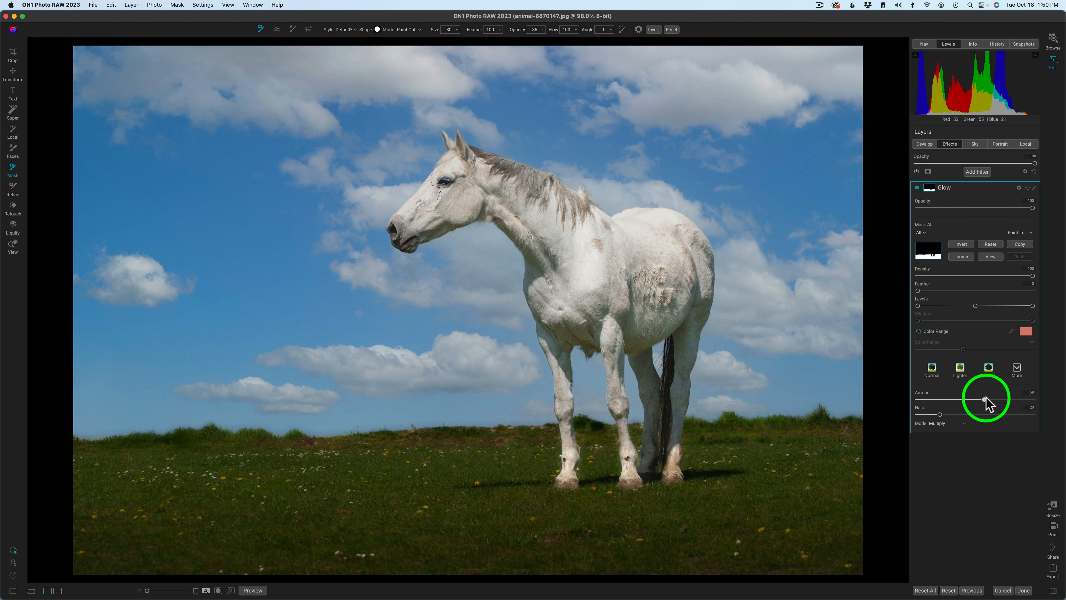
drag(986, 398, 979, 399)
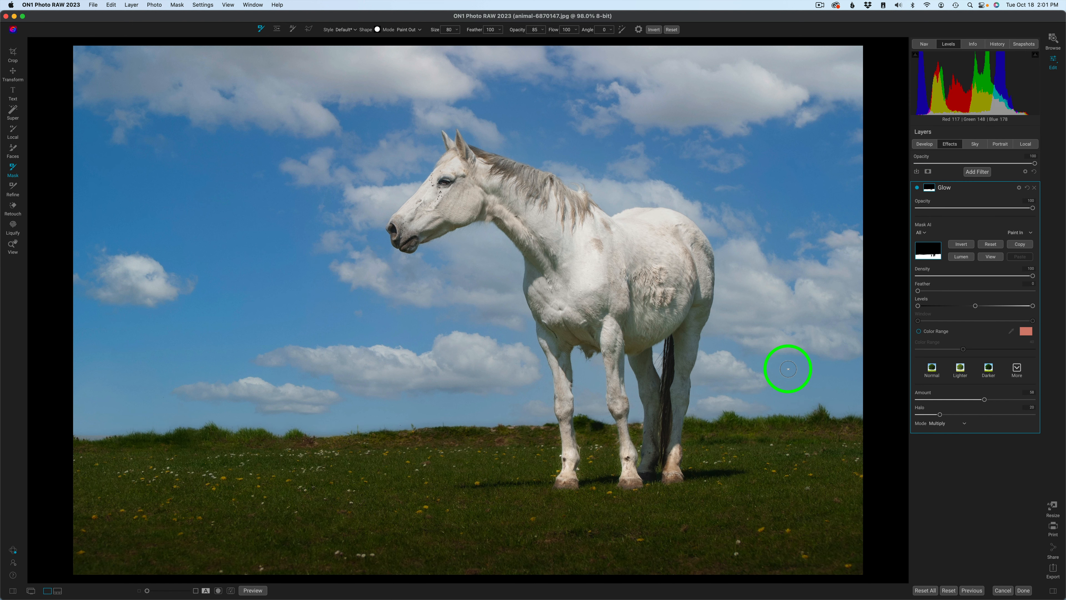
- Toggle the preview to compare the edited photo against the original
click(252, 590)
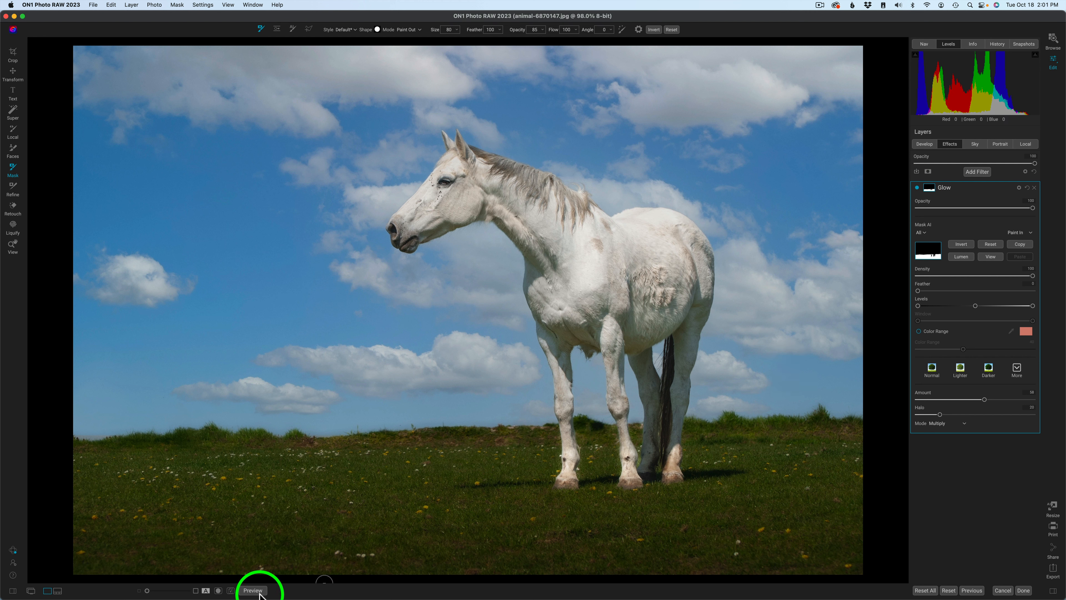
click(253, 590)
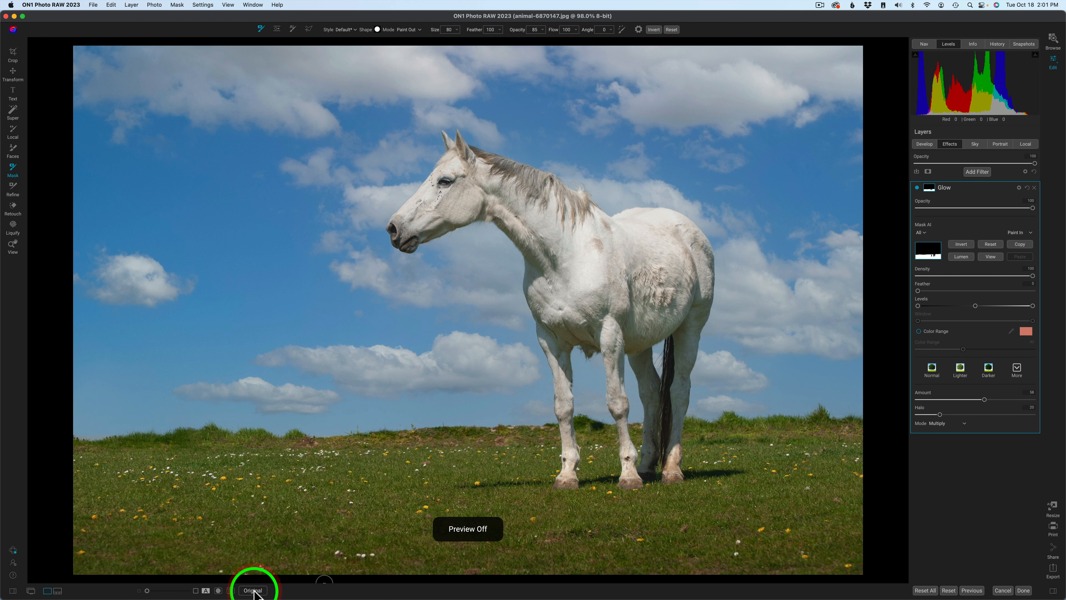
click(252, 590)
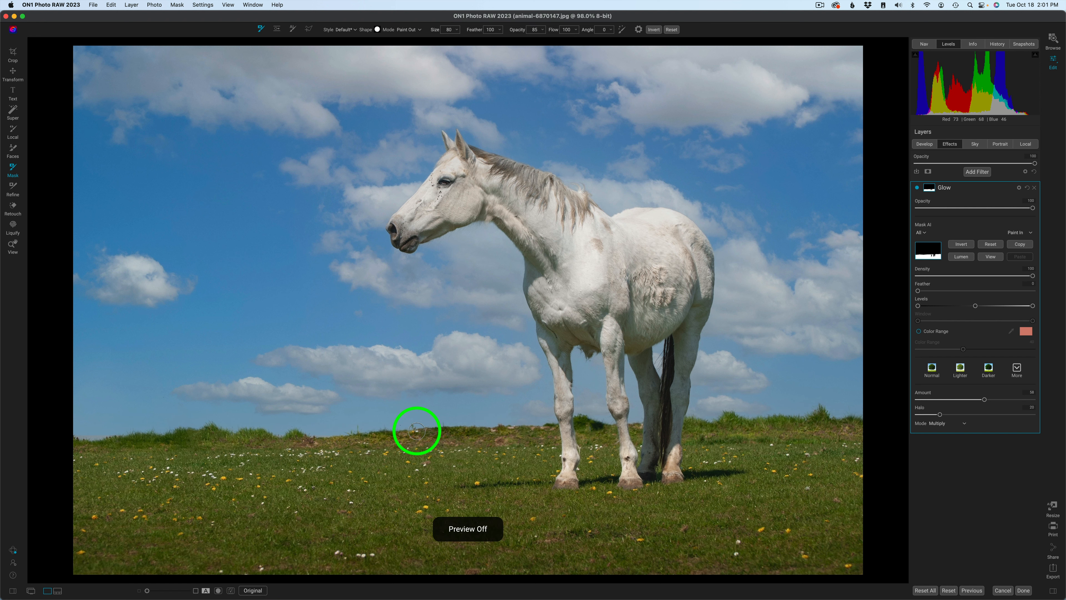
click(467, 528)
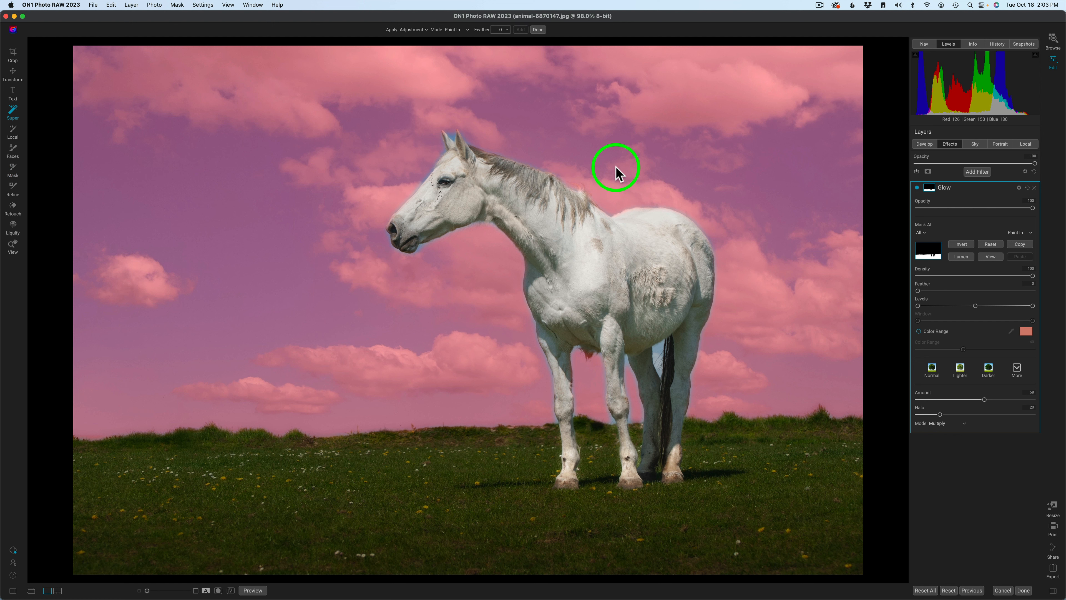
- Preview the AI-detected horse region and browse the filter presets available for it
drag(615, 168, 571, 258)
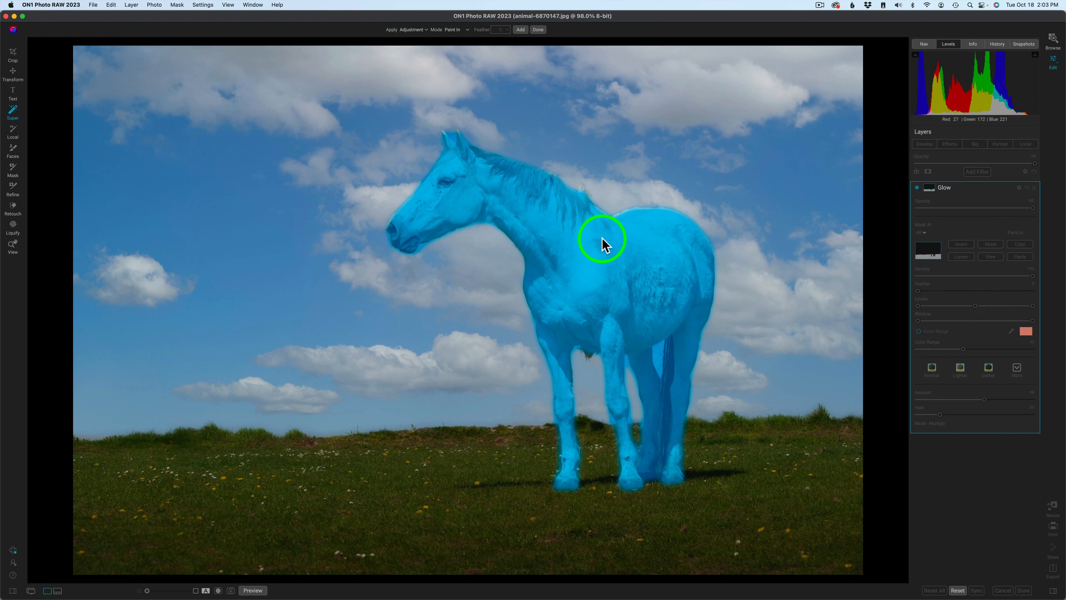
right_click(602, 241)
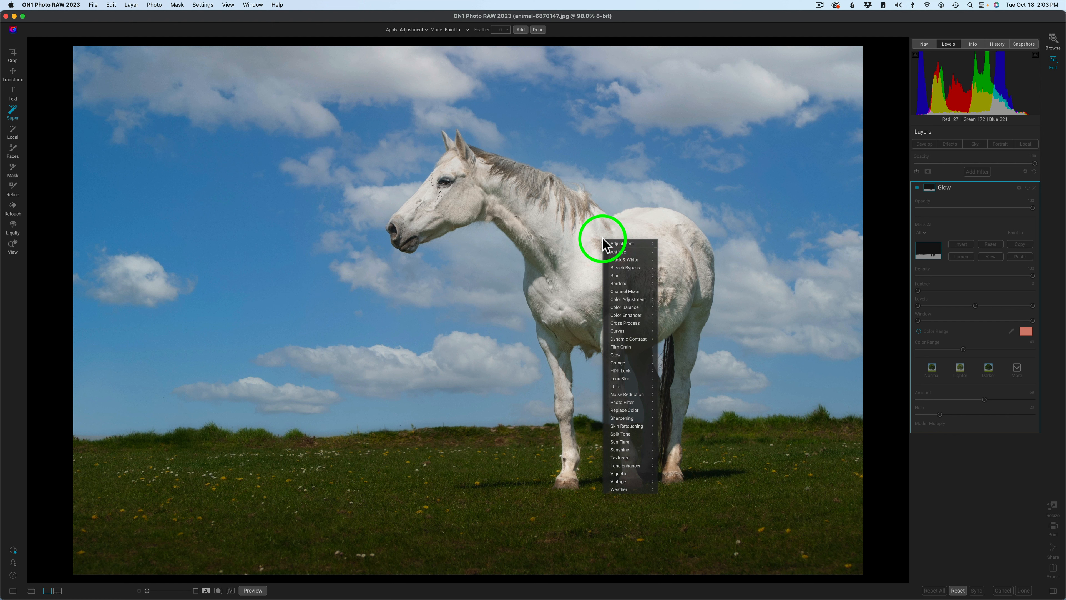
mouse_move(1013, 218)
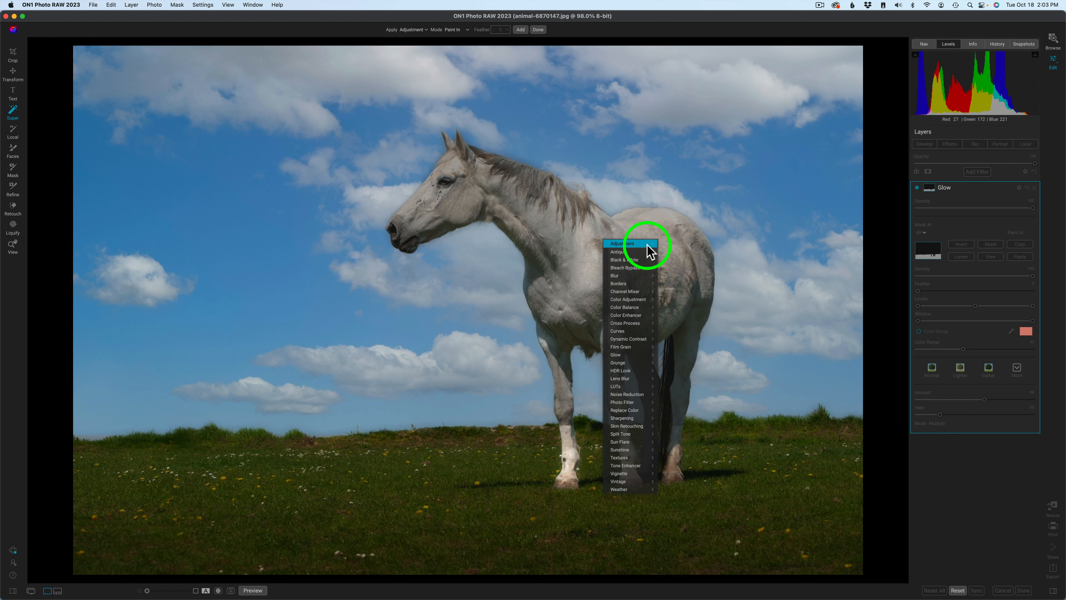
mouse_move(621, 244)
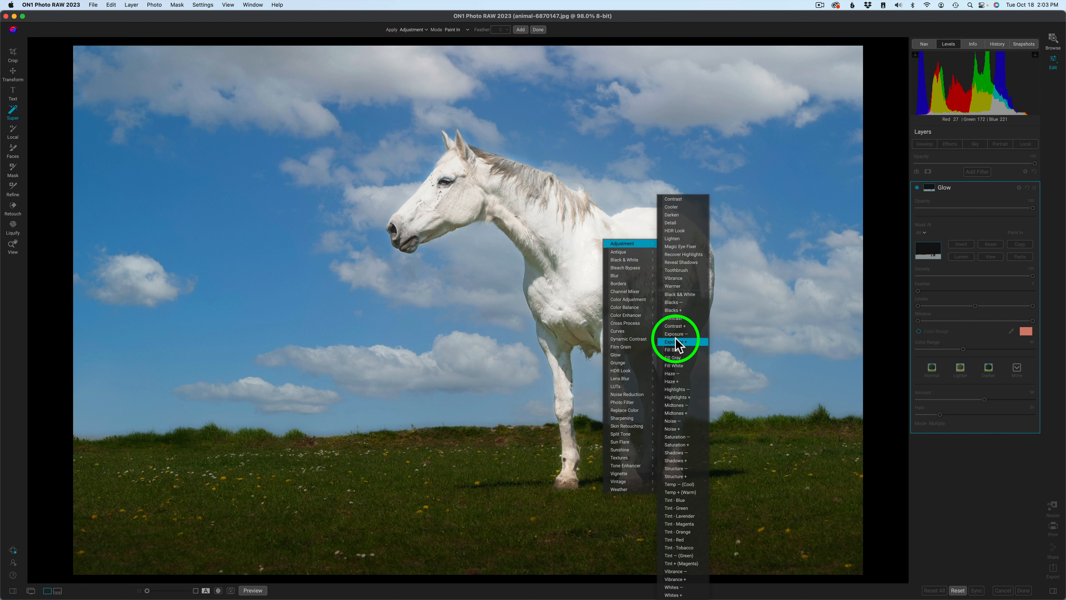
mouse_move(688, 412)
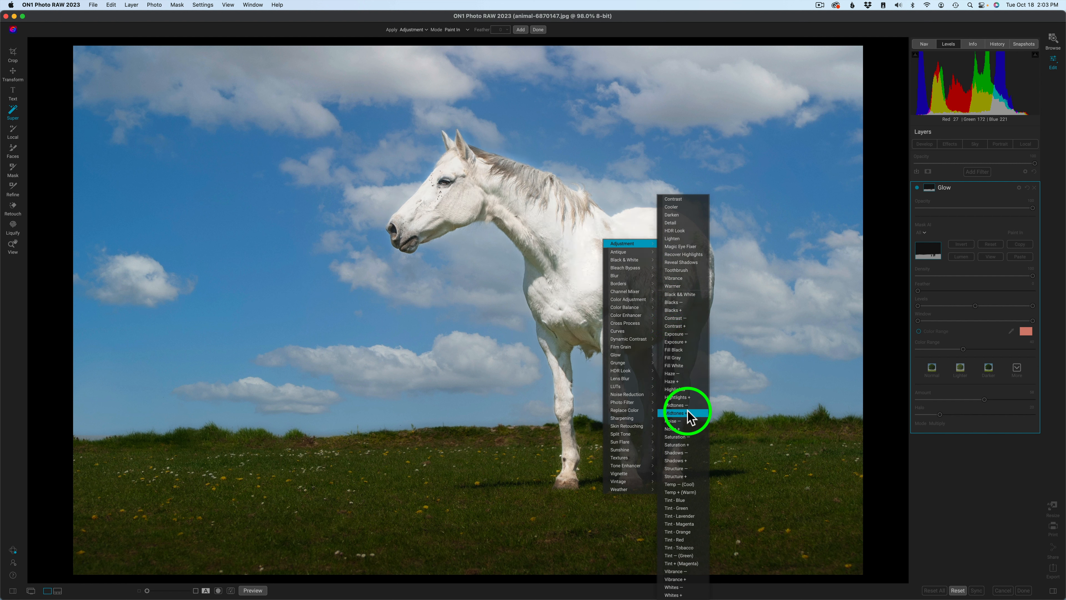
click(678, 484)
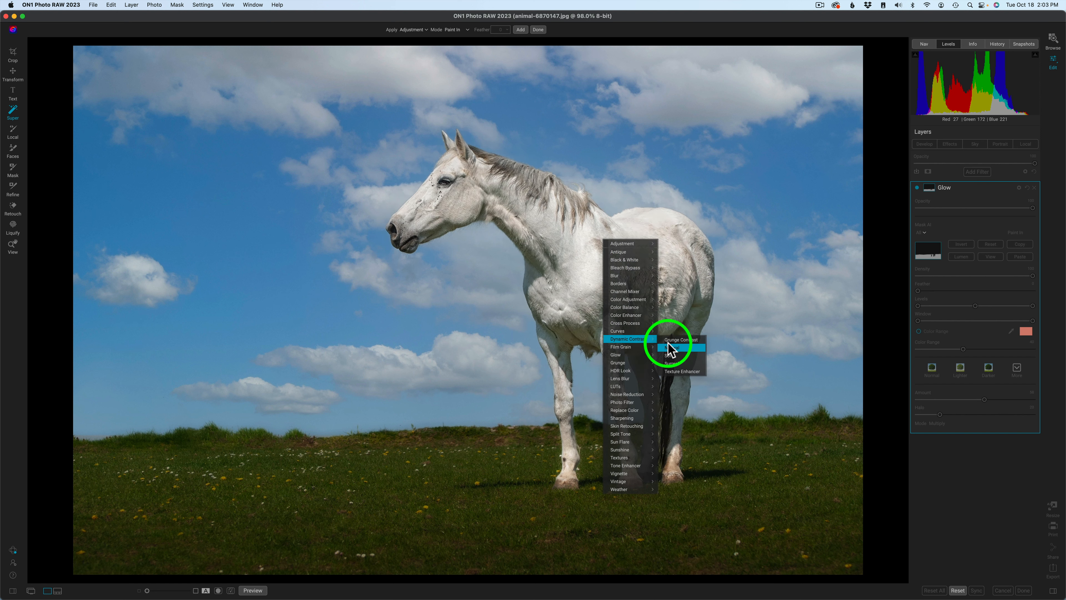
- Apply a Dynamic Contrast preset to the horse, fine-tune the Small detail slider and compare with it hidden
click(672, 347)
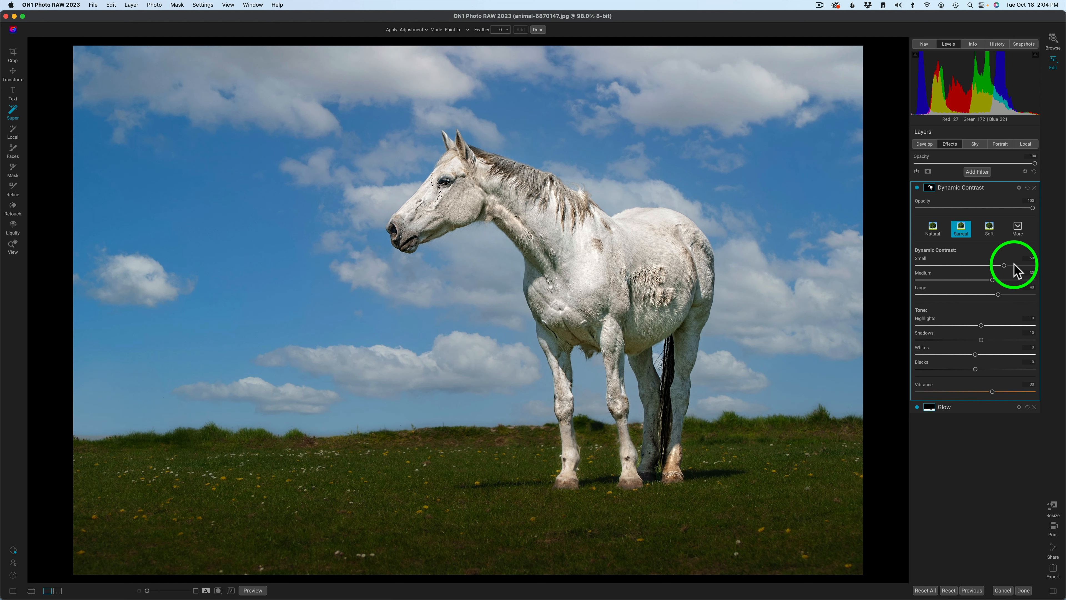
drag(1003, 266, 1013, 265)
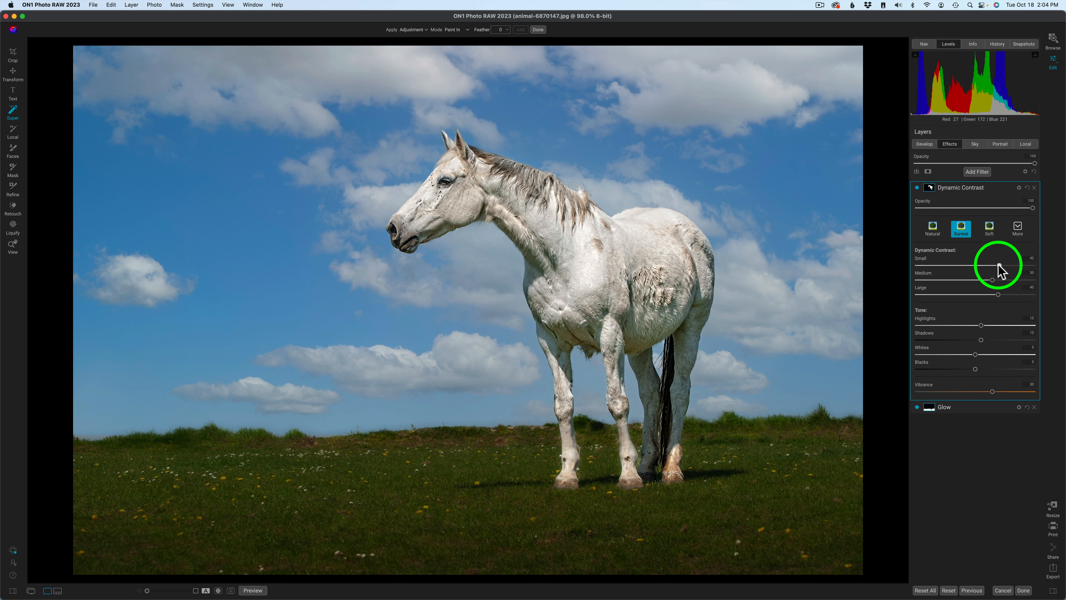
drag(999, 264, 989, 265)
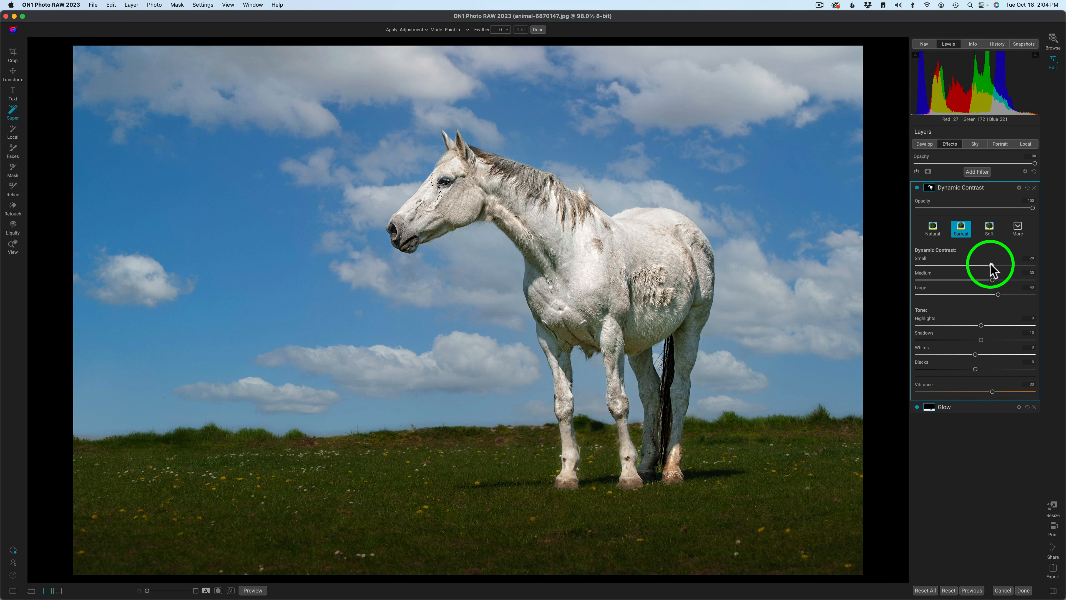
drag(988, 264, 993, 264)
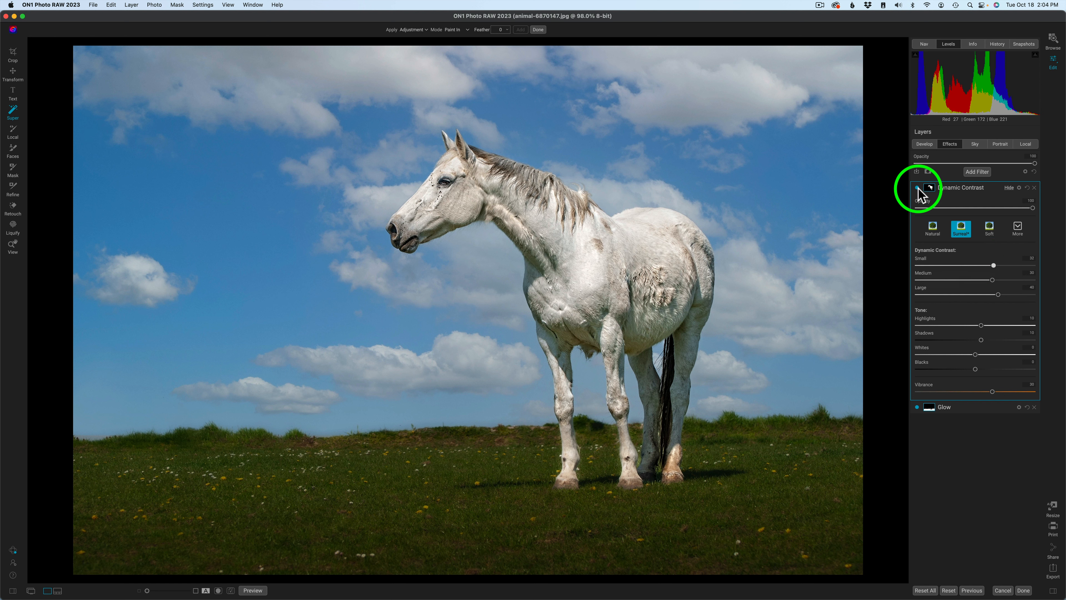
click(917, 187)
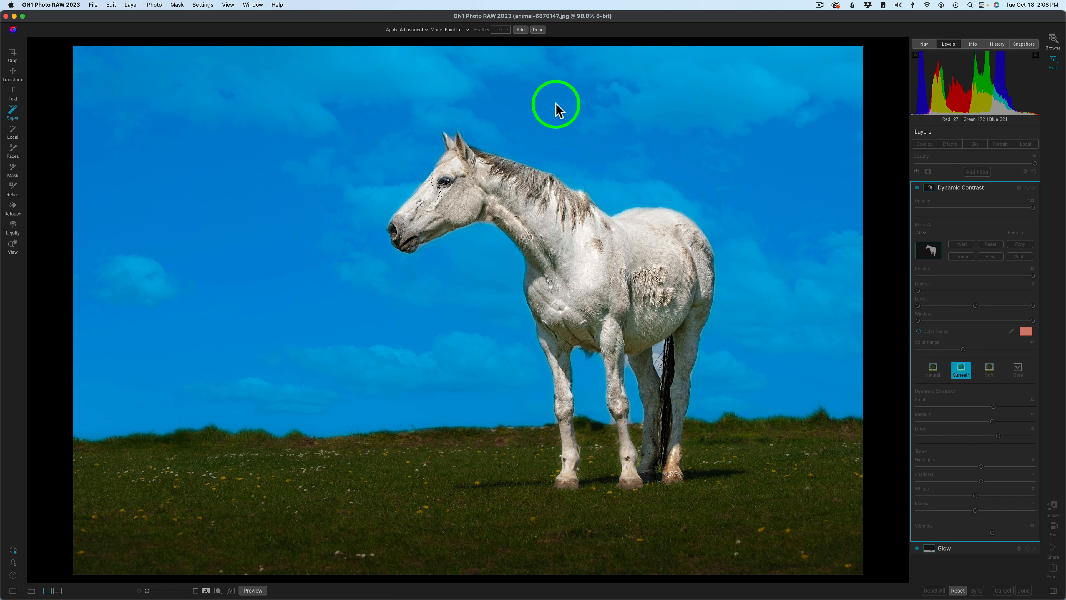
click(538, 29)
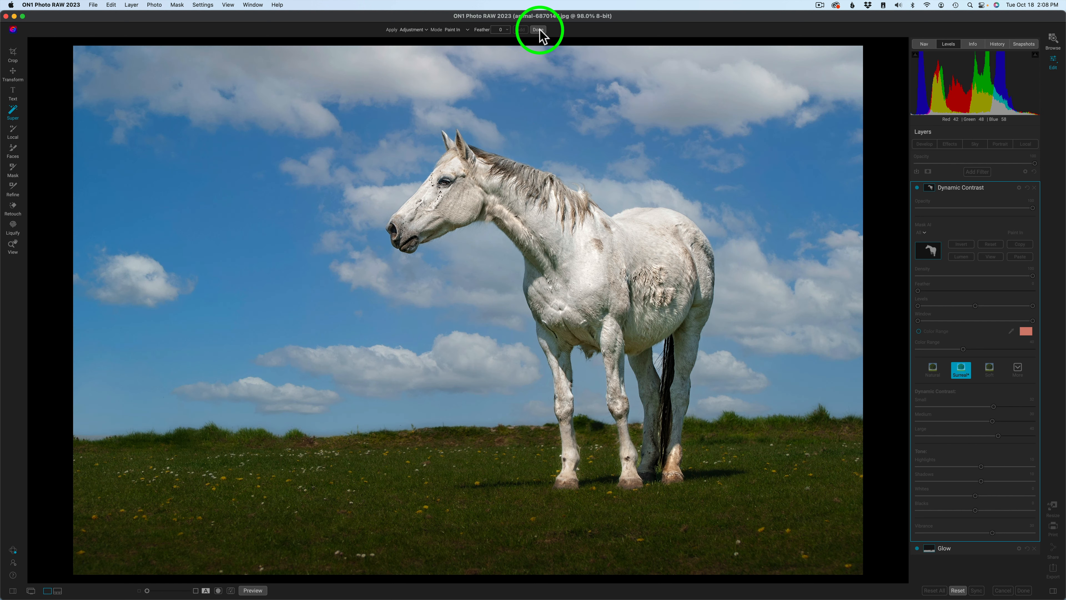
- Finish the horse selection and start a new filter masked to the AI-detected sky
click(538, 30)
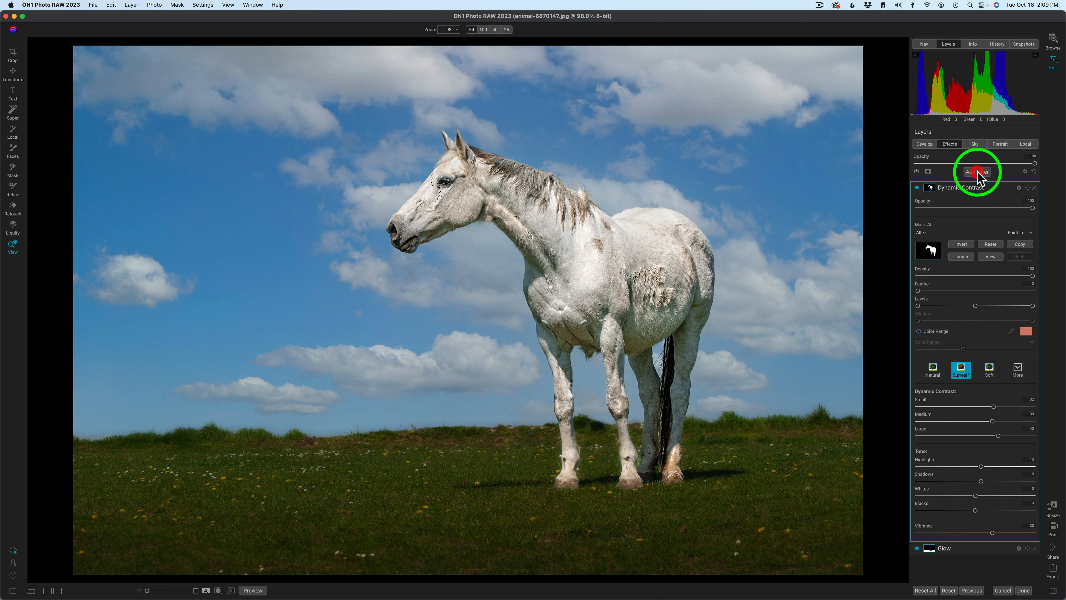
click(978, 172)
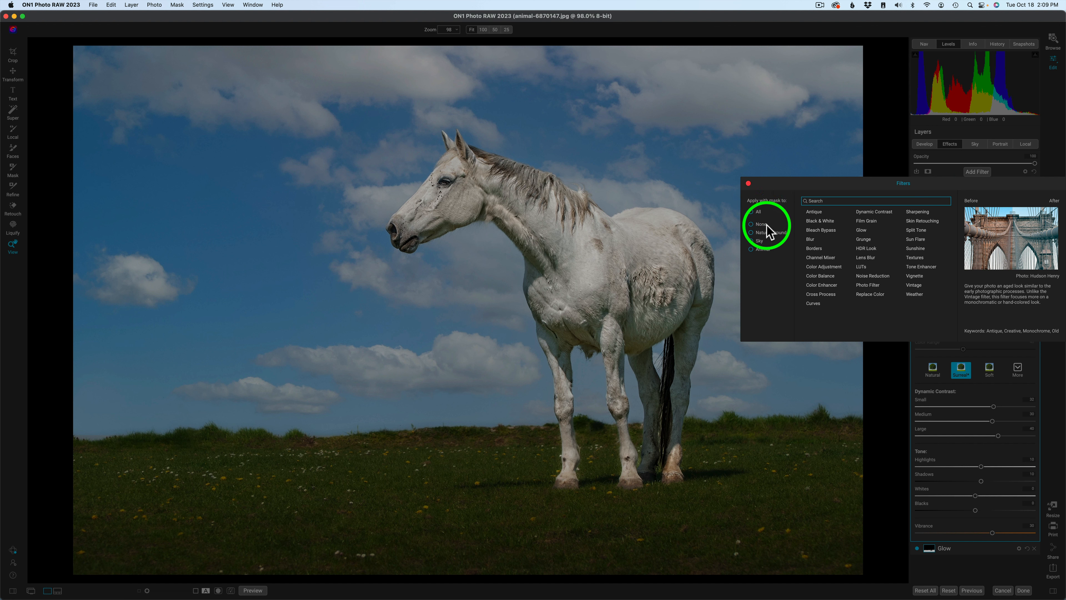
click(750, 233)
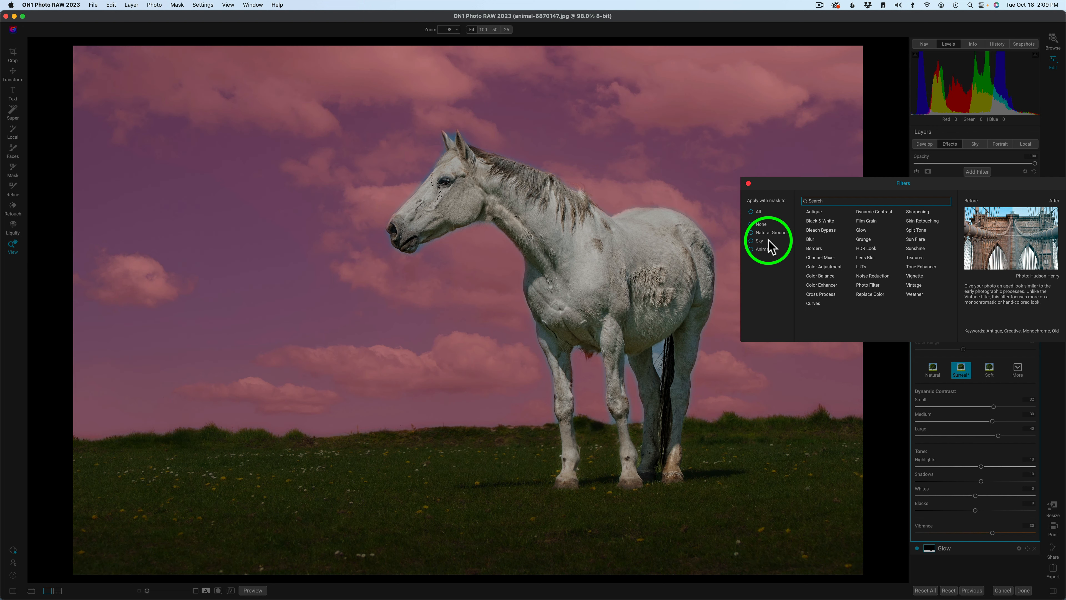
click(752, 249)
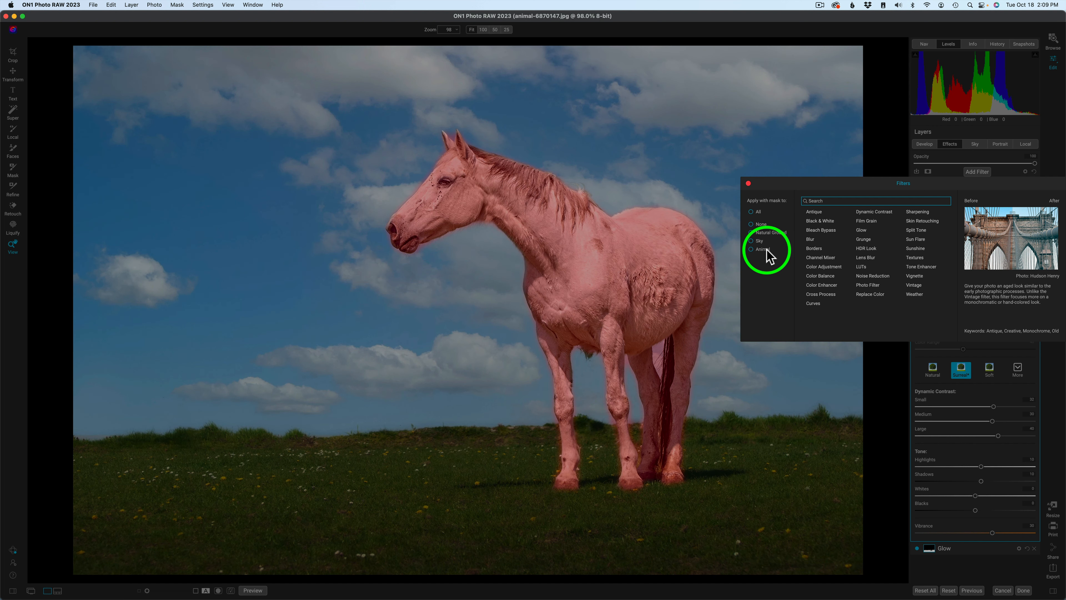
click(750, 241)
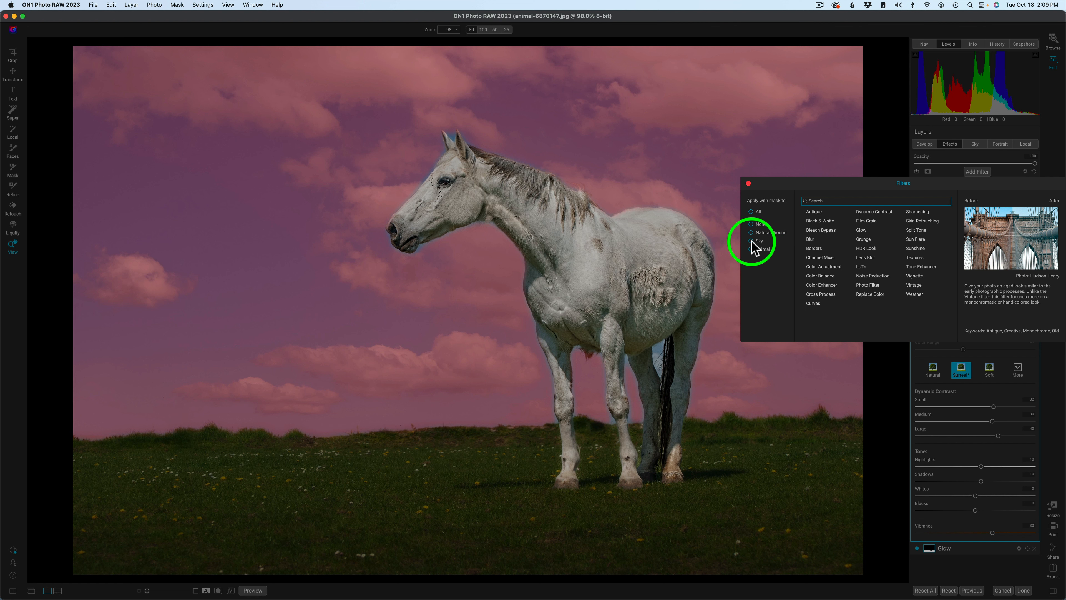
click(751, 242)
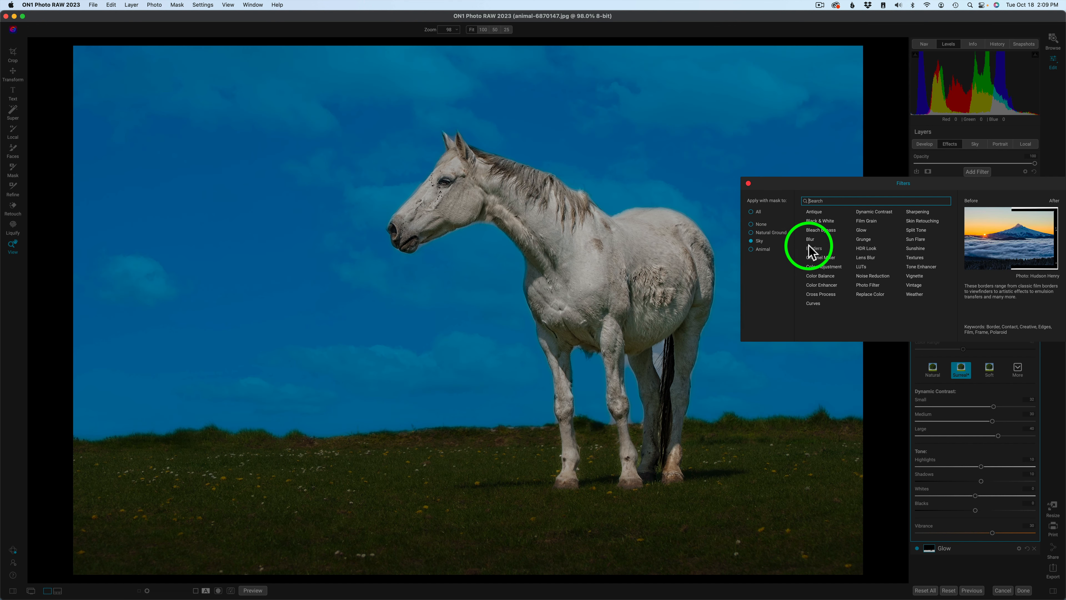
mouse_move(865, 257)
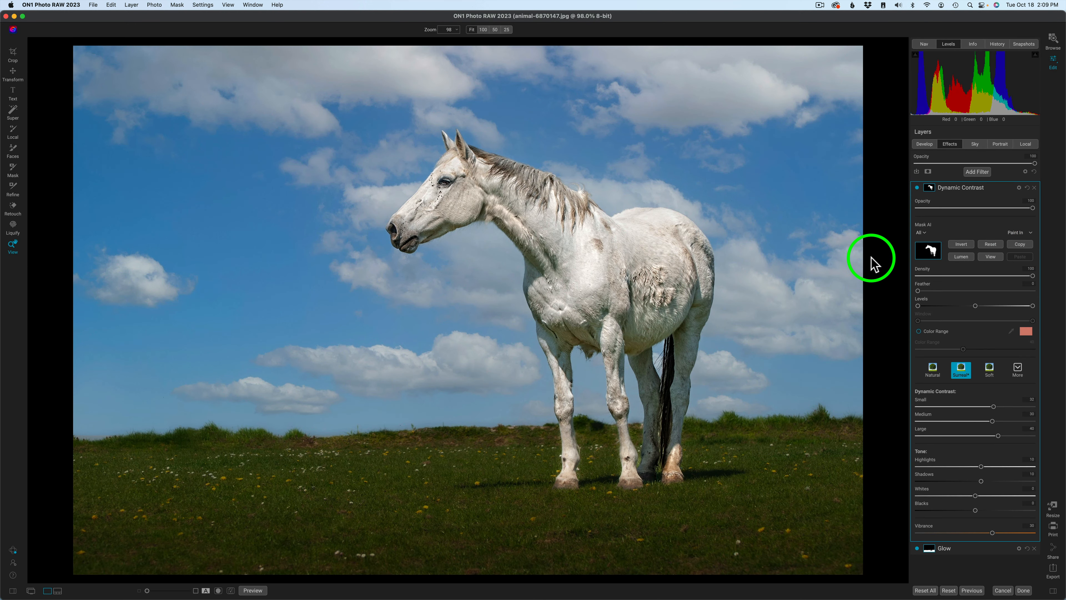
- Add a Lens Blur to the sky and lower its amount for a soft blur
click(976, 172)
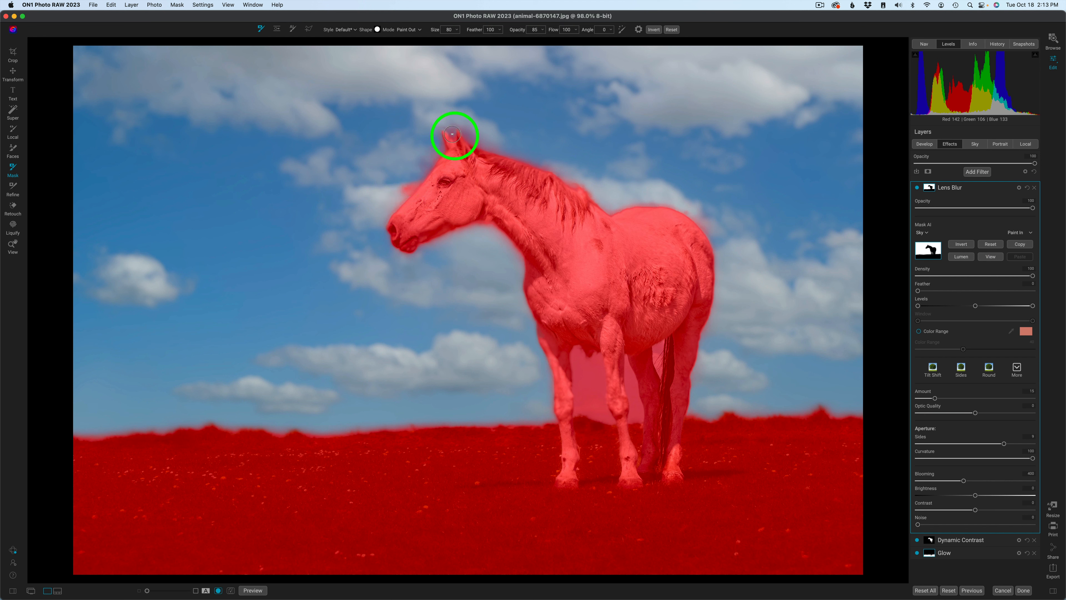
mouse_move(163, 448)
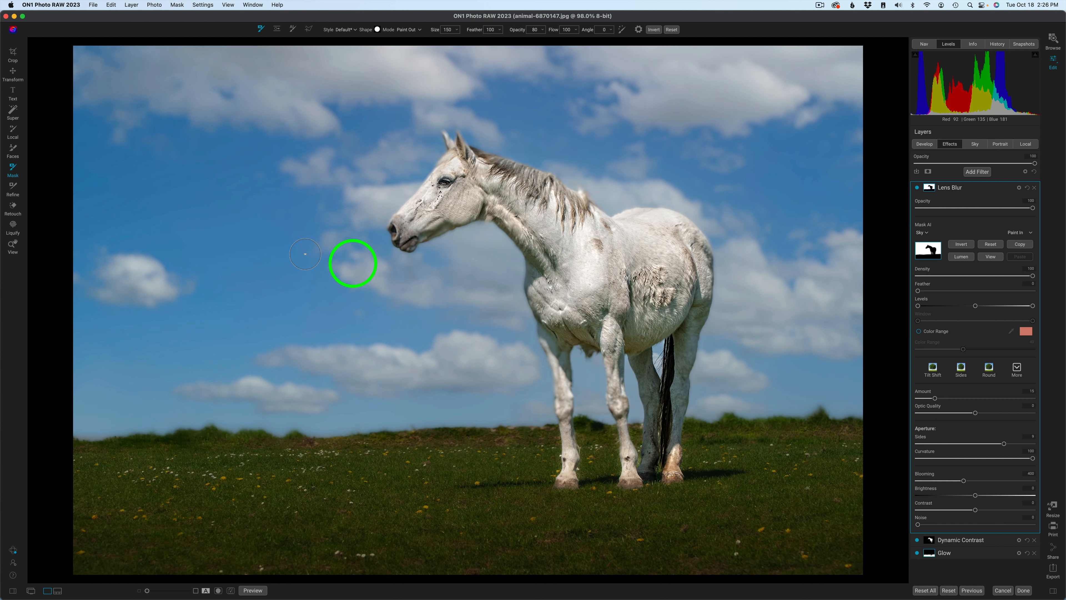
mouse_move(937, 403)
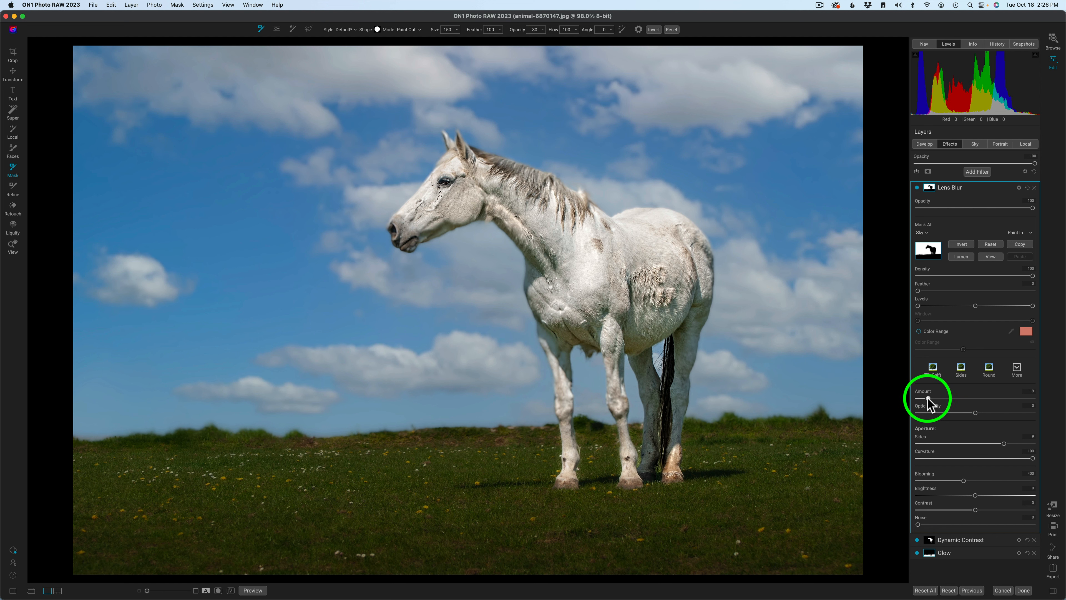
click(930, 398)
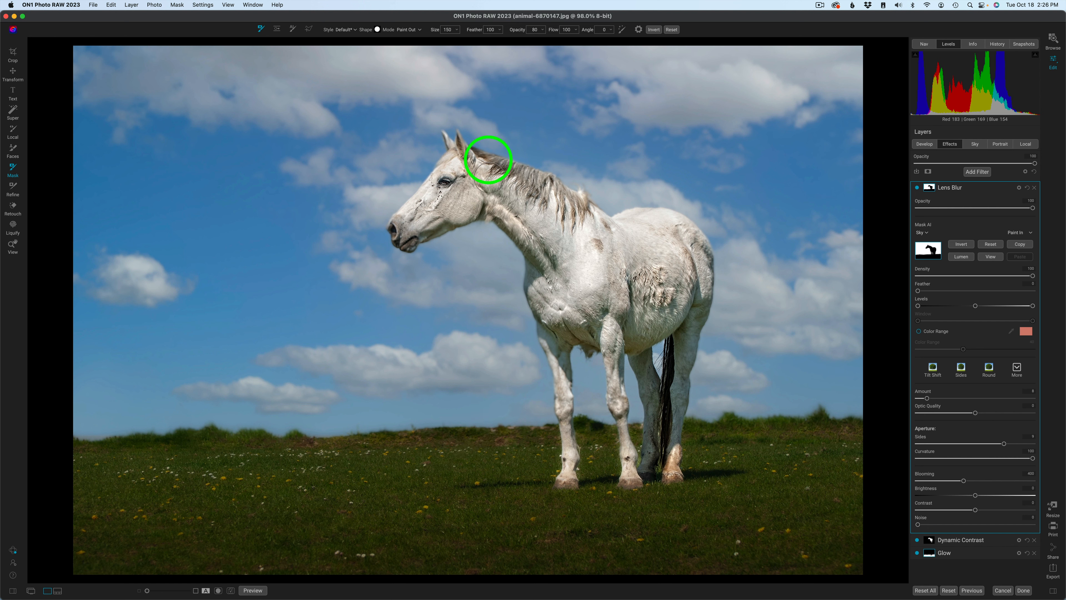
mouse_move(467, 172)
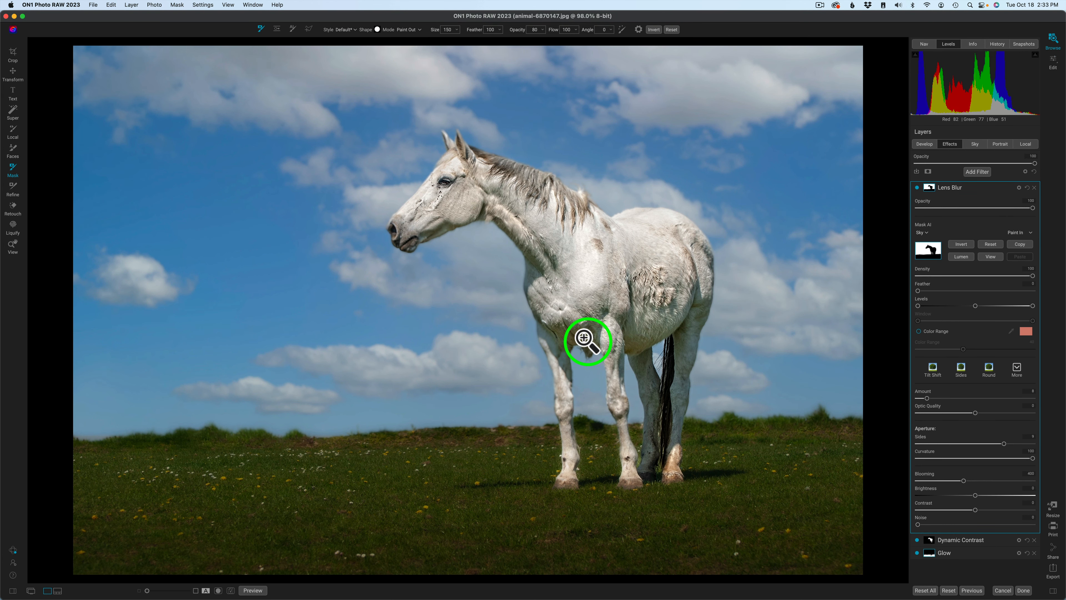
- Toggle the Presets panel to show the preset categories
click(1053, 44)
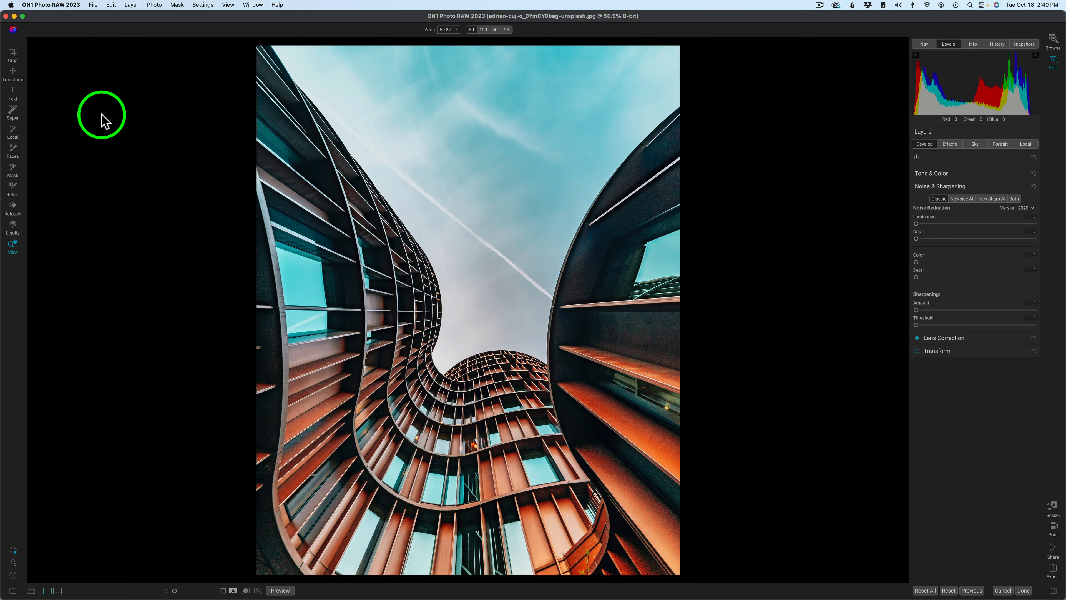
mouse_move(87, 526)
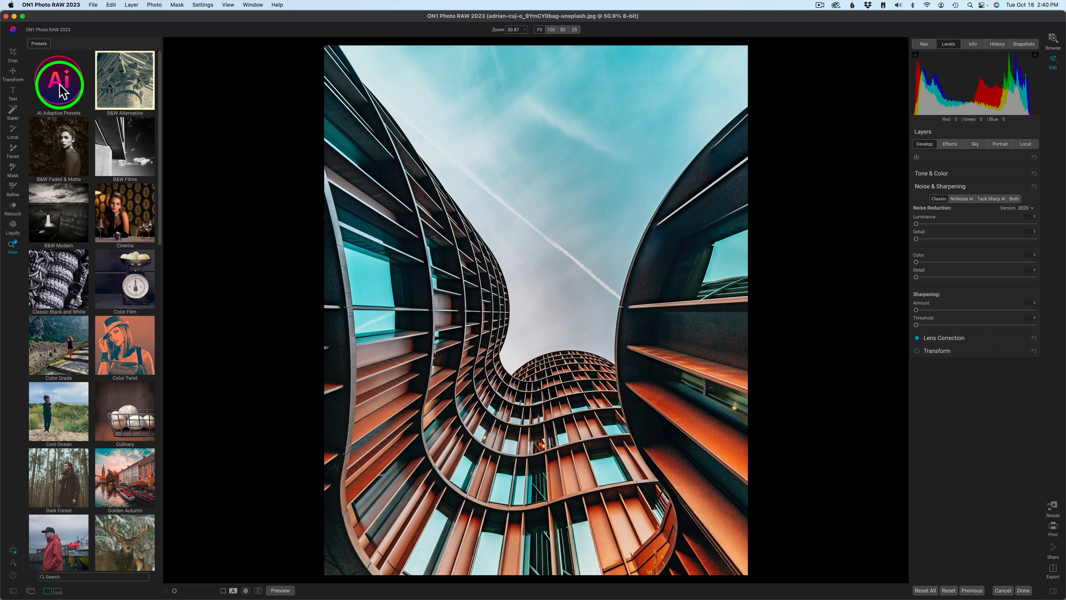
- From the Architecture AI presets, try Dramatic New Sky and settle on Dramatic New Sky BW
click(58, 82)
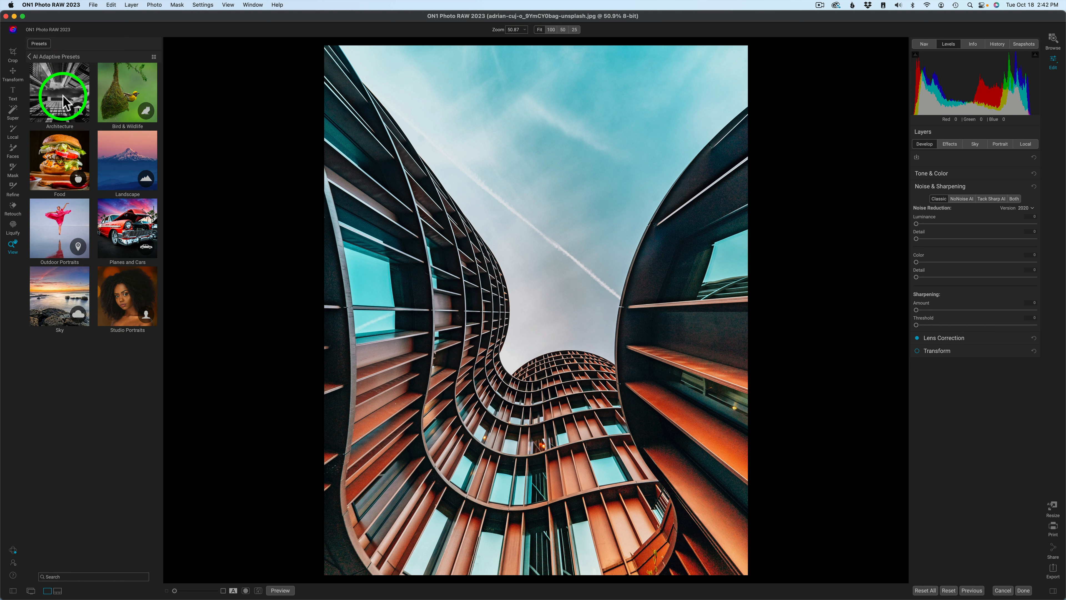
mouse_move(71, 161)
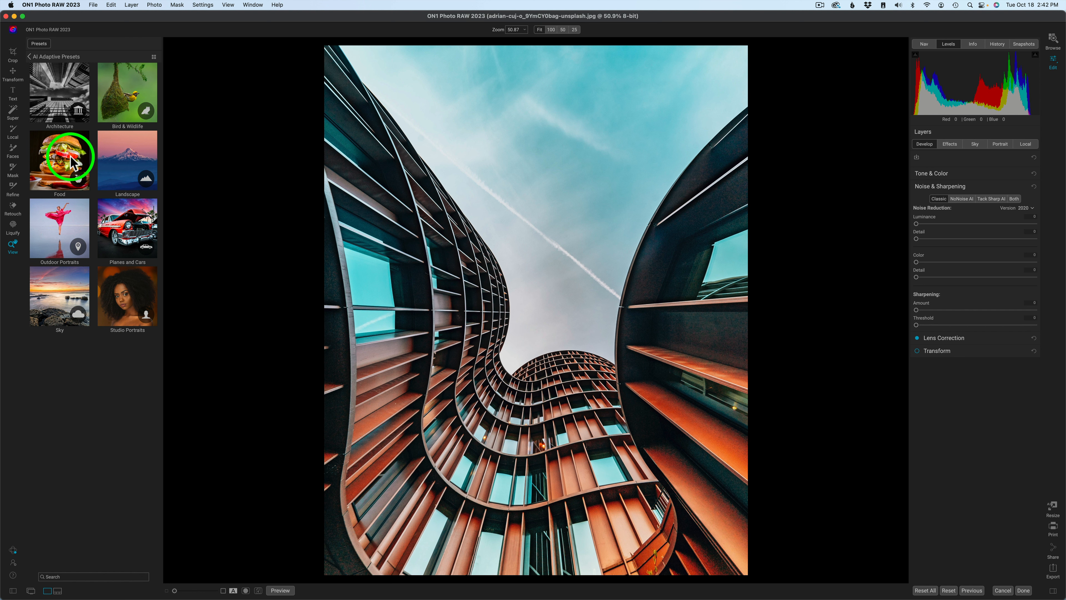
mouse_move(75, 231)
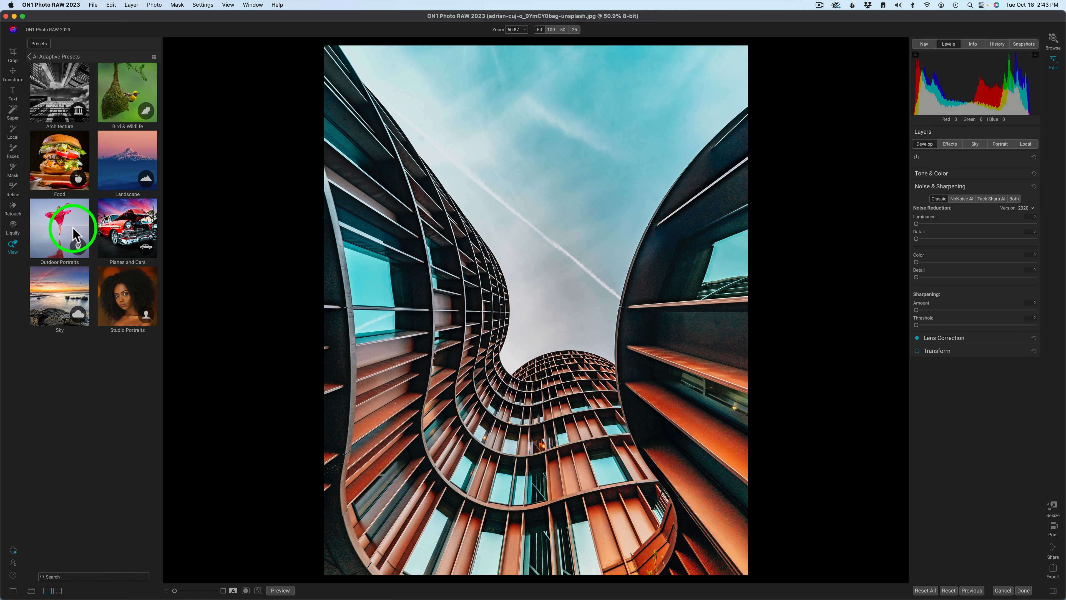
mouse_move(134, 320)
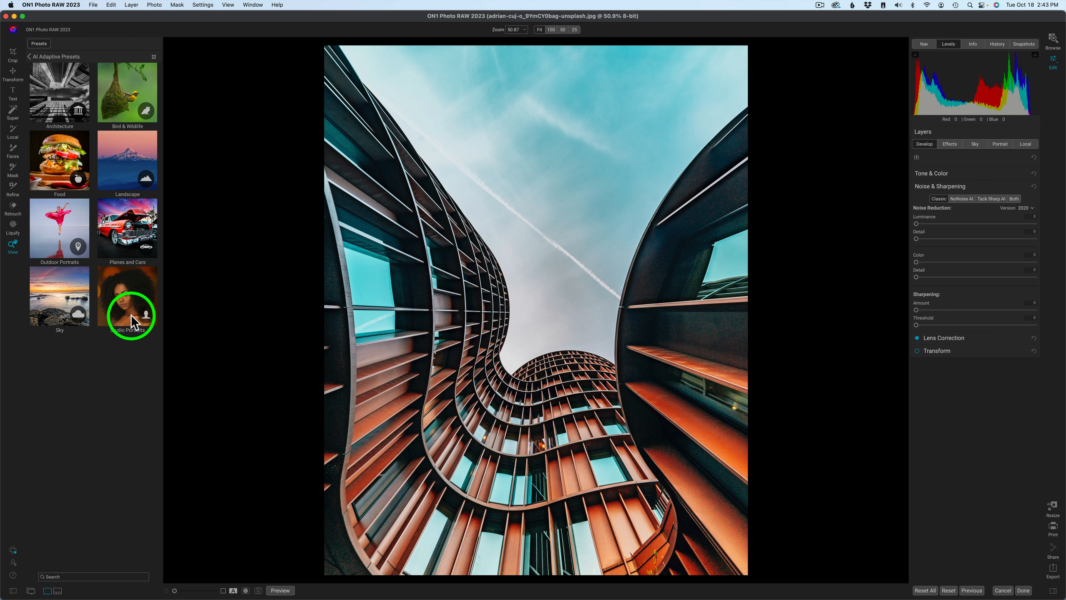
mouse_move(63, 95)
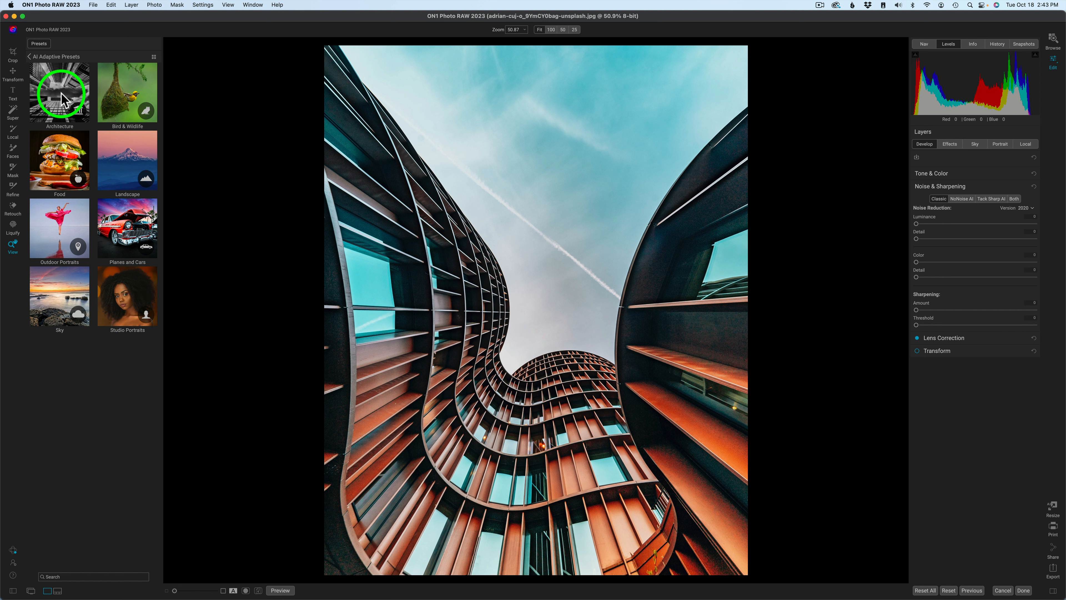
click(60, 91)
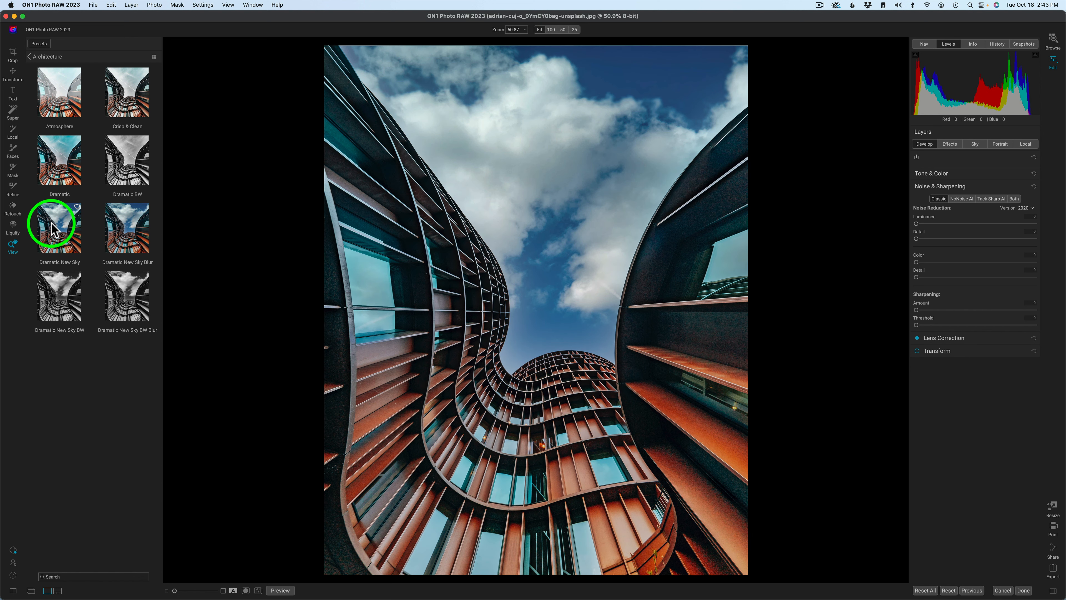
mouse_move(60, 246)
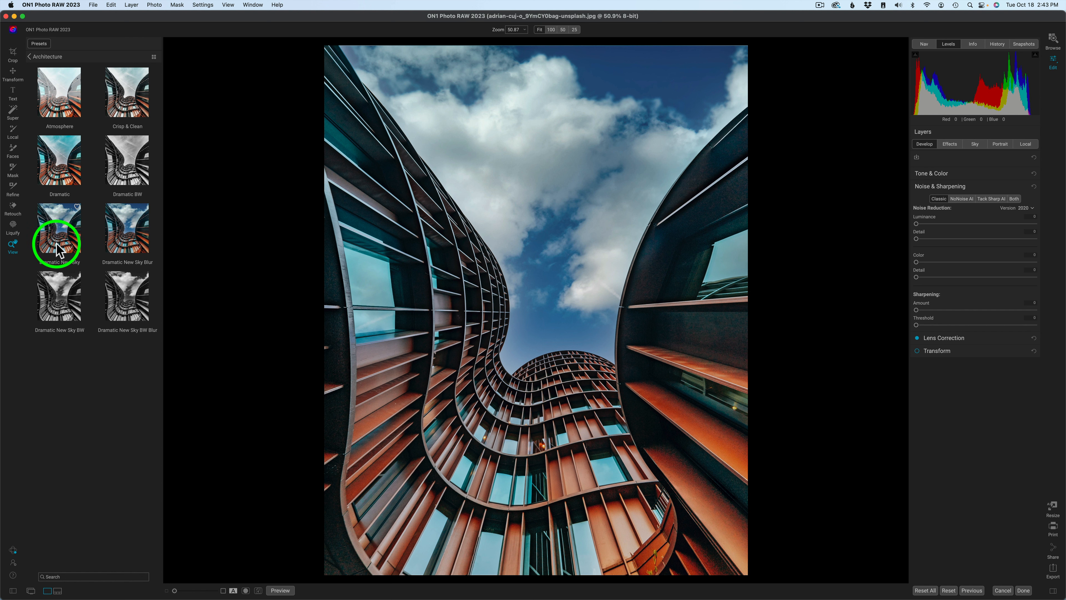
click(58, 297)
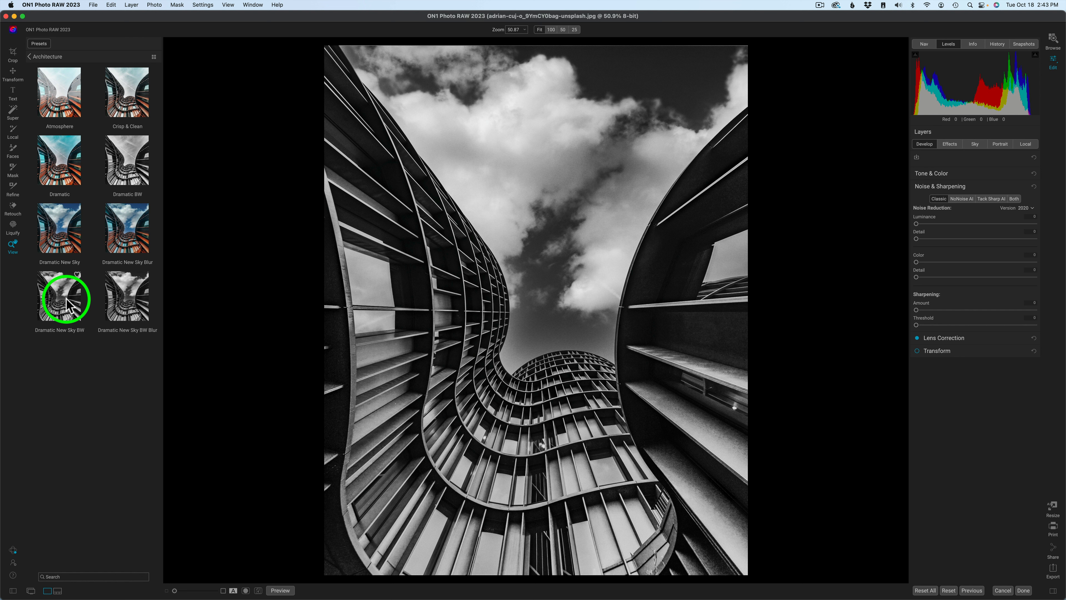
click(59, 297)
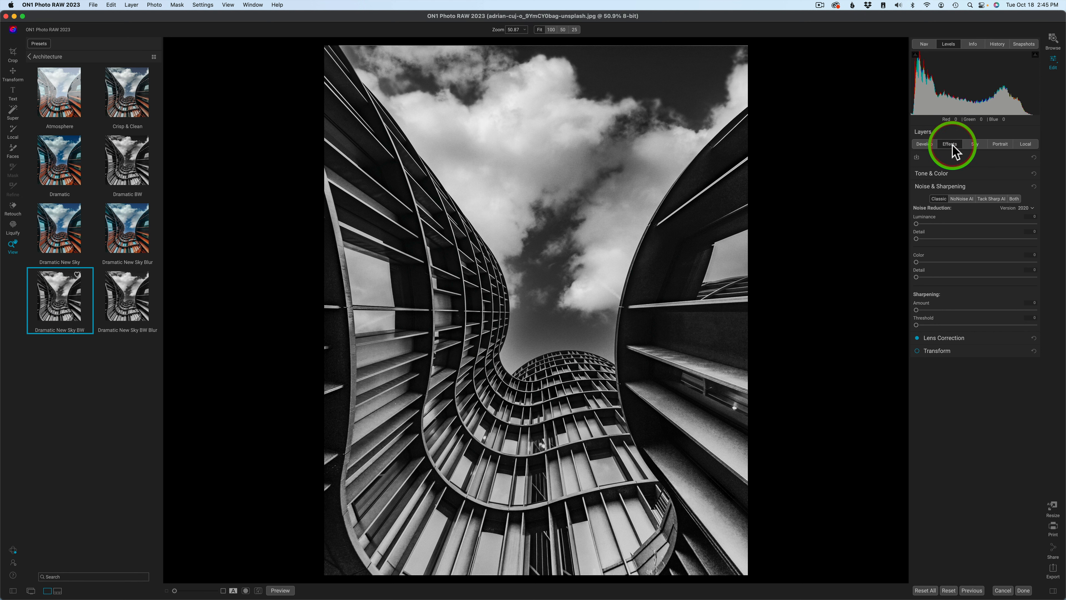
- View the Sky Swap AI mask as a red overlay, then switch the mask view mode to Grayscale
click(949, 144)
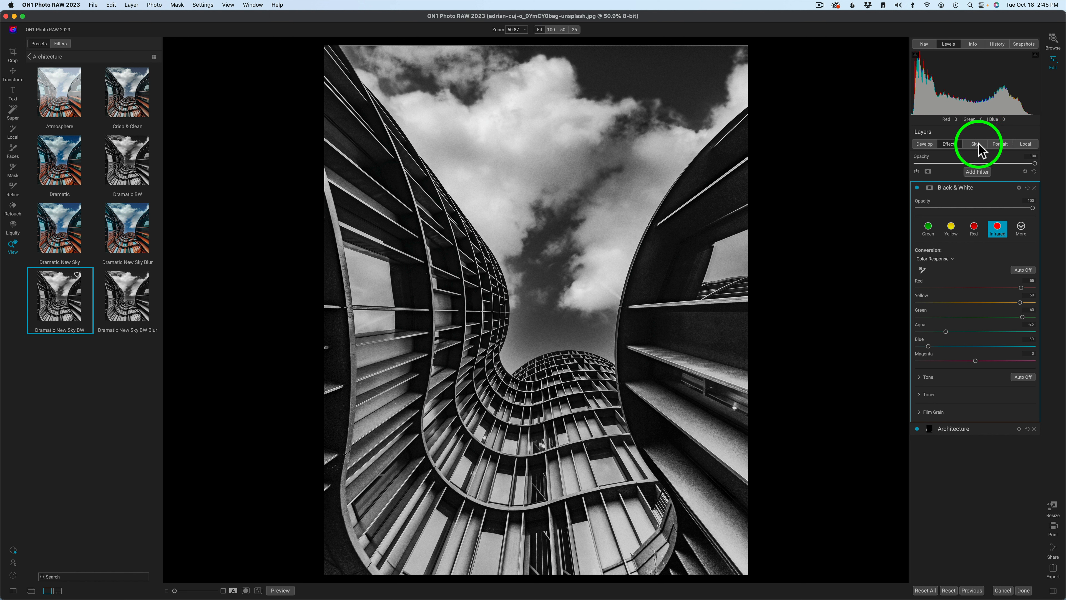
click(975, 144)
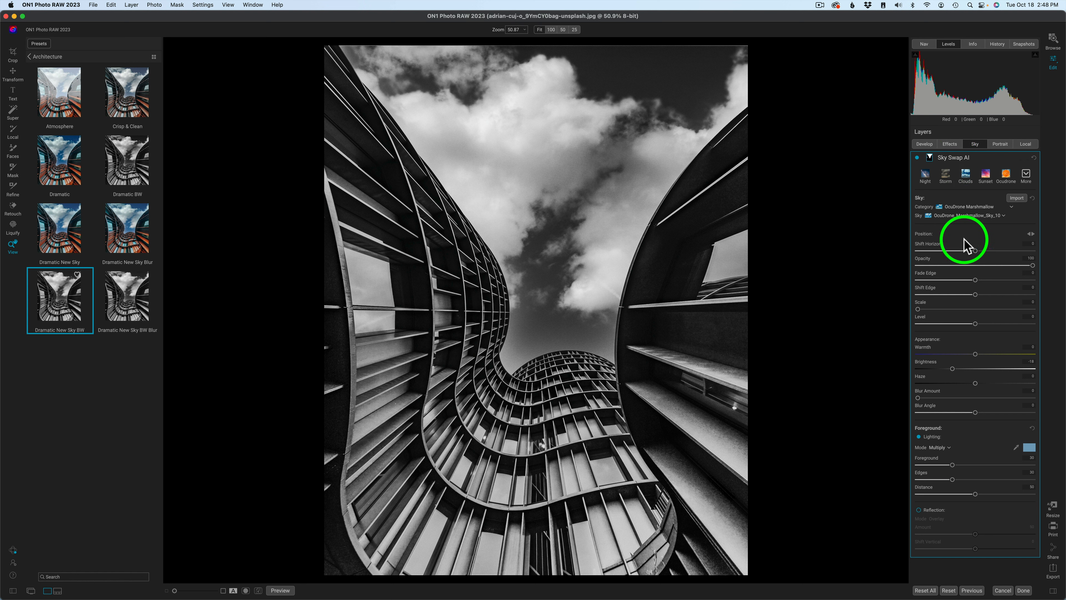
mouse_move(952, 318)
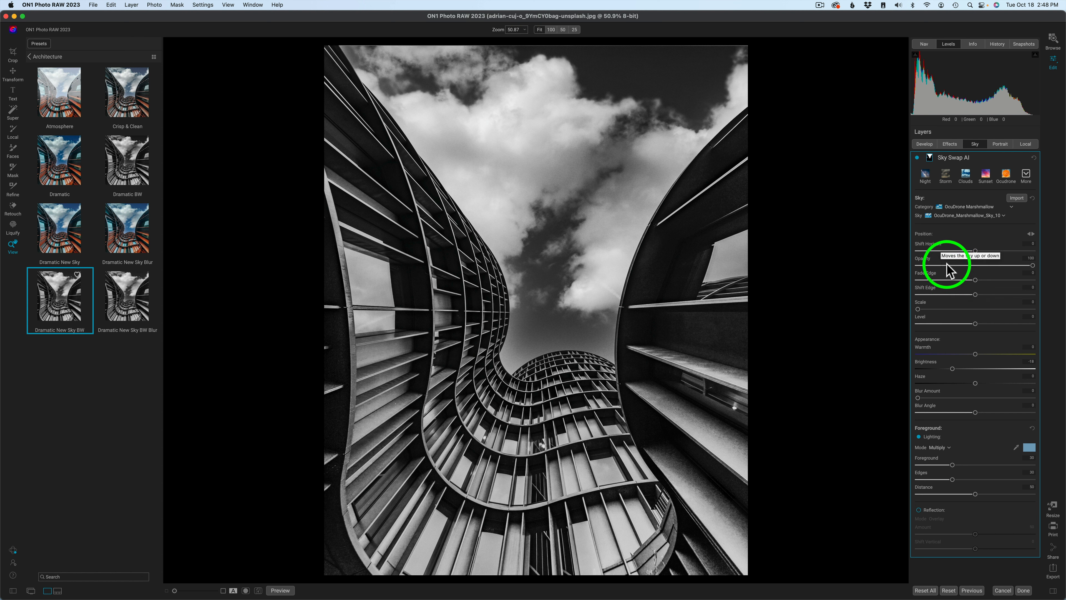
mouse_move(957, 325)
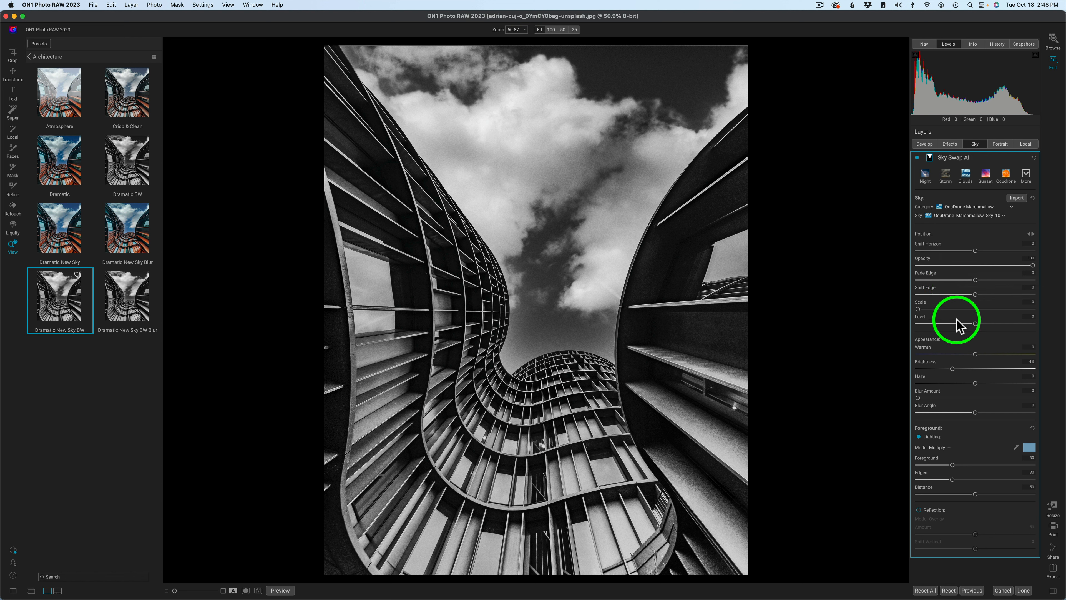
mouse_move(970, 360)
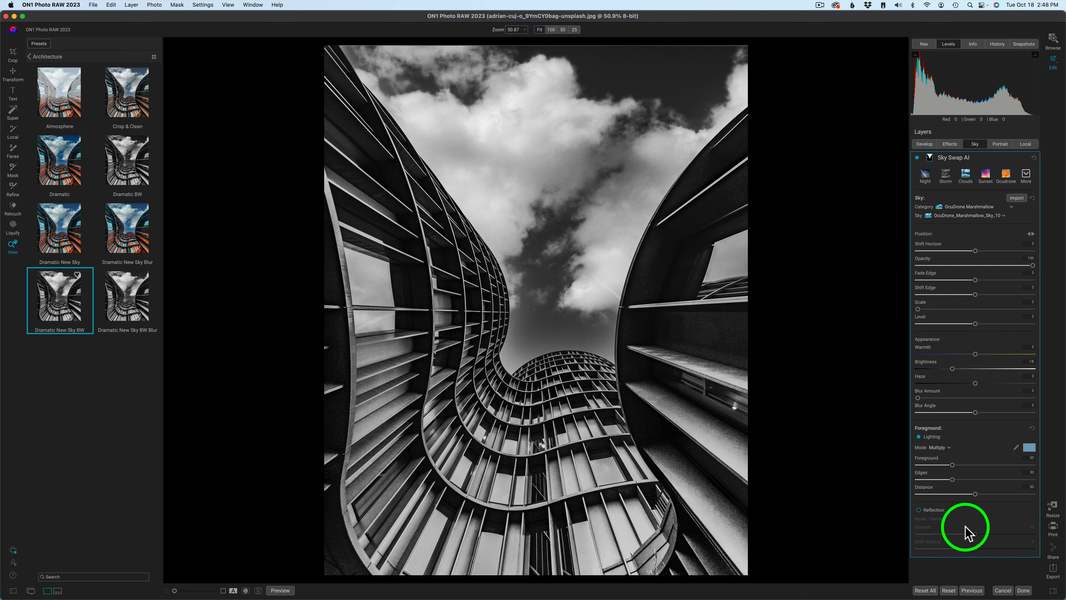
mouse_move(970, 530)
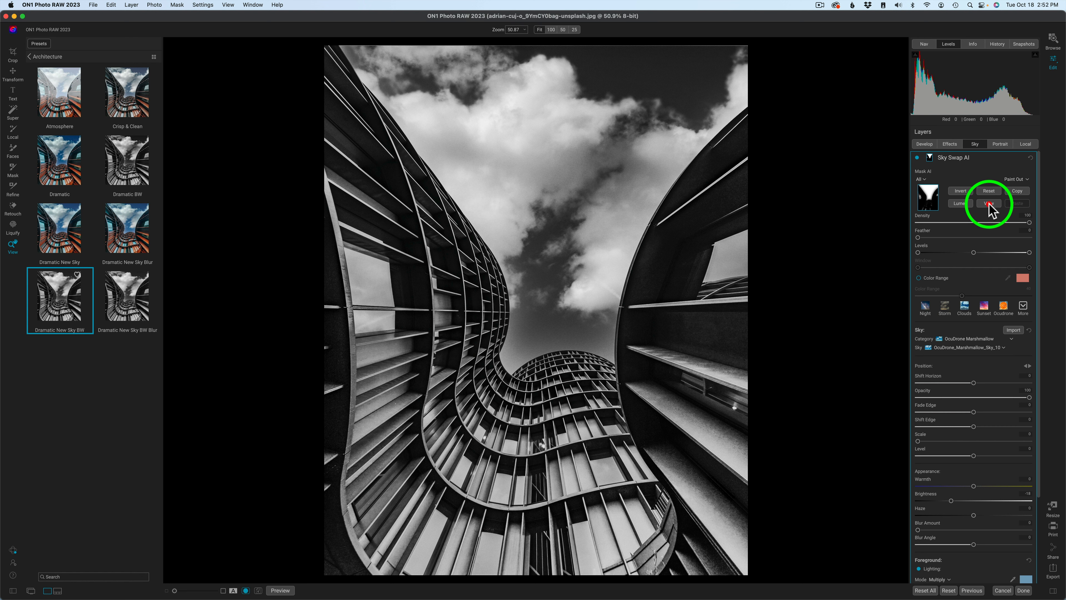
click(988, 202)
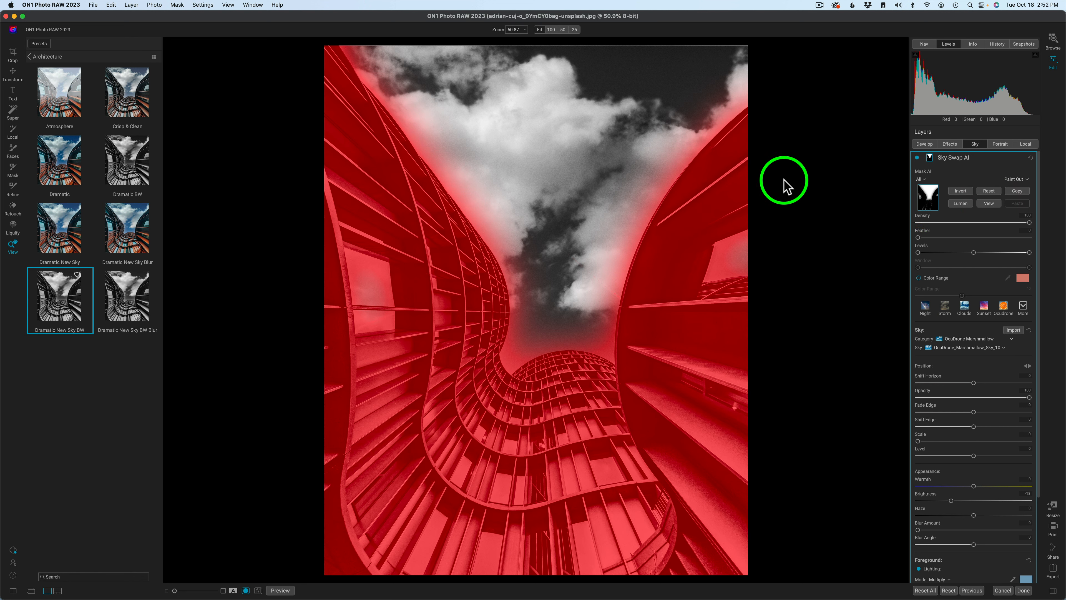
click(176, 5)
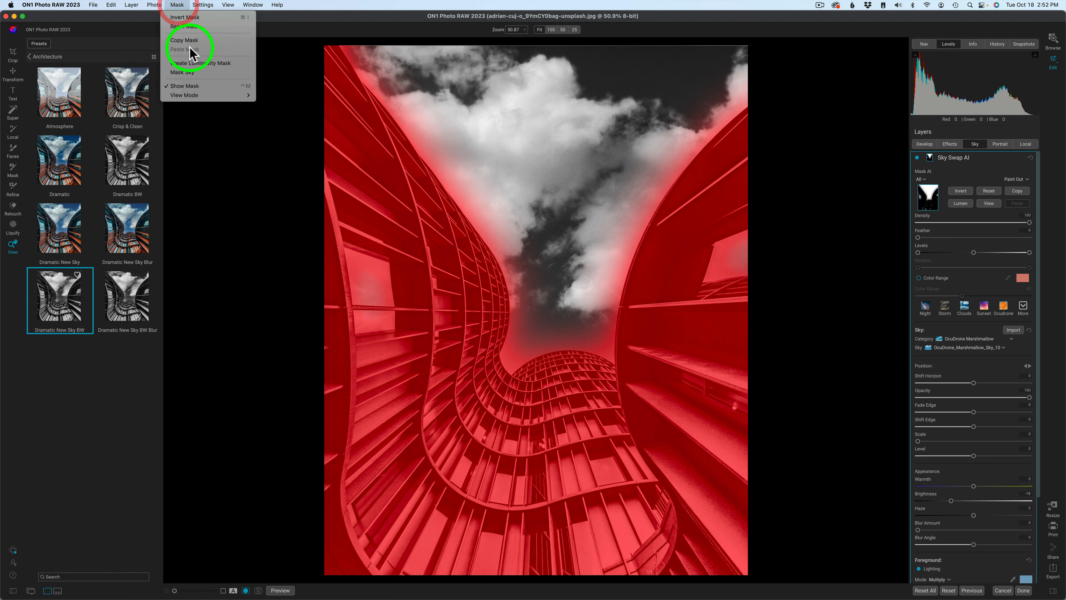
mouse_move(185, 94)
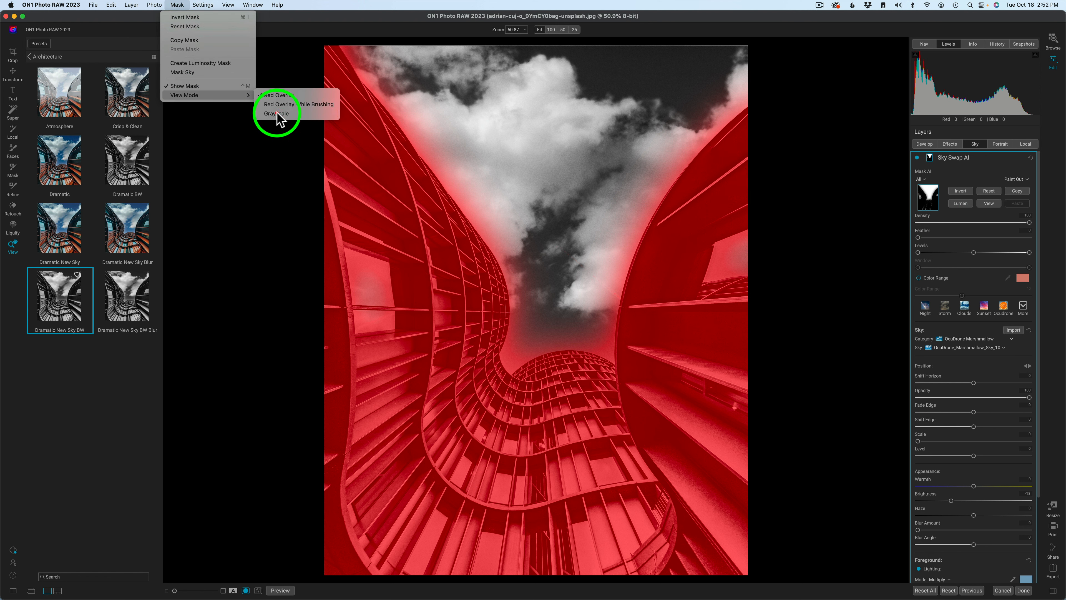
click(275, 112)
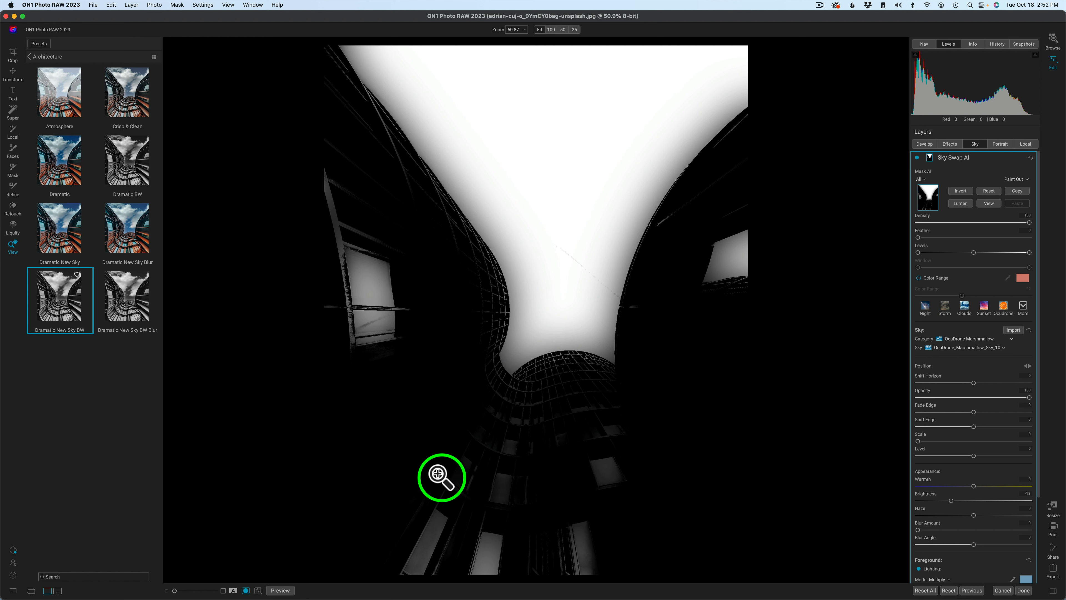
mouse_move(622, 479)
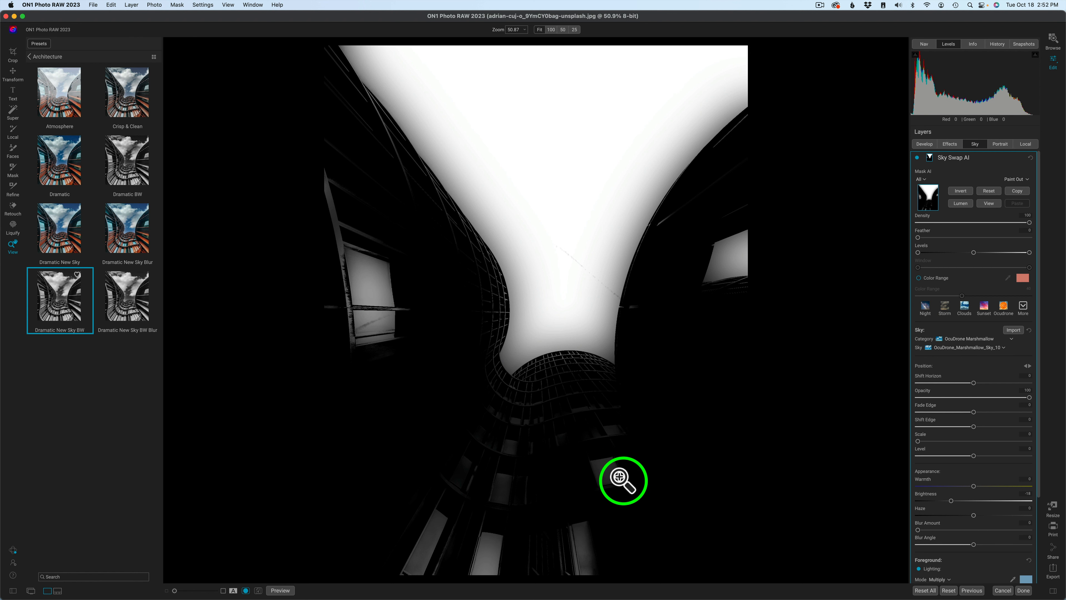
mouse_move(446, 469)
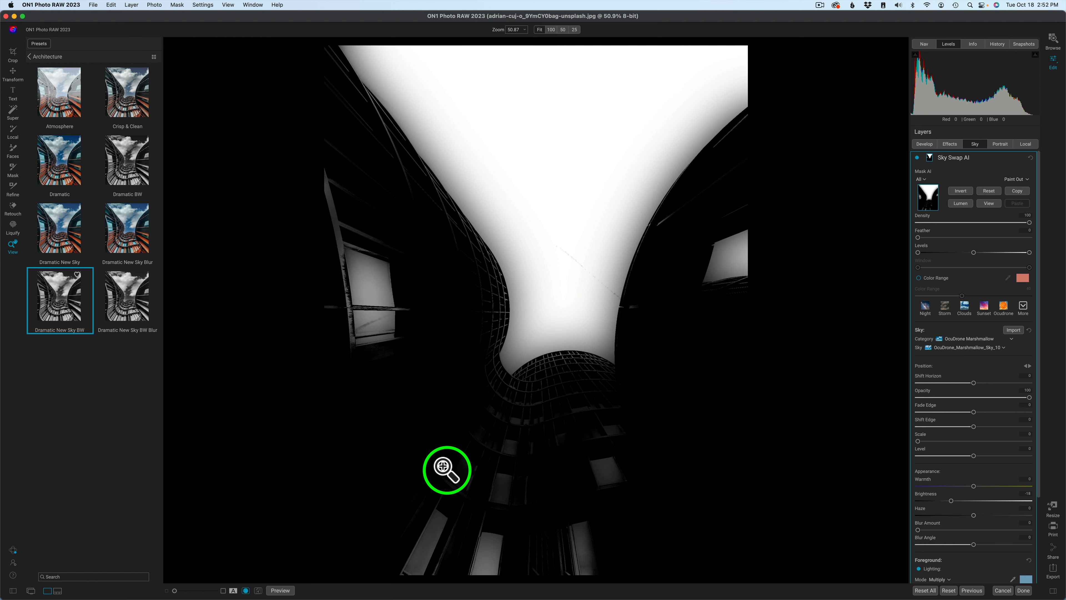
mouse_move(386, 412)
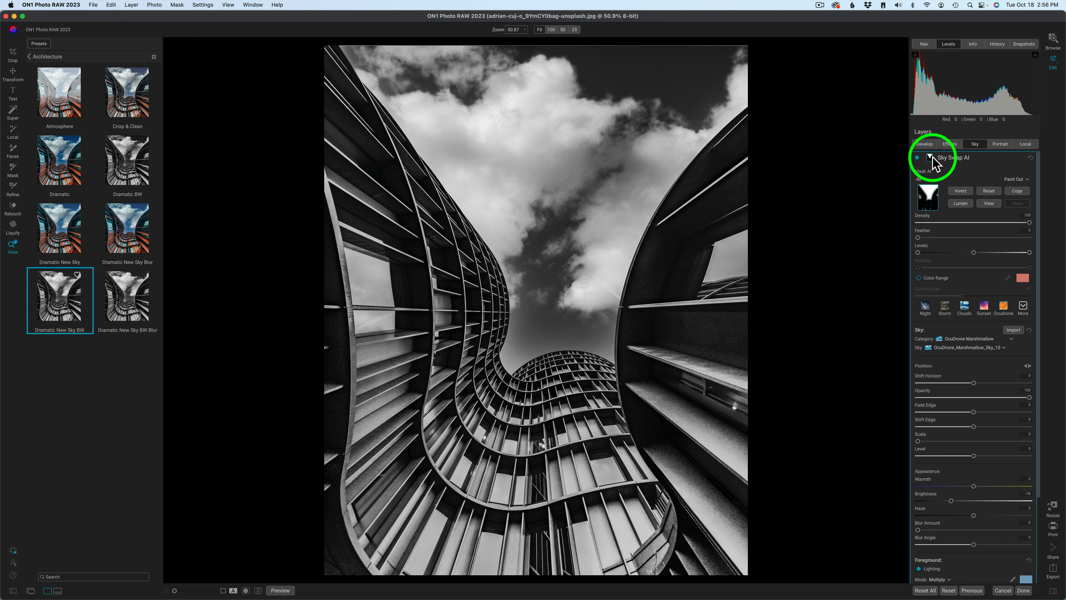
click(929, 158)
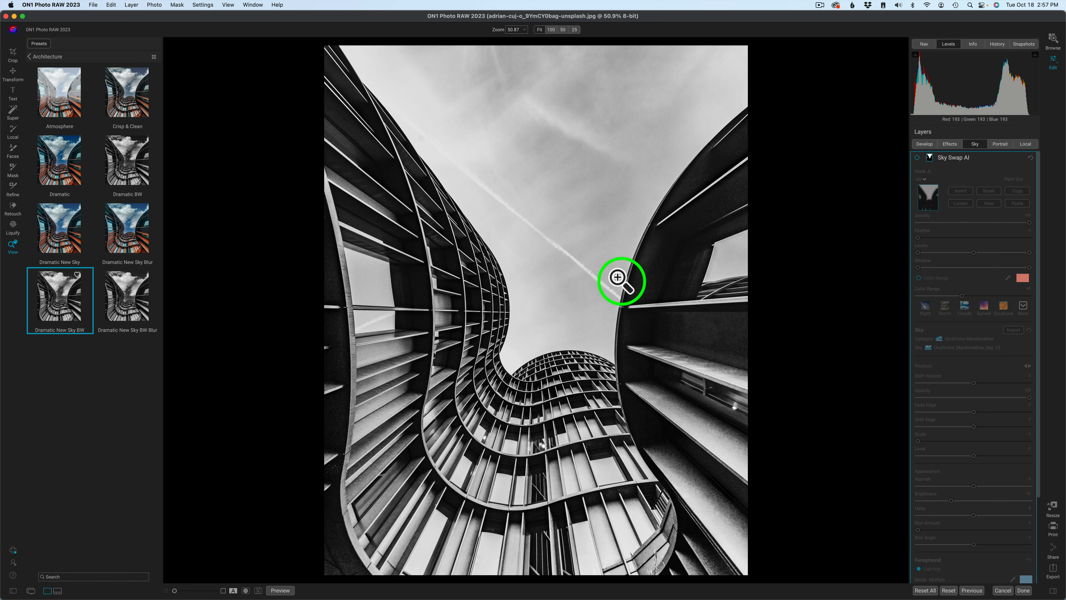
click(926, 158)
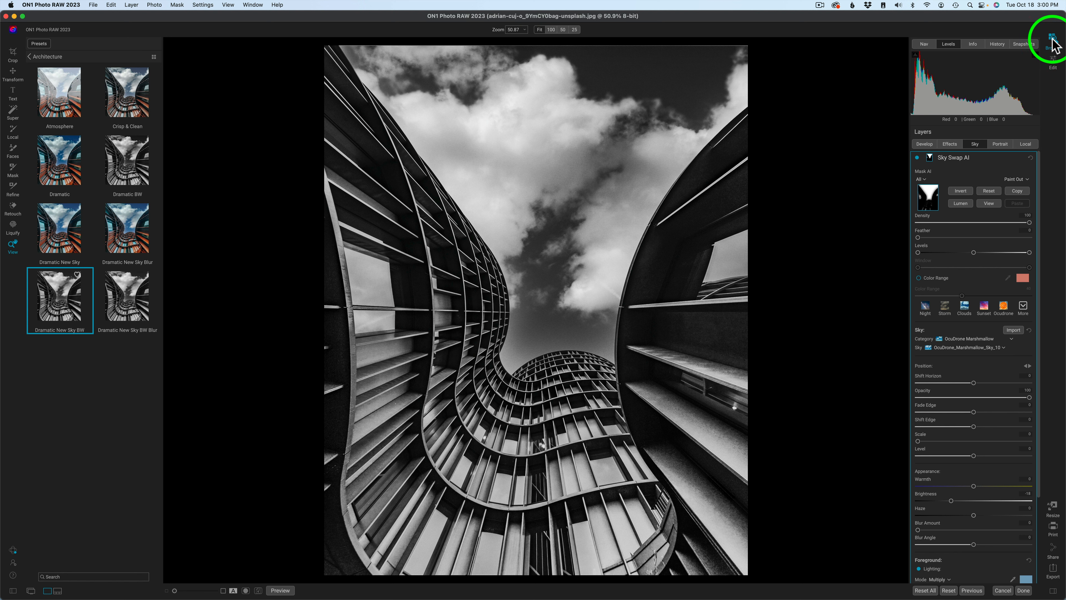
click(1053, 37)
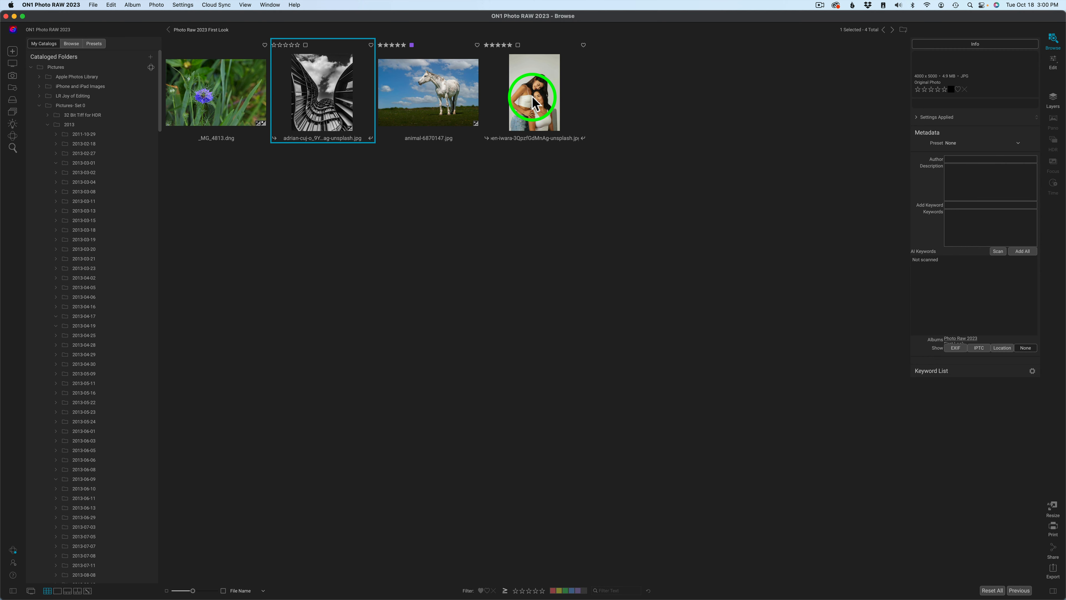
- Load the portrait of the two women for editing and browse the Studio Portraits presets
double_click(534, 95)
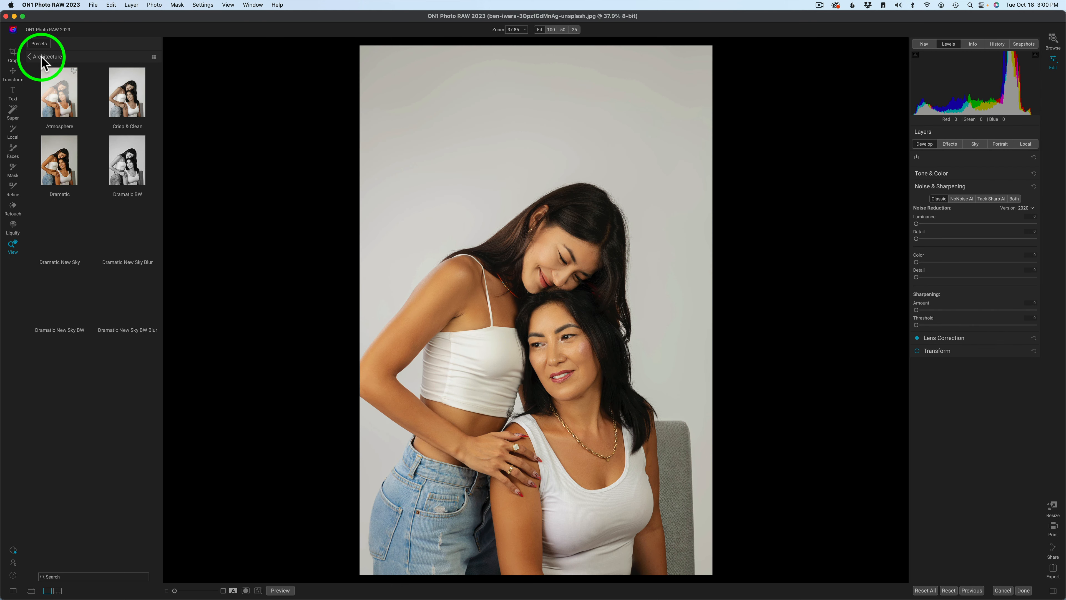
click(28, 57)
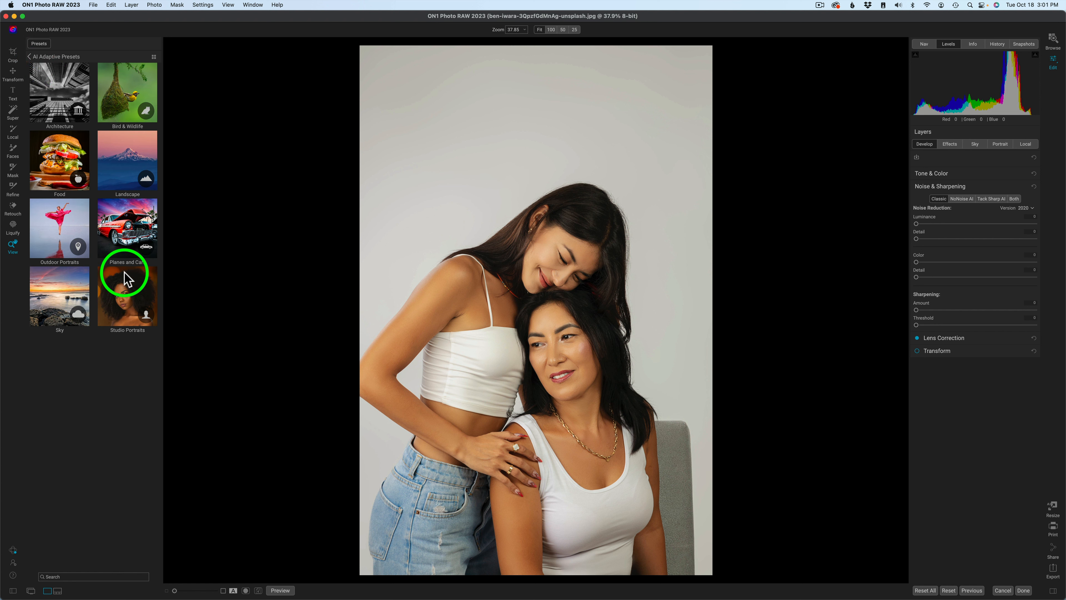
click(127, 296)
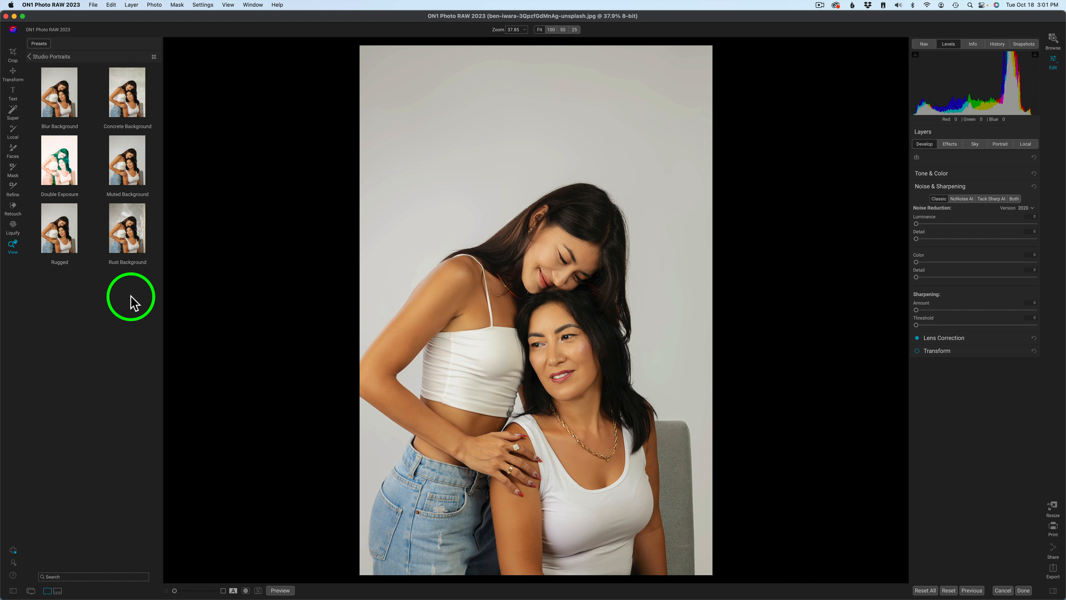
mouse_move(68, 106)
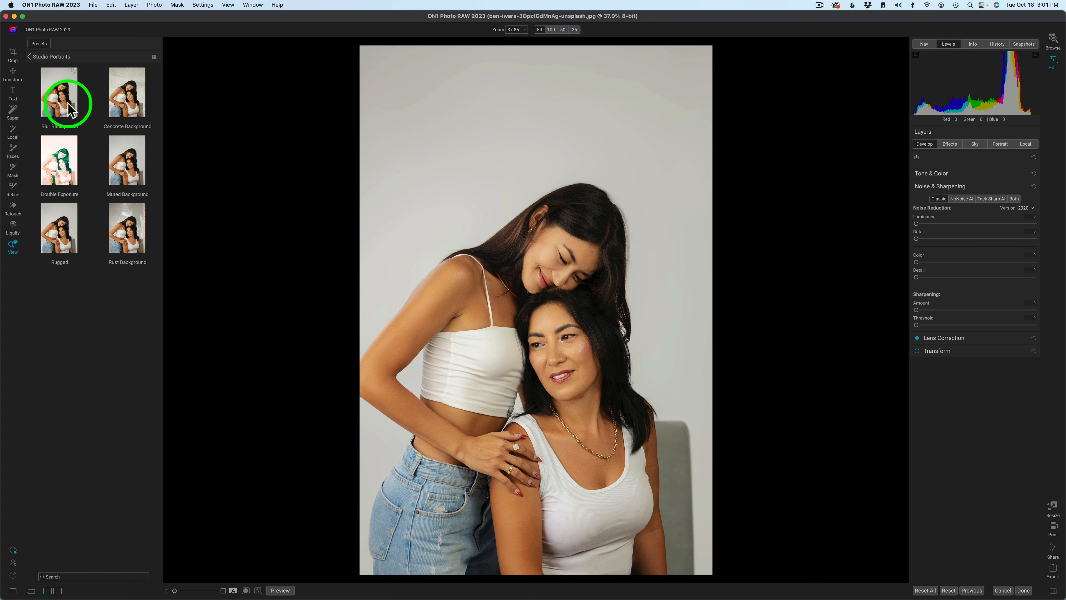
- Compare Concrete Background and Rust Background, and apply Rust Background to the portrait
click(128, 91)
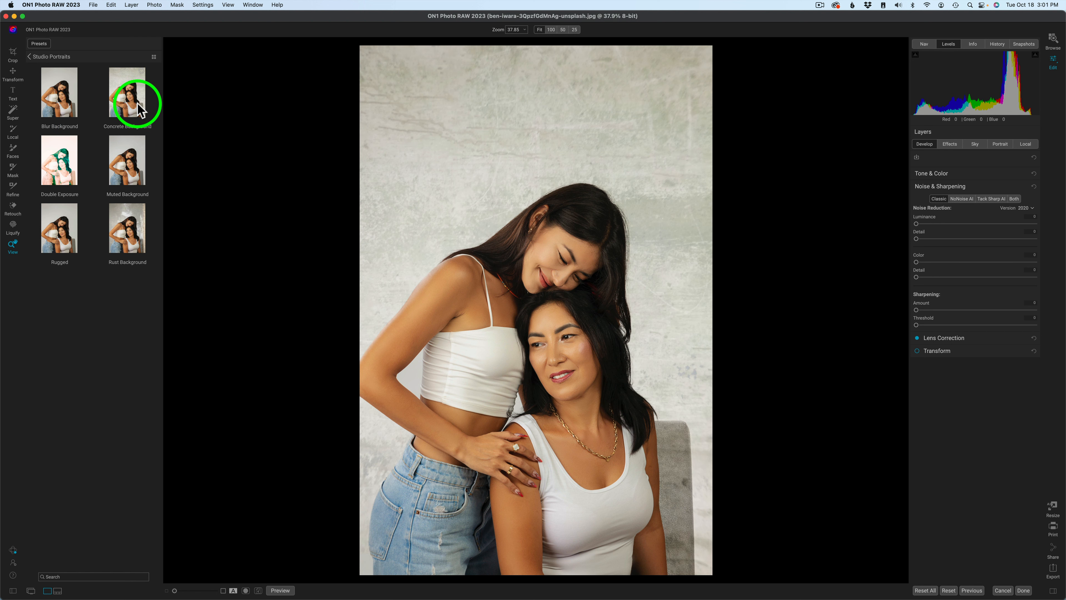
mouse_move(145, 117)
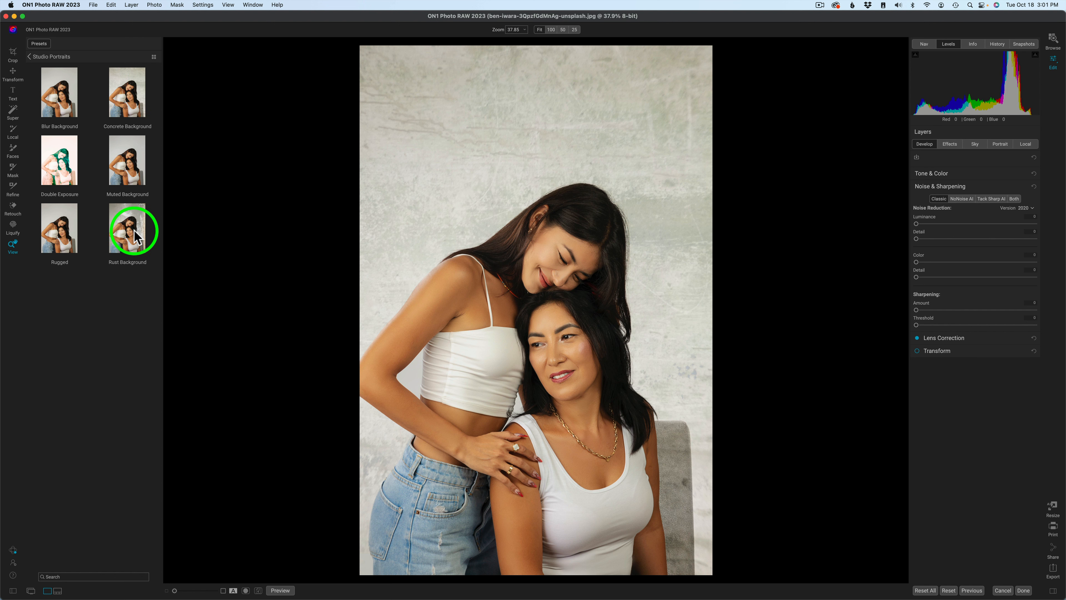
click(128, 228)
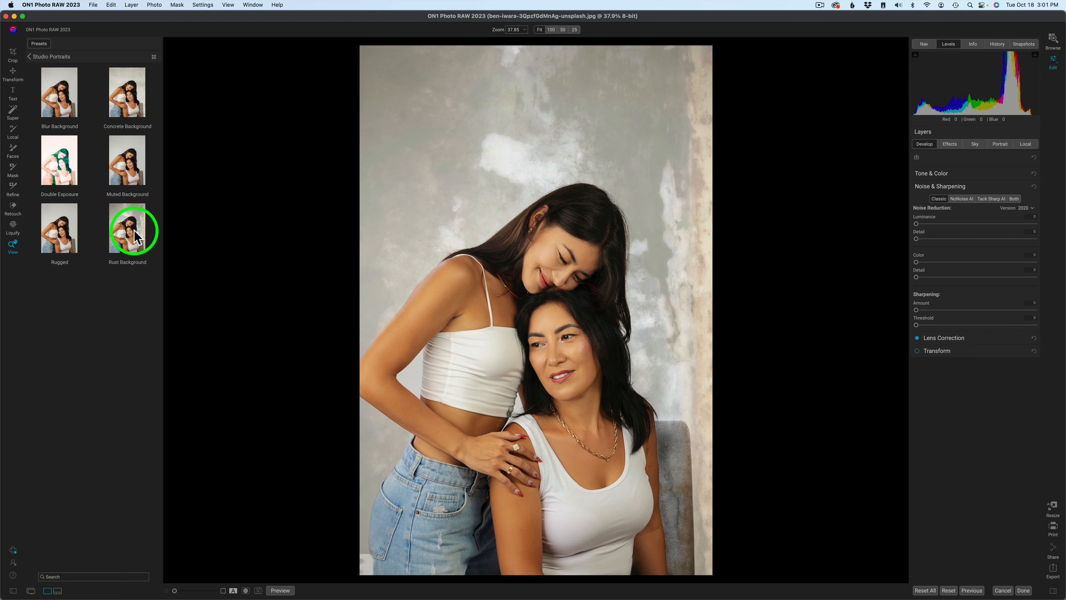
click(127, 228)
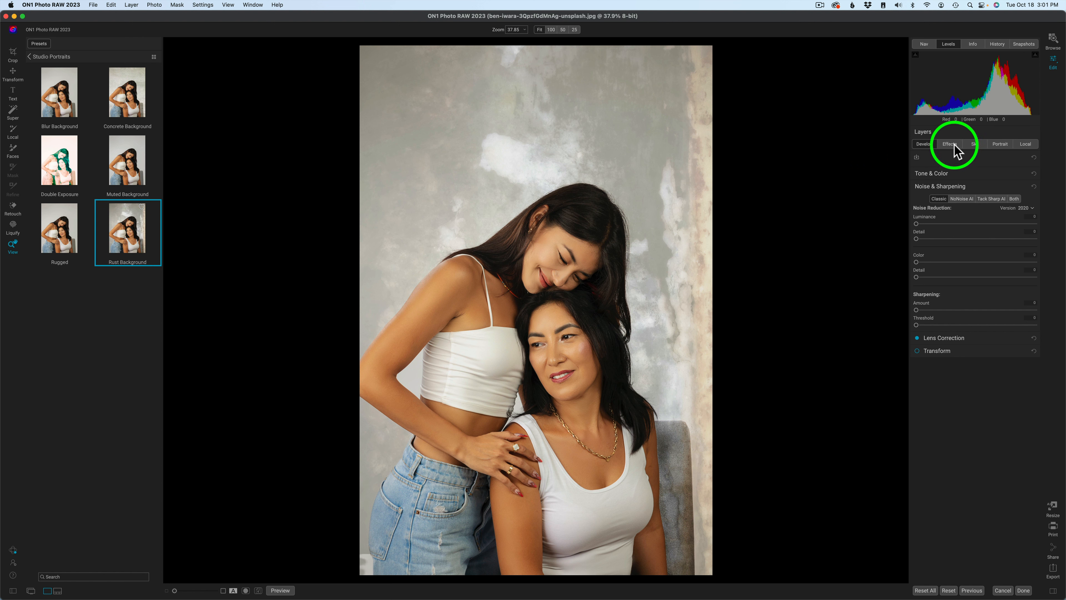
click(950, 144)
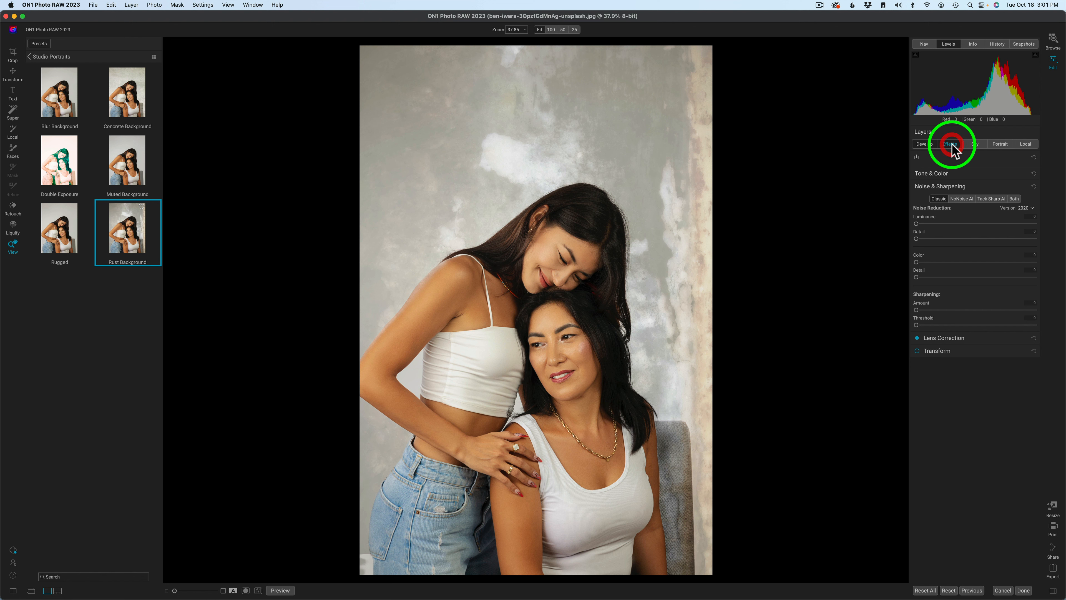
- Swap the Textures filter's texture to Grunge Vignette Dark after previewing alternatives
click(948, 143)
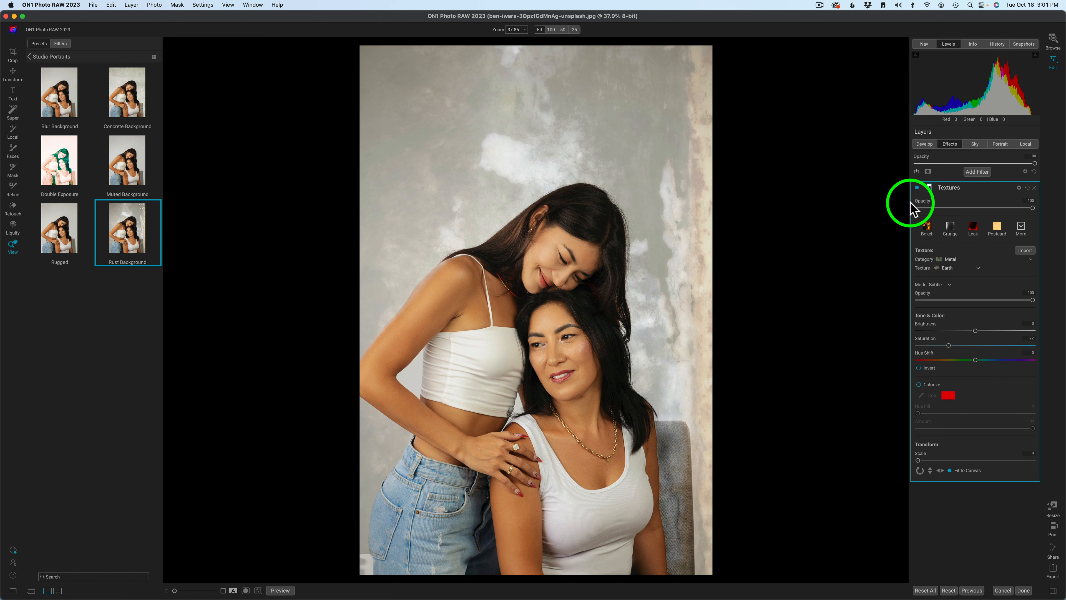
mouse_move(1020, 228)
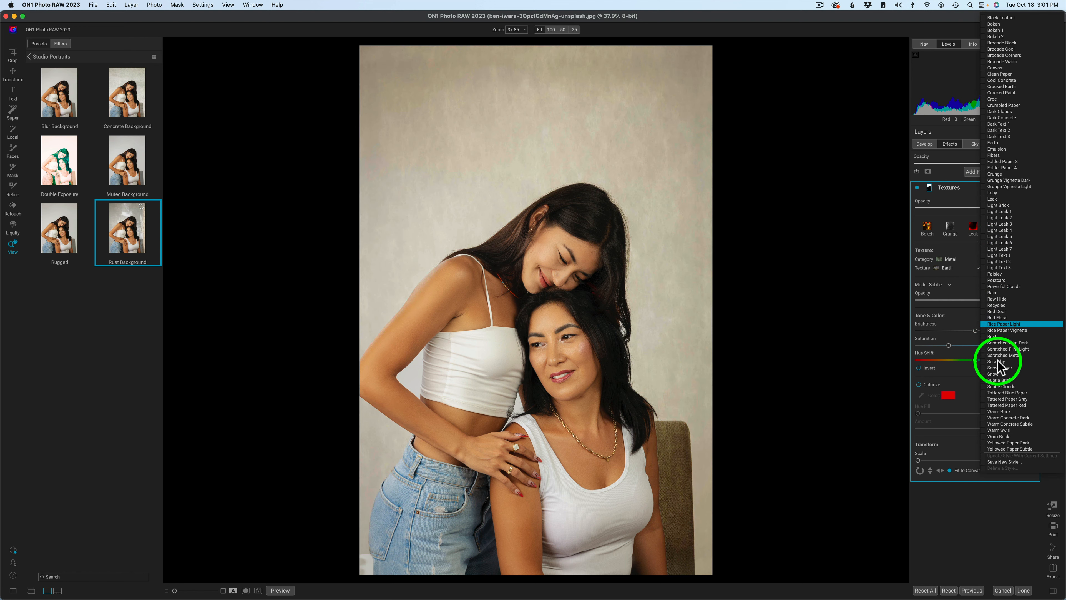
click(1006, 349)
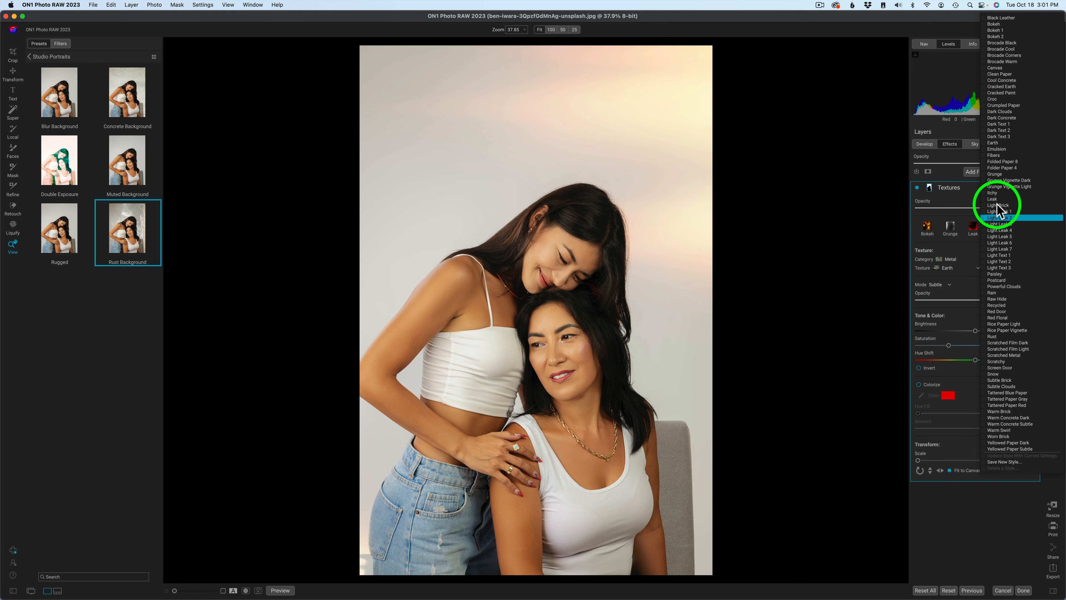
click(996, 198)
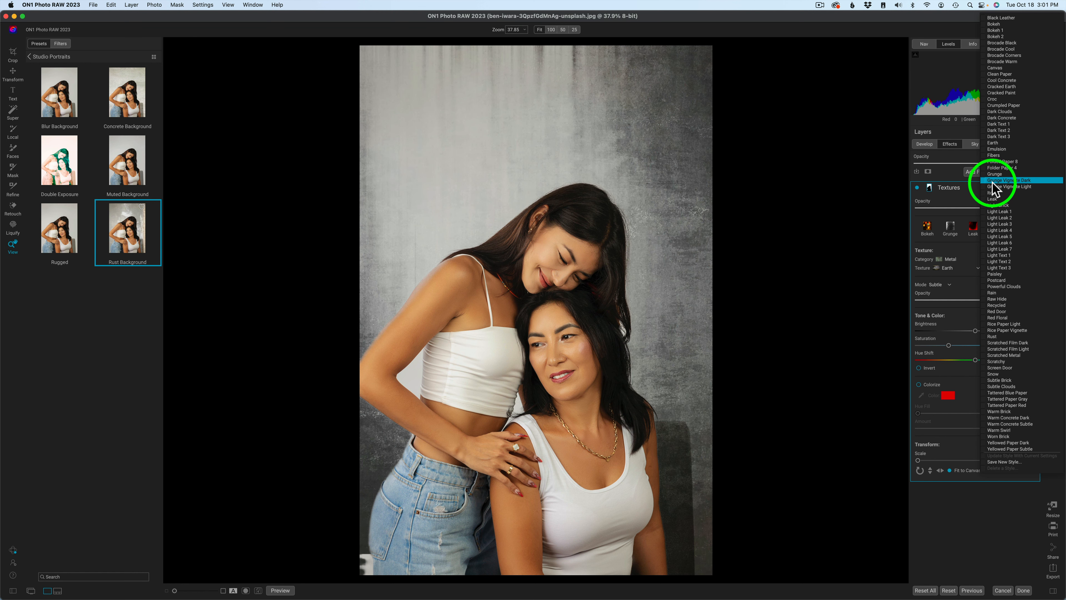
click(1006, 185)
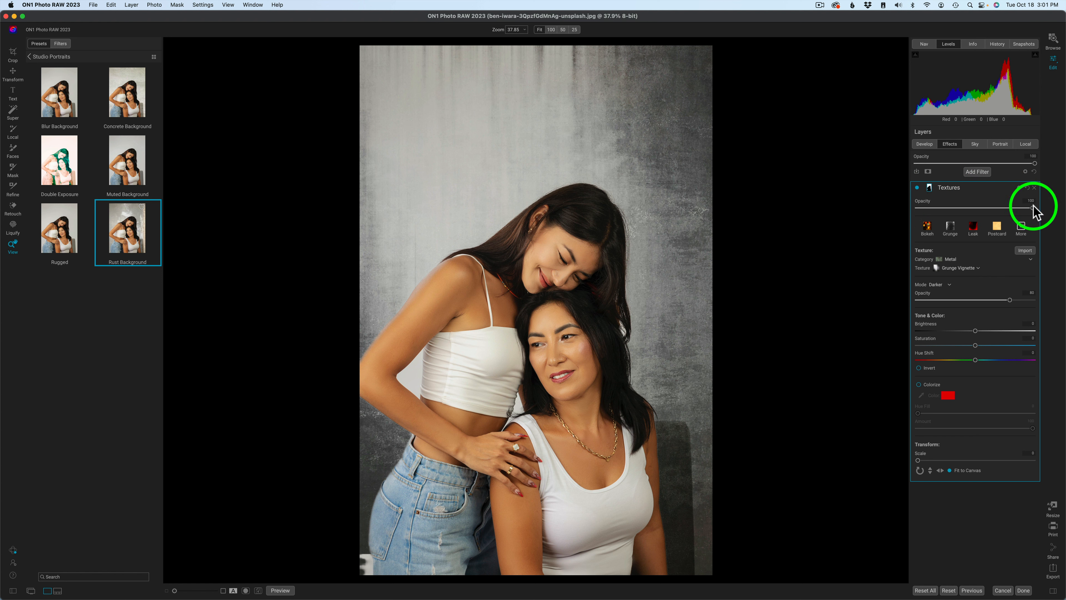
- Reduce the Textures filter's opacity with the slider
drag(1032, 200, 996, 200)
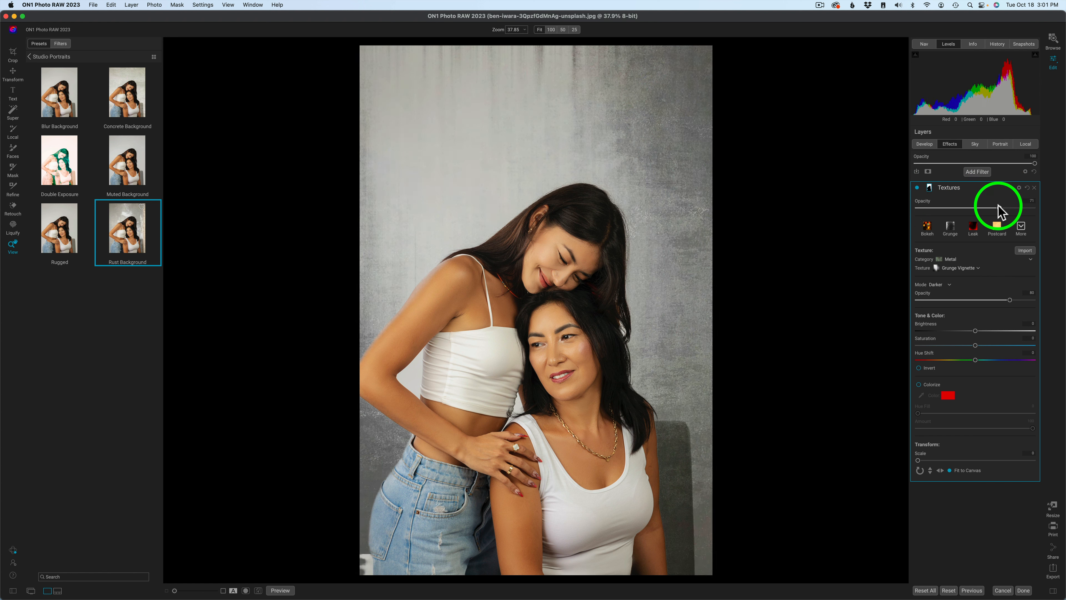
drag(1003, 204, 993, 207)
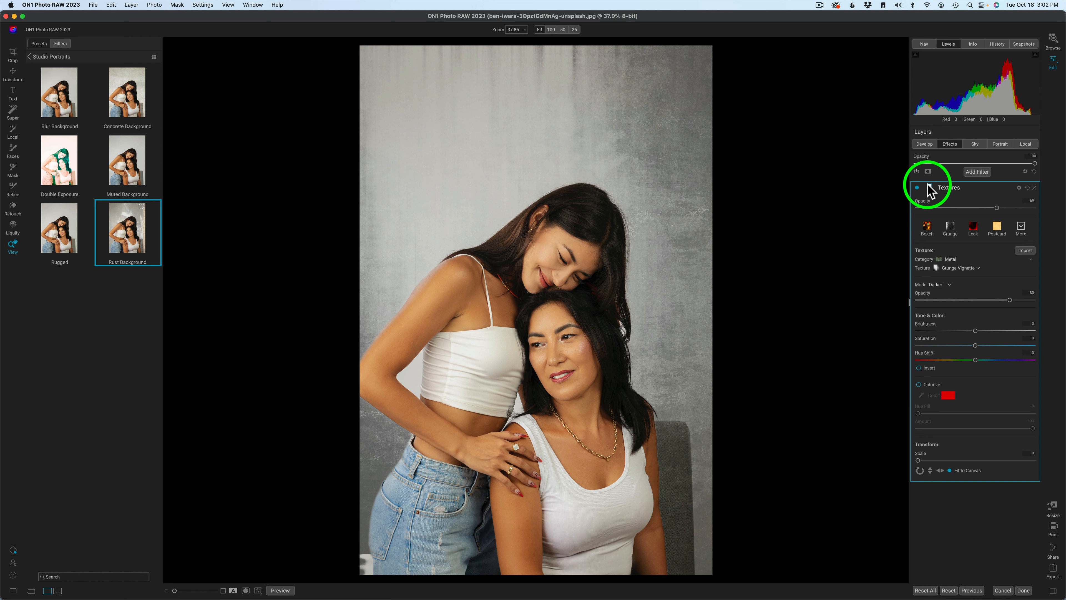
- Show the Textures filter's people mask in grayscale, then as a red overlay, and hide it again
click(927, 171)
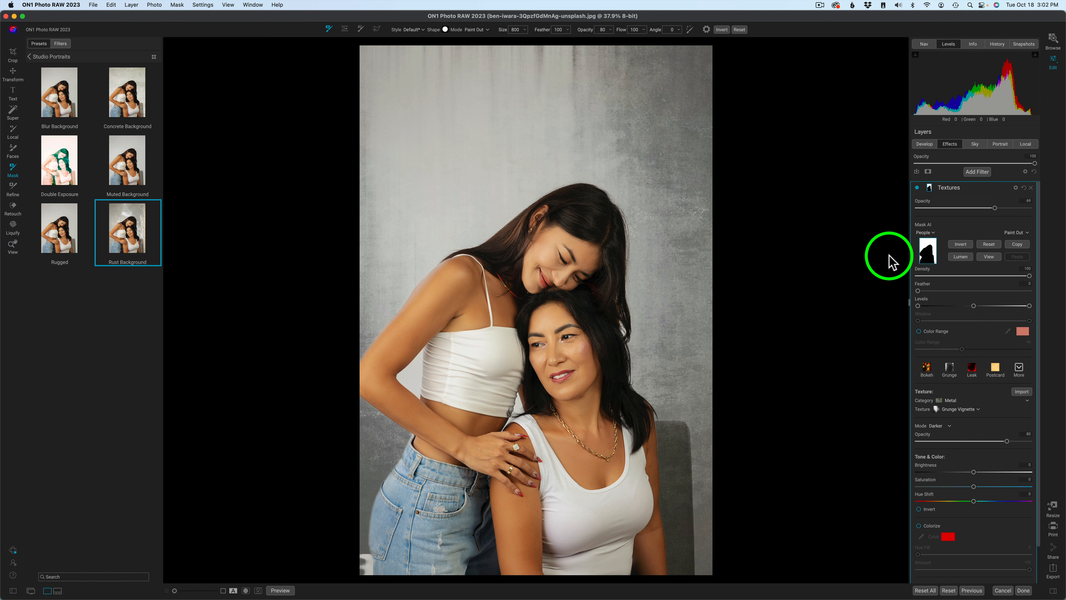
click(989, 257)
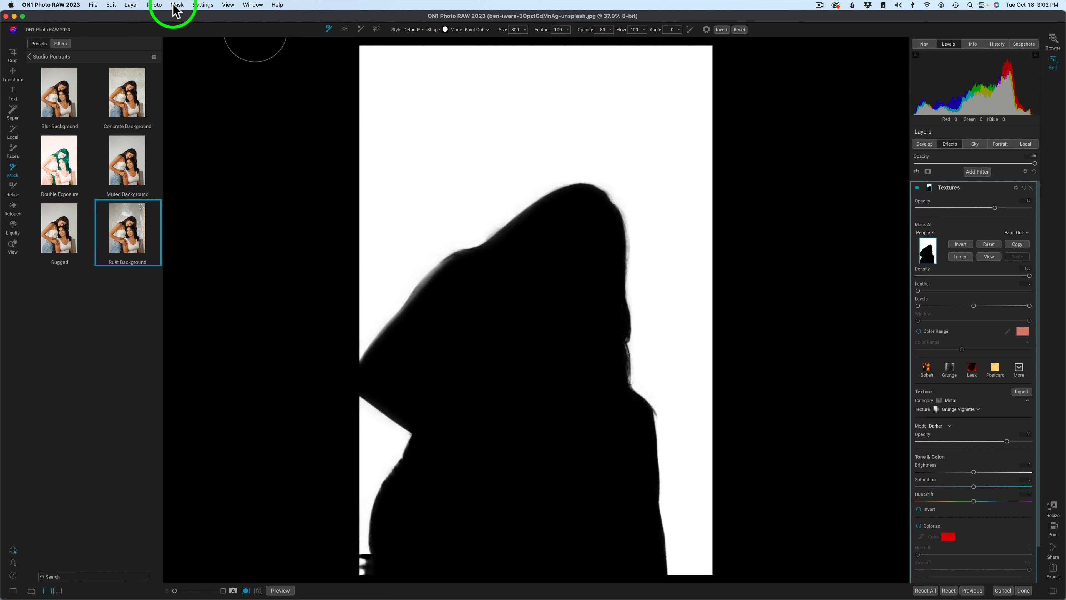
click(177, 5)
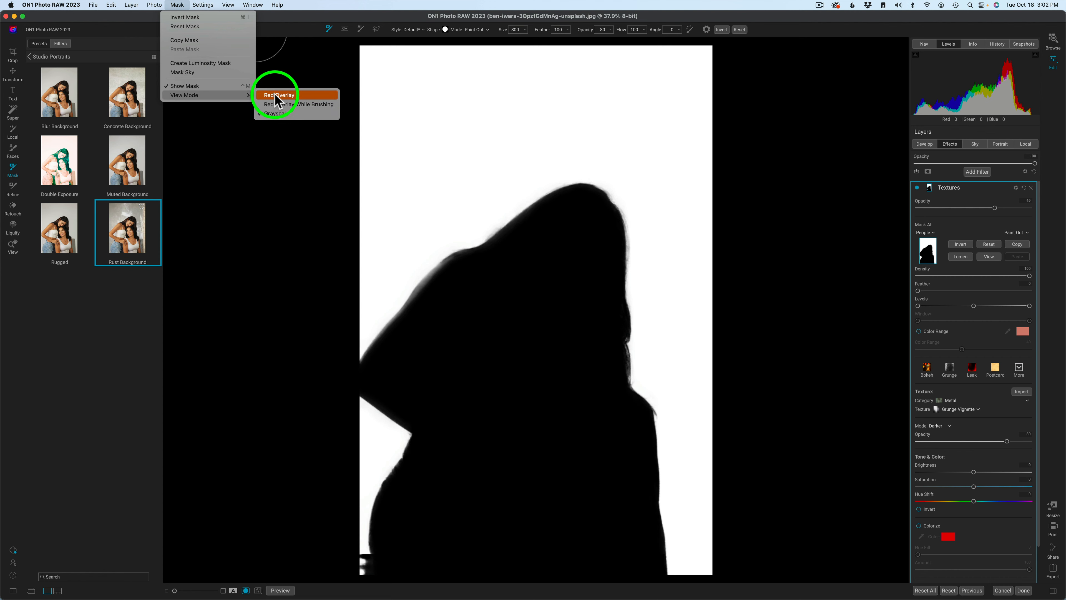
click(278, 95)
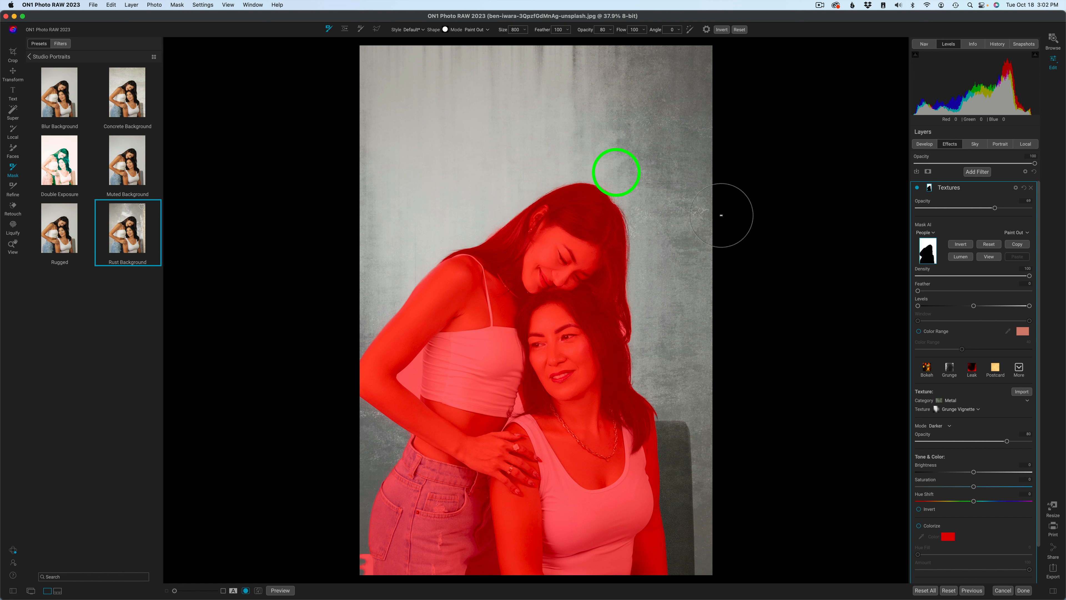
click(177, 5)
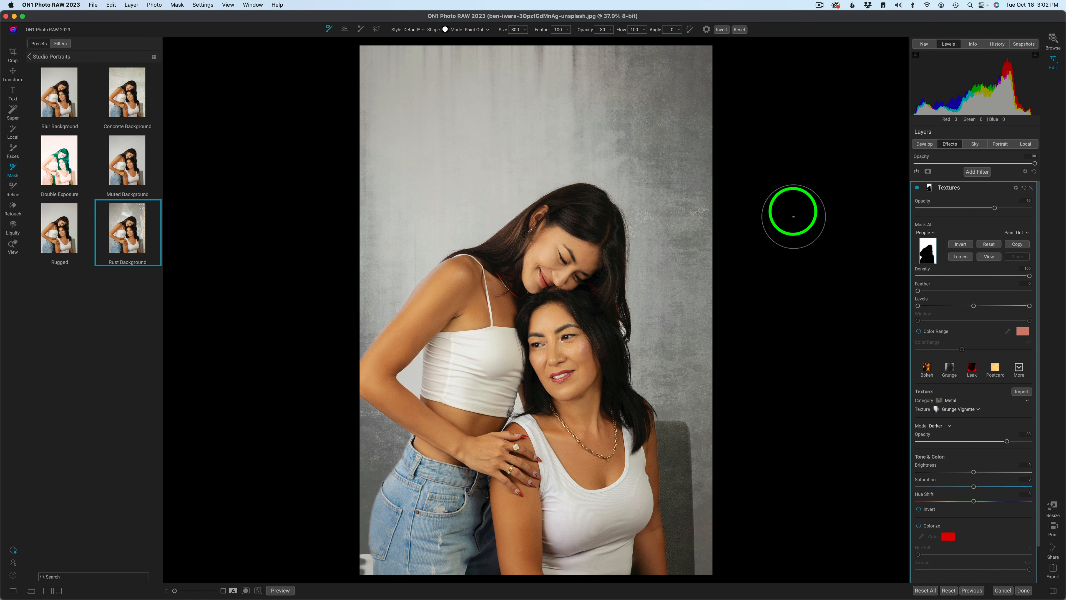
mouse_move(827, 309)
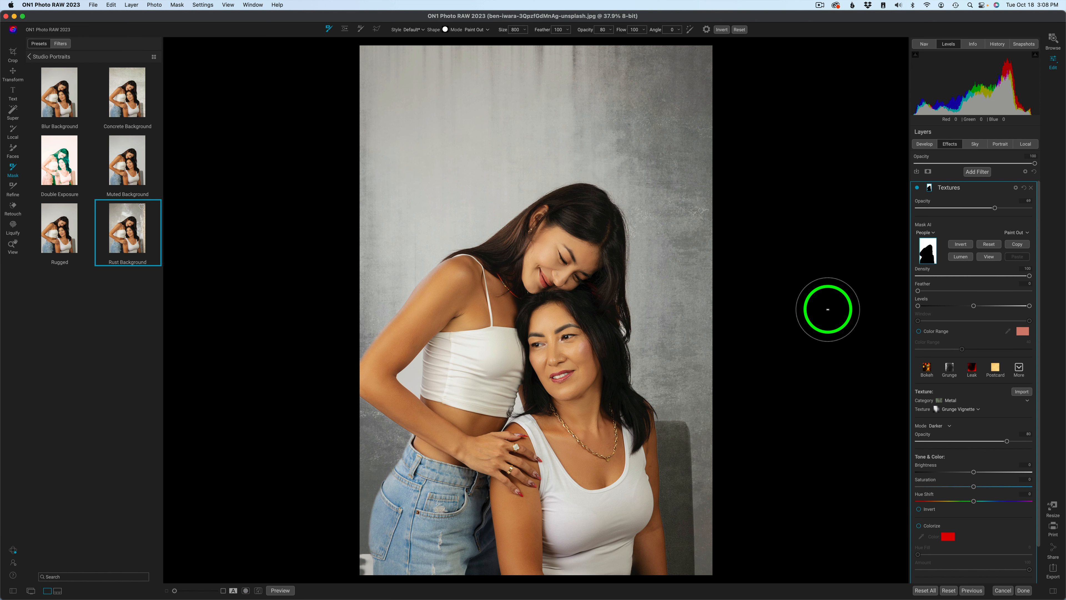
mouse_move(248, 563)
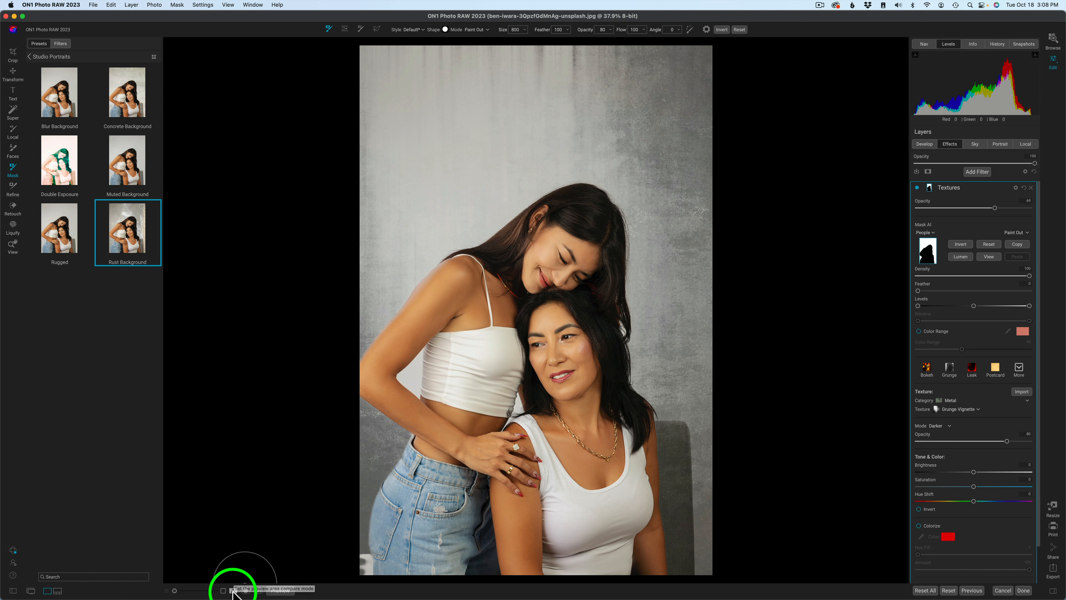
click(223, 590)
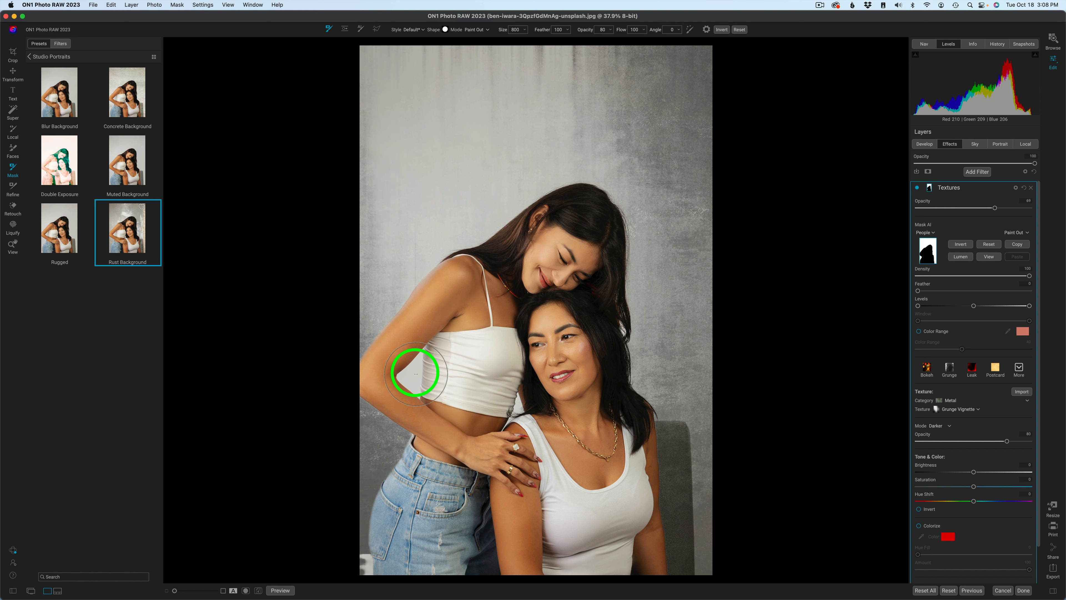
mouse_move(760, 282)
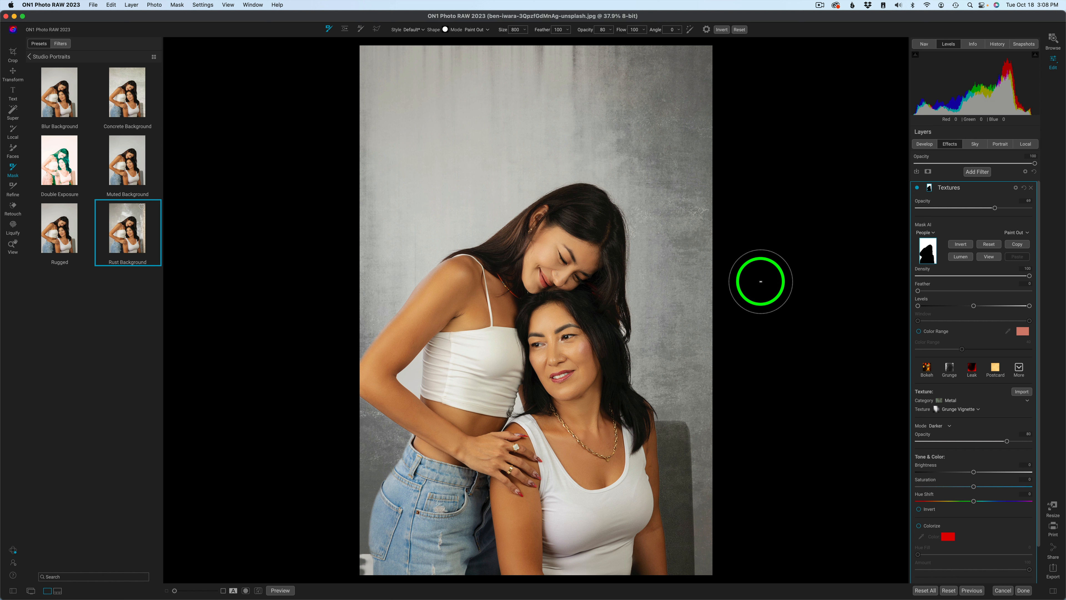
mouse_move(817, 251)
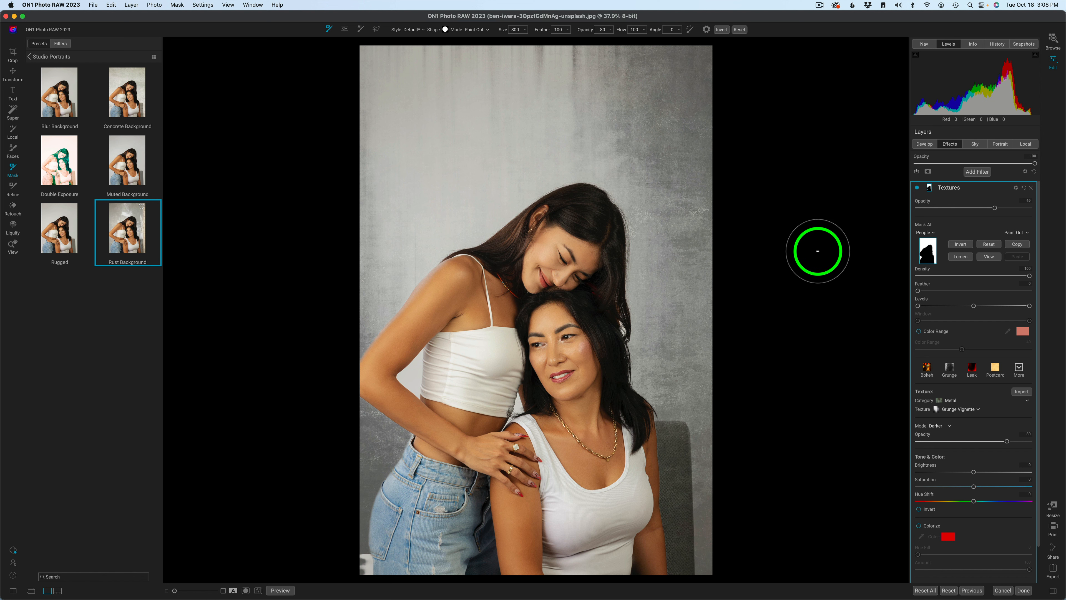